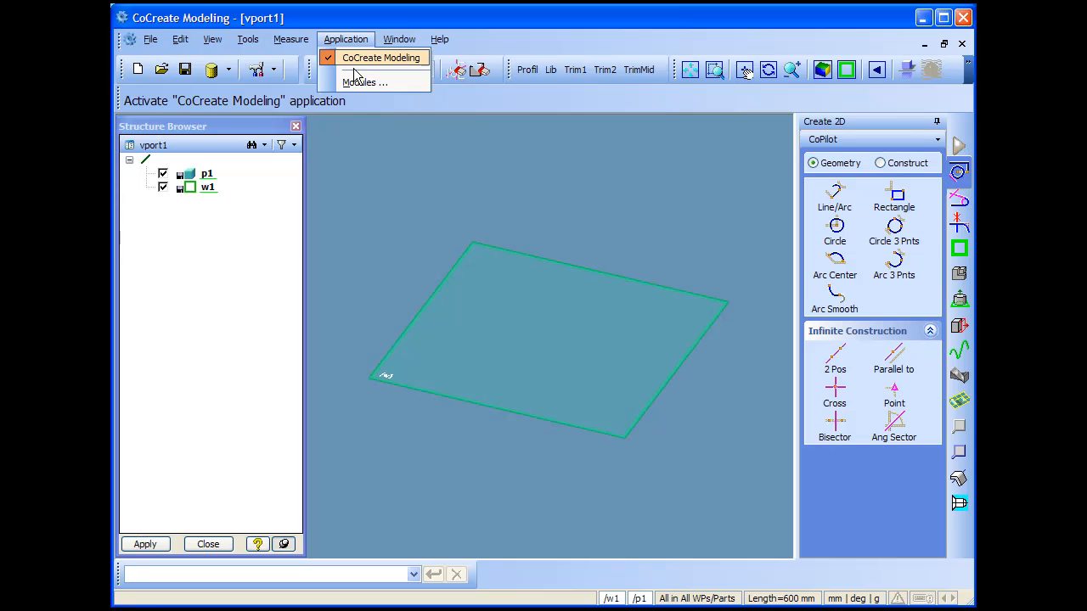
Enable the FramesLink module from Application > Modules and show its tool panel
{"action": "left_click", "coordinate": [363, 82]}
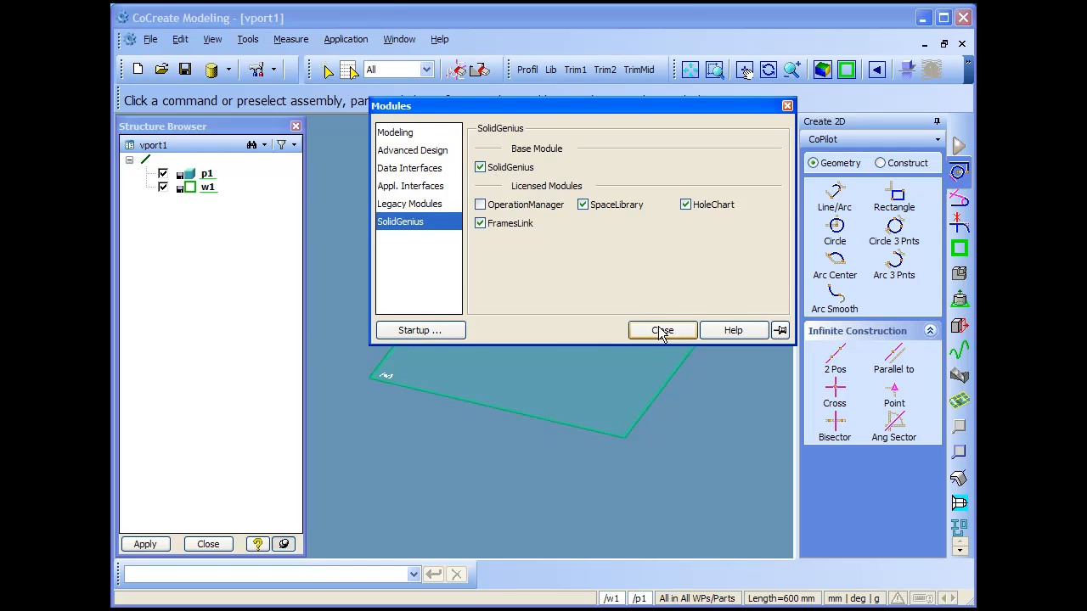
{"action": "left_click", "coordinate": [662, 329]}
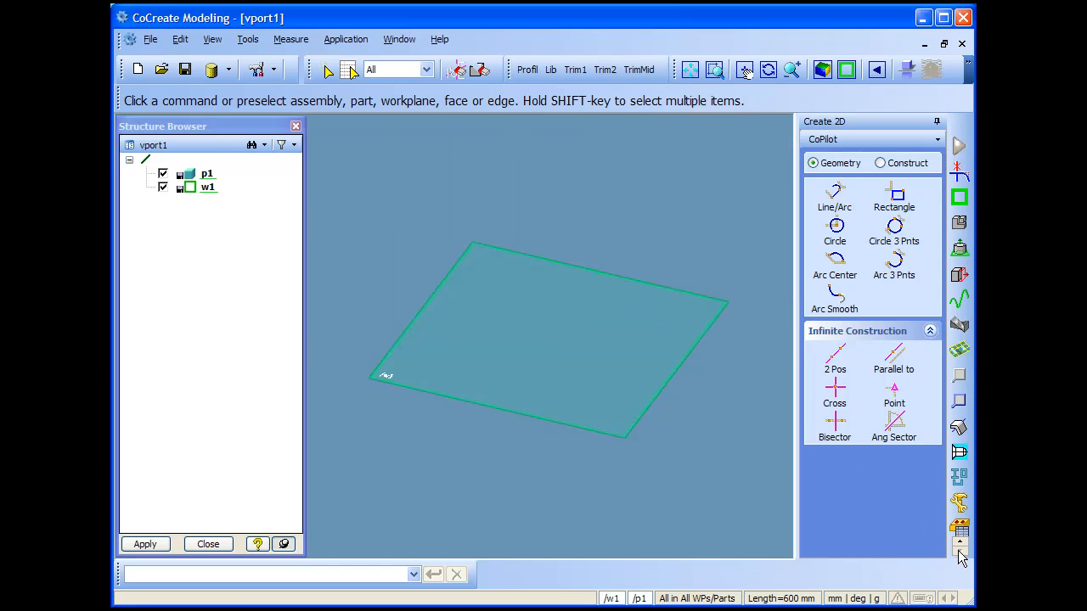
{"action": "left_click", "coordinate": [959, 479]}
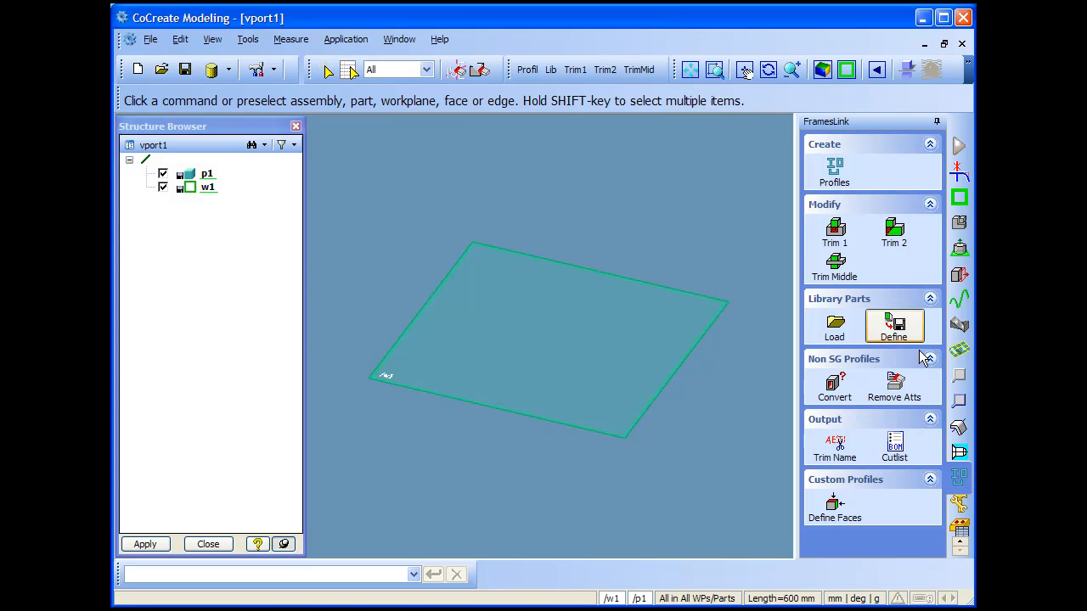
{"action": "mouse_move", "coordinate": [893, 424]}
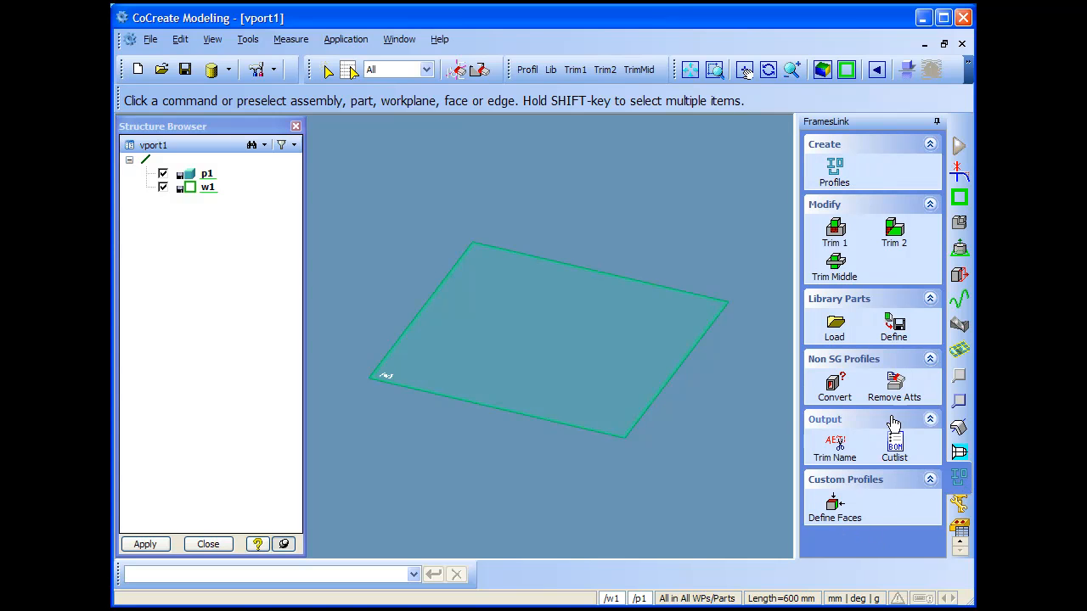
Close the Structure Browser and task panel so the workplane fills the view
{"action": "left_click", "coordinate": [550, 70]}
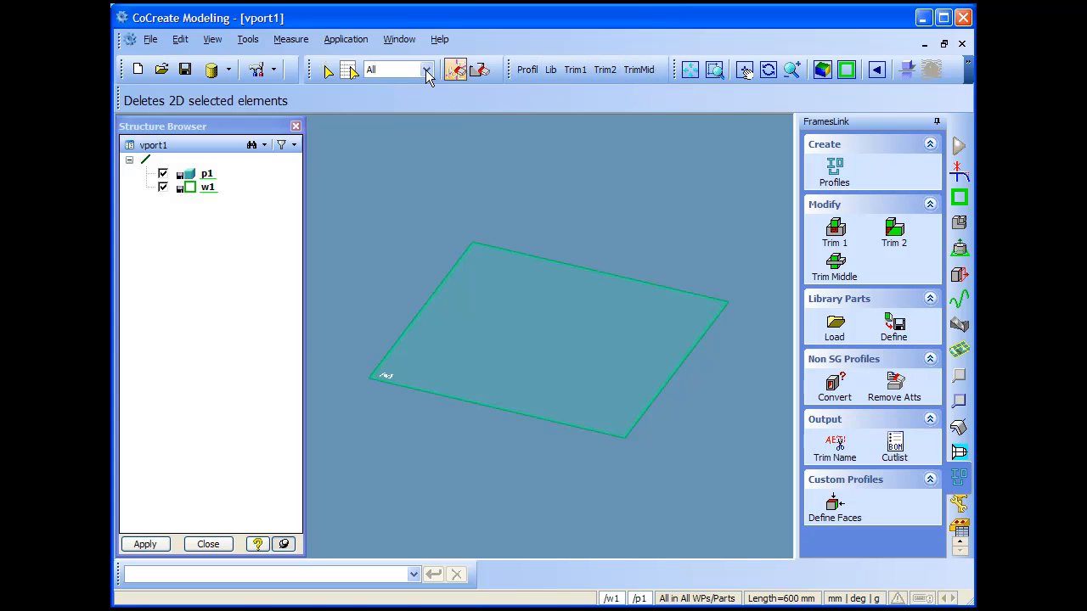
{"action": "left_click", "coordinate": [212, 39]}
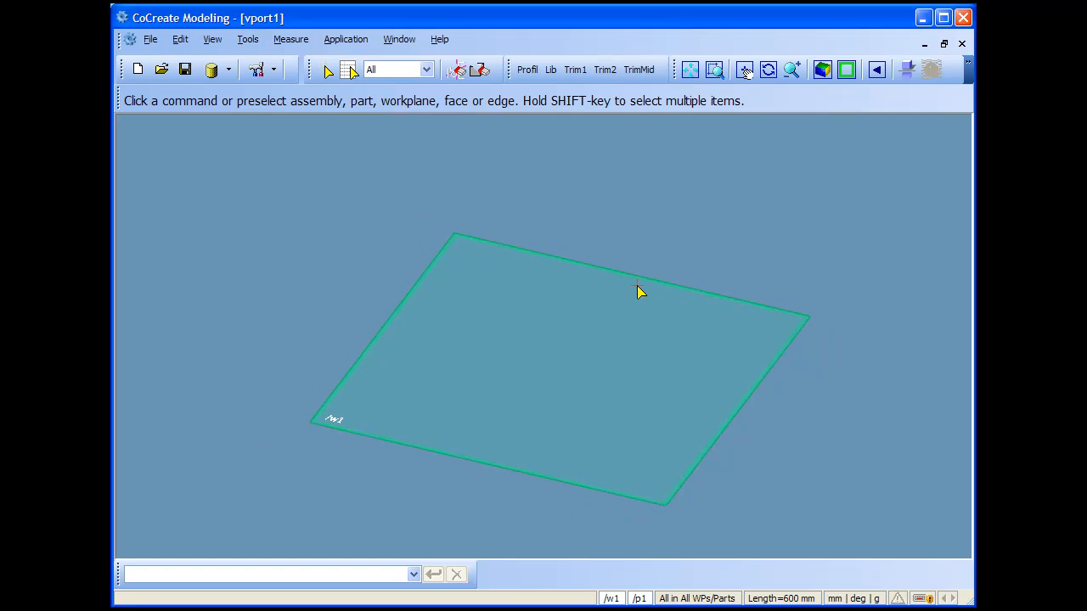
Start a new FramesLink profile and settle on Hollow Profiles (DIN 59410) after browsing non-iron types
{"action": "left_click", "coordinate": [526, 69]}
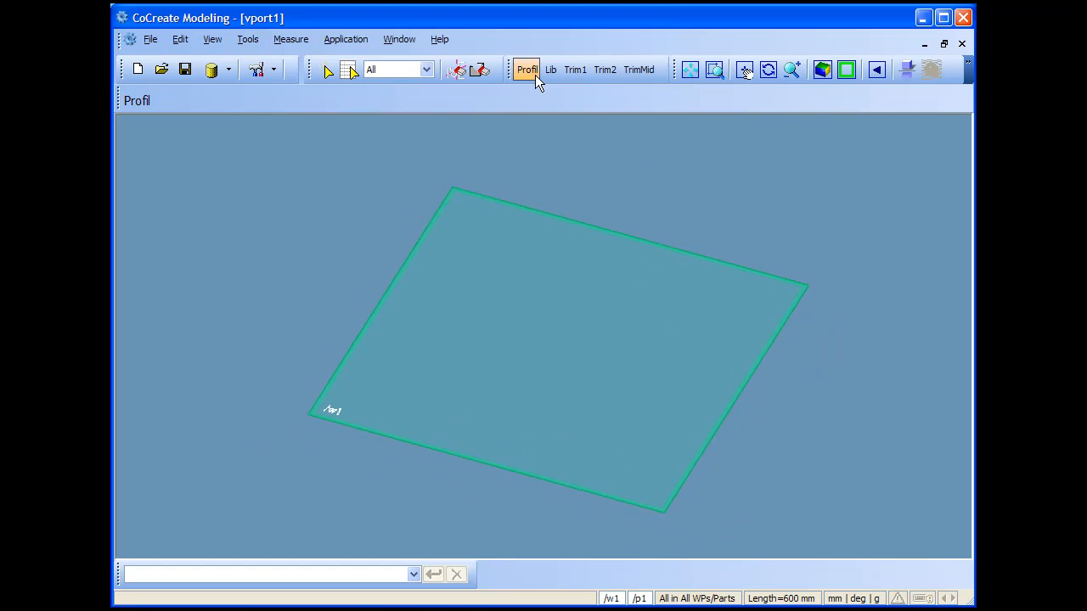
{"action": "left_click", "coordinate": [527, 70]}
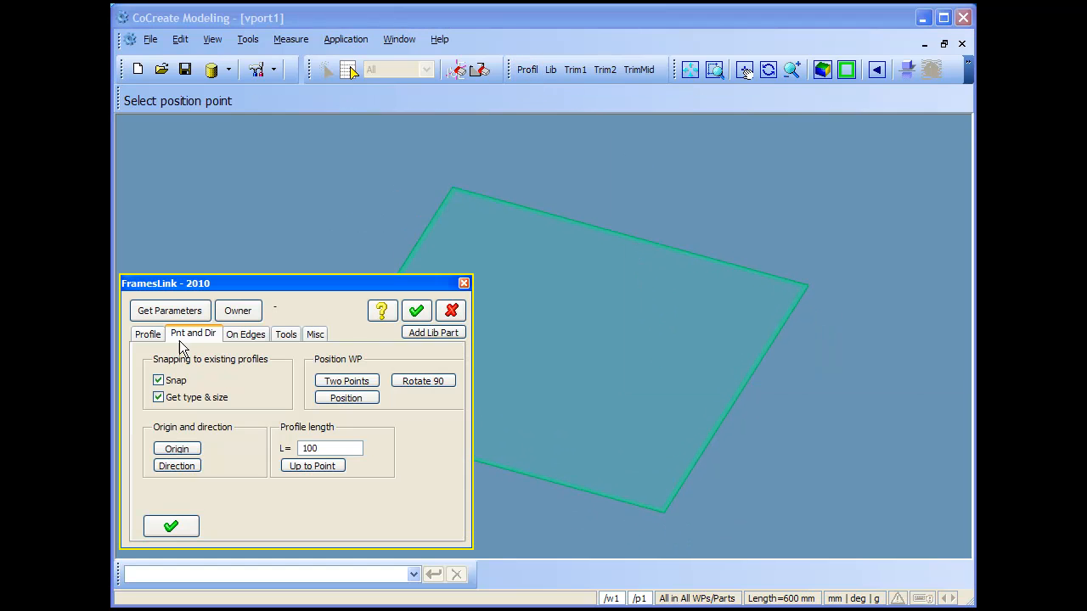
{"action": "left_click", "coordinate": [146, 333]}
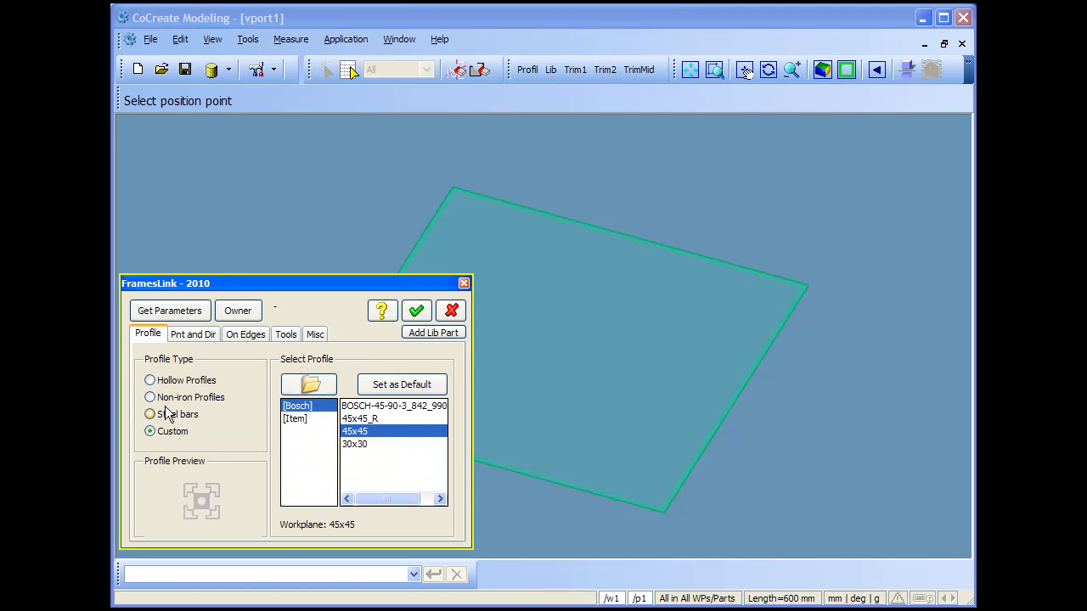
{"action": "left_click", "coordinate": [149, 398]}
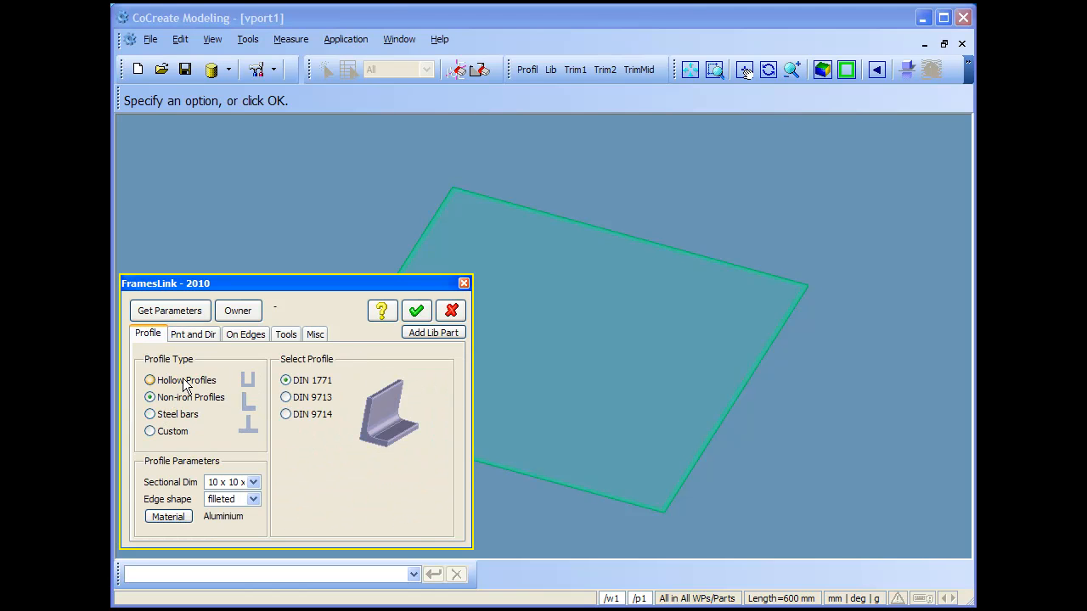
{"action": "left_click", "coordinate": [149, 380]}
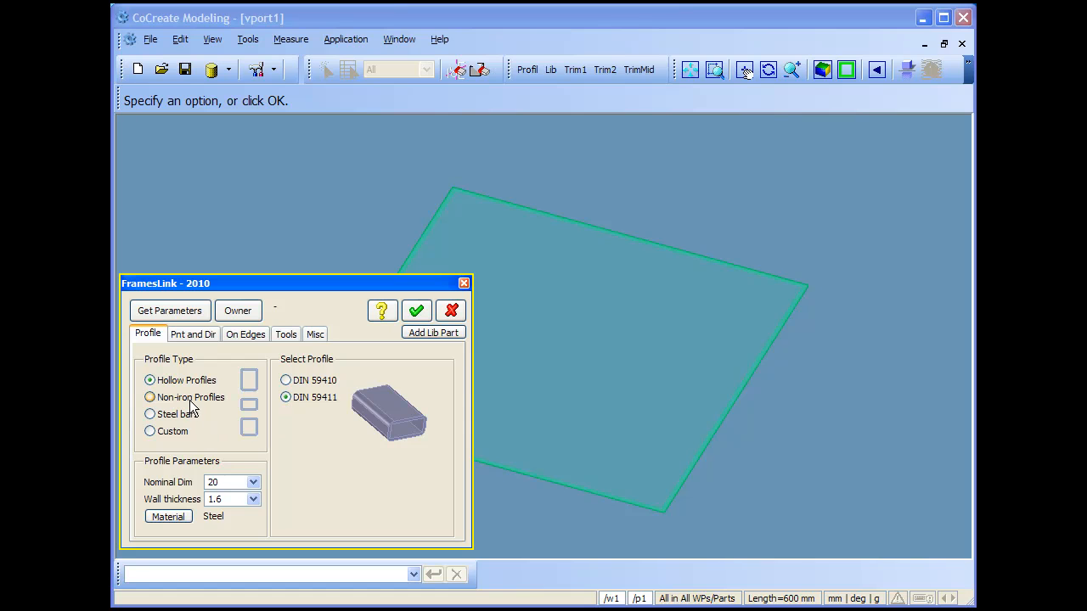
{"action": "left_click", "coordinate": [149, 397]}
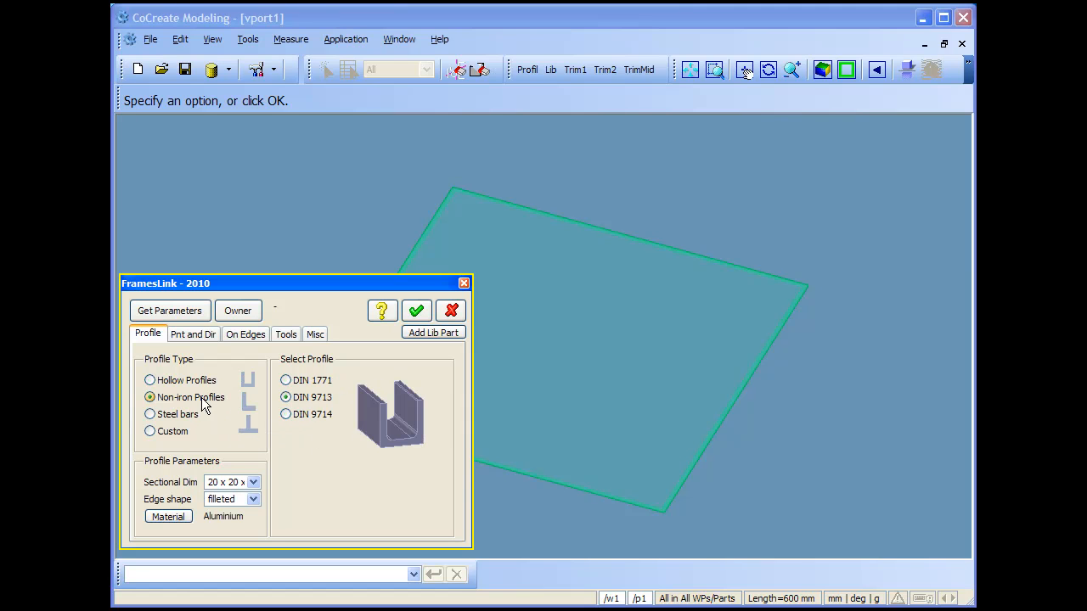
{"action": "left_click", "coordinate": [149, 380]}
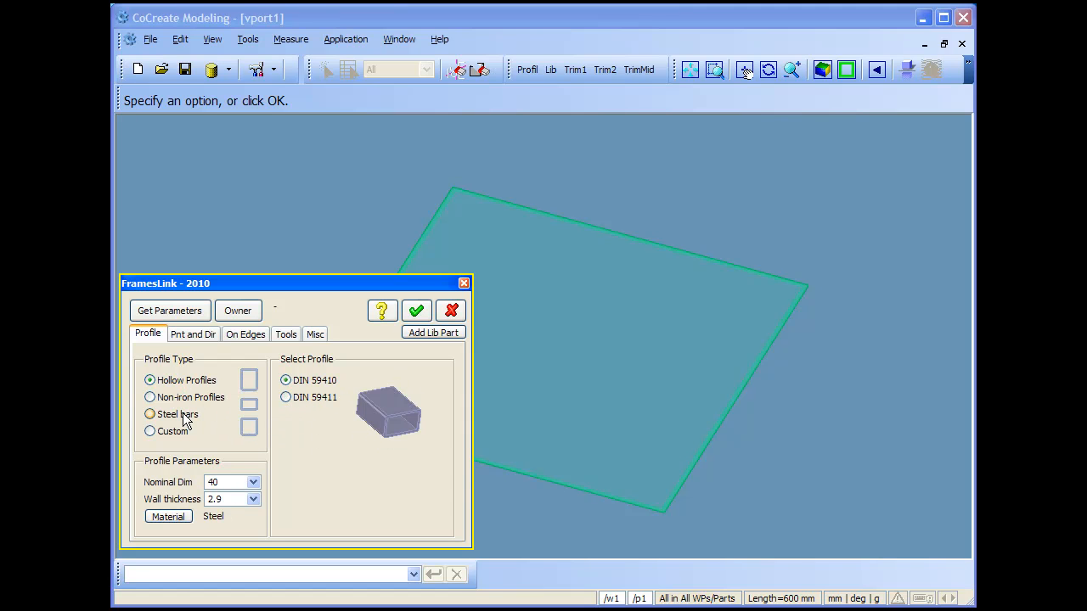
Keep nominal dimension 40 with wall thickness 2.9 for the hollow steel profile
{"action": "left_click", "coordinate": [253, 482]}
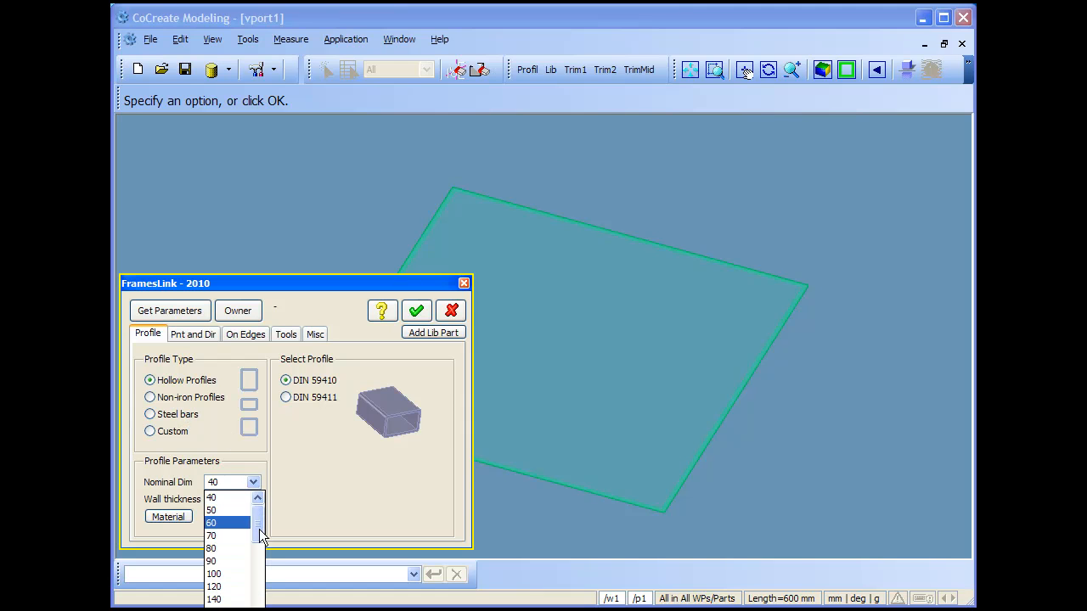
{"action": "left_click", "coordinate": [211, 496]}
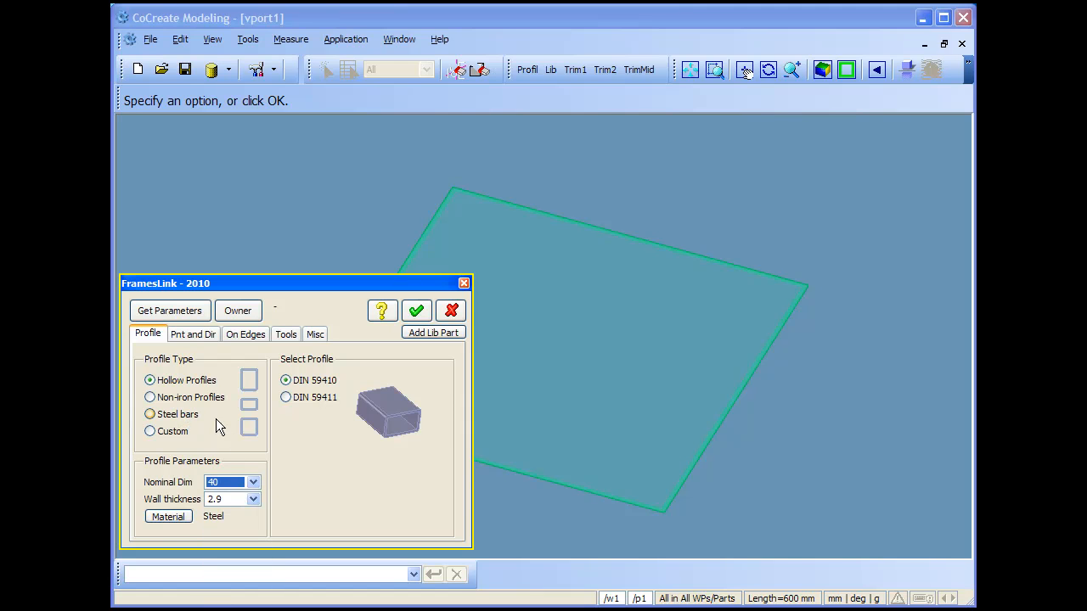
{"action": "left_click", "coordinate": [194, 333]}
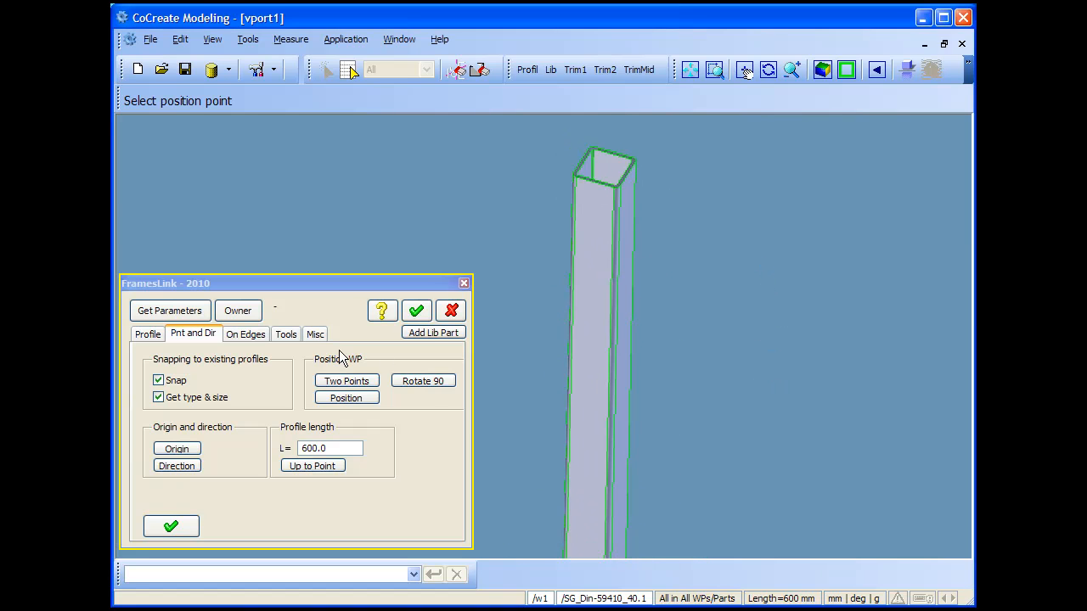
{"action": "mouse_move", "coordinate": [637, 200]}
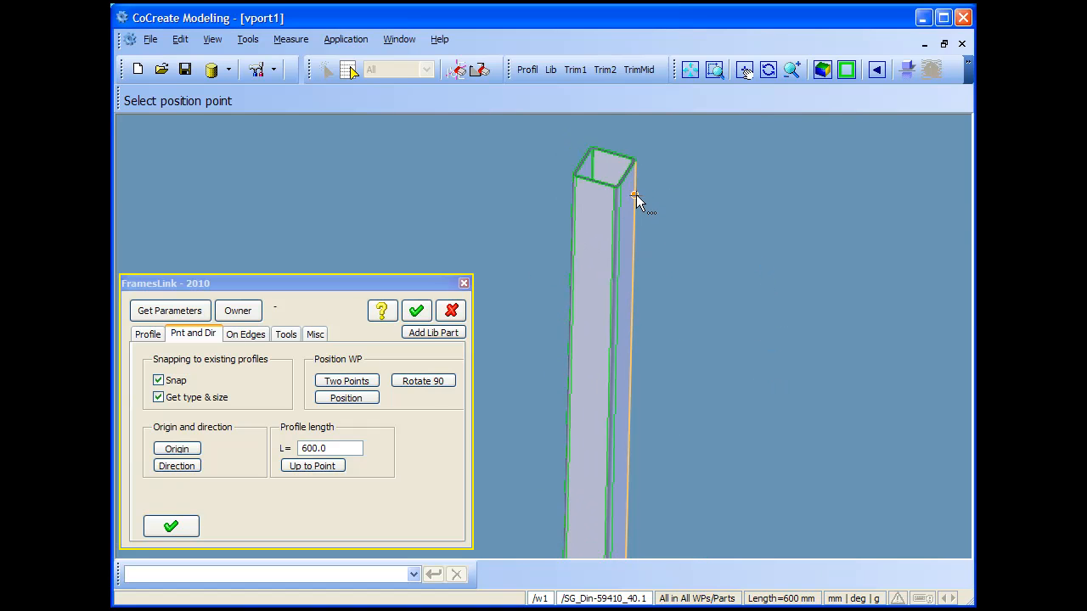
Attach and confirm two 600 mm hollow beams at the post's top corner
{"action": "left_click", "coordinate": [169, 527]}
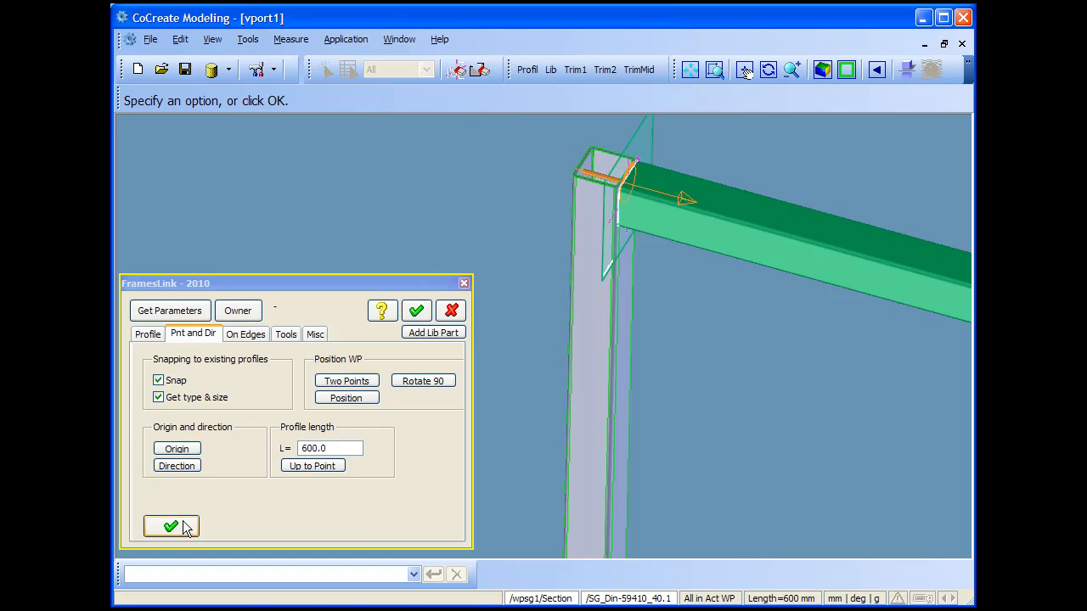
{"action": "left_click", "coordinate": [170, 527]}
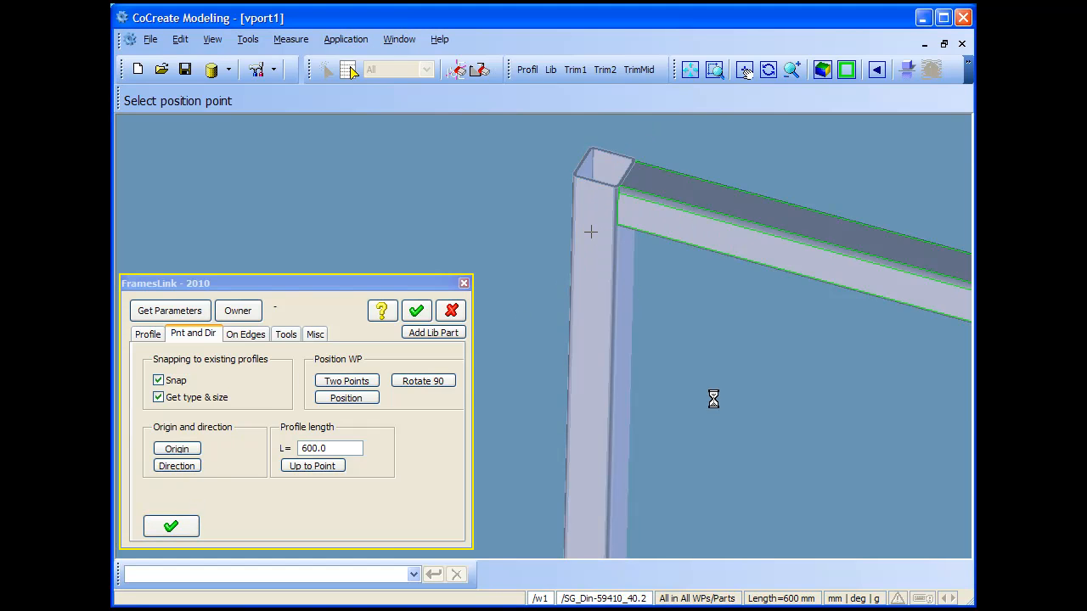
{"action": "left_click", "coordinate": [169, 526]}
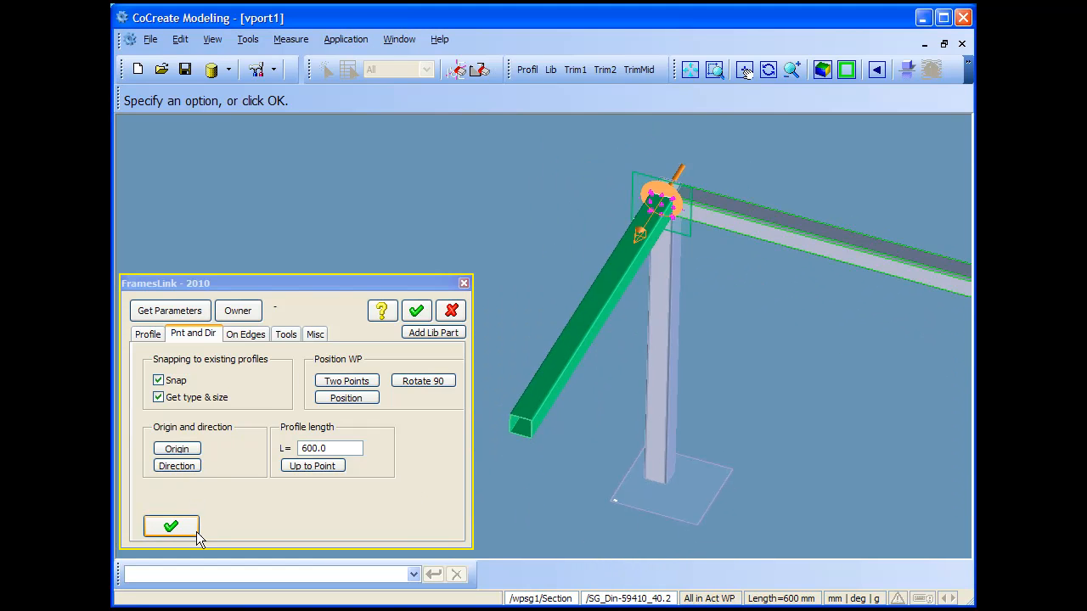
{"action": "left_click", "coordinate": [170, 527]}
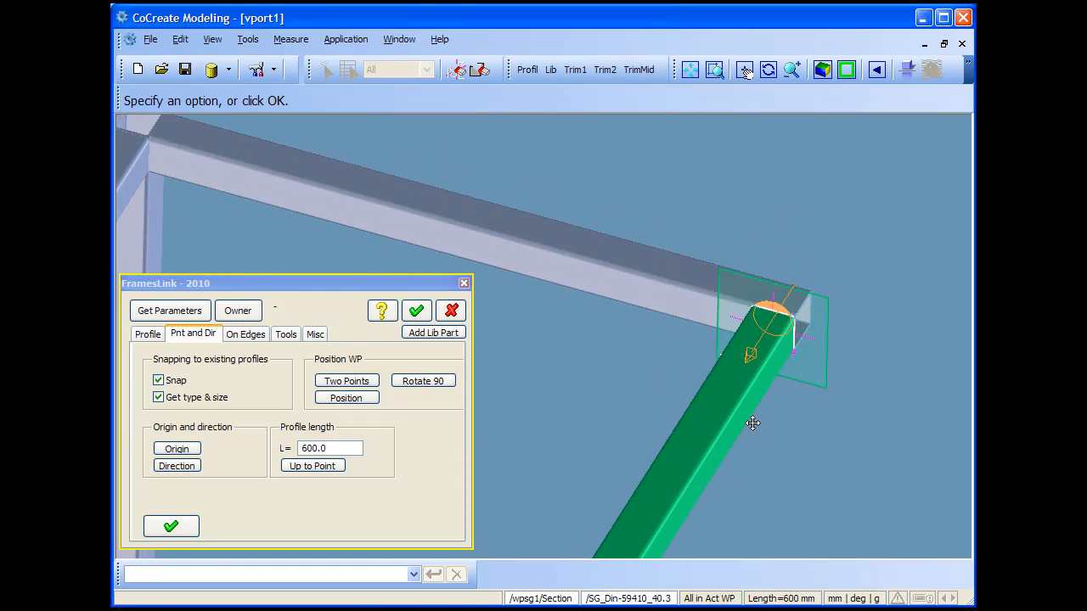
Place another hollow profile on a frame corner to extend the open box frame
{"action": "left_click", "coordinate": [421, 380]}
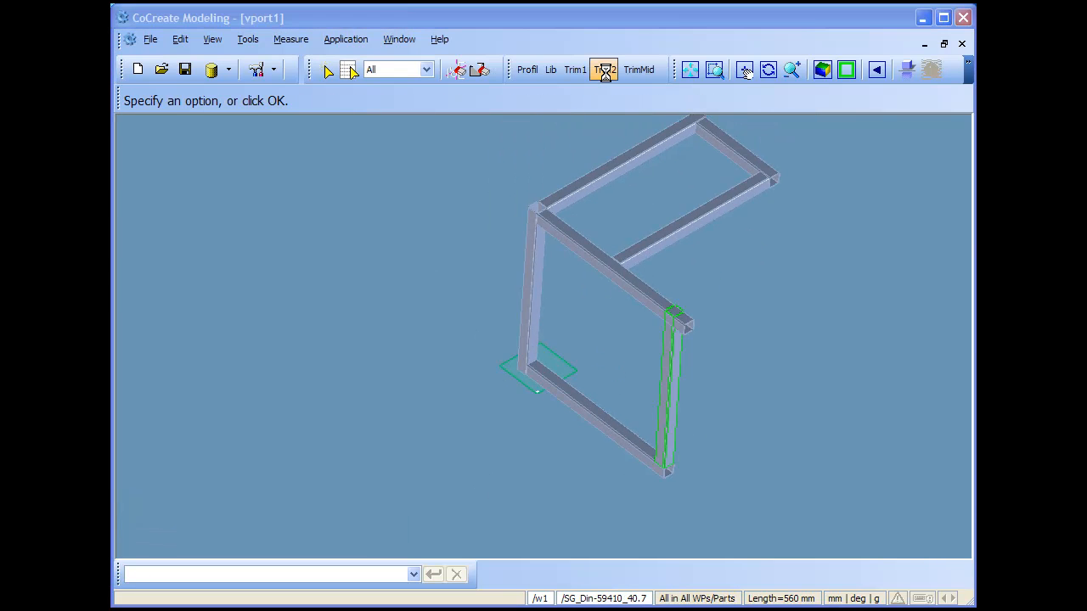
Trim the frame corners with Trim2 using the two-over-one corner joint type and confirm
{"action": "left_click", "coordinate": [603, 69]}
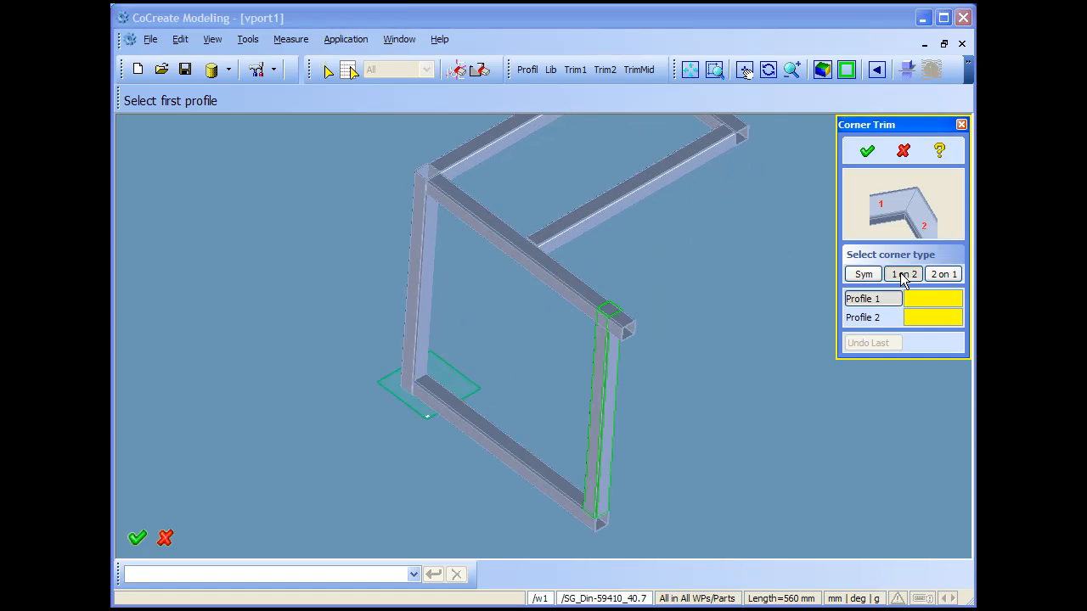
{"action": "left_click", "coordinate": [944, 274]}
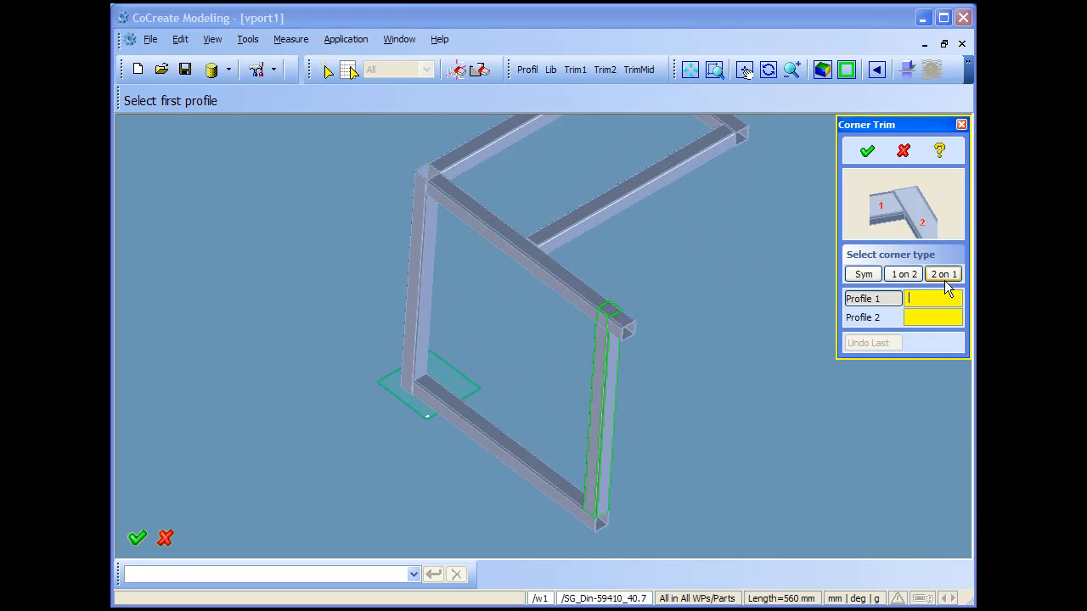
{"action": "left_click", "coordinate": [944, 273]}
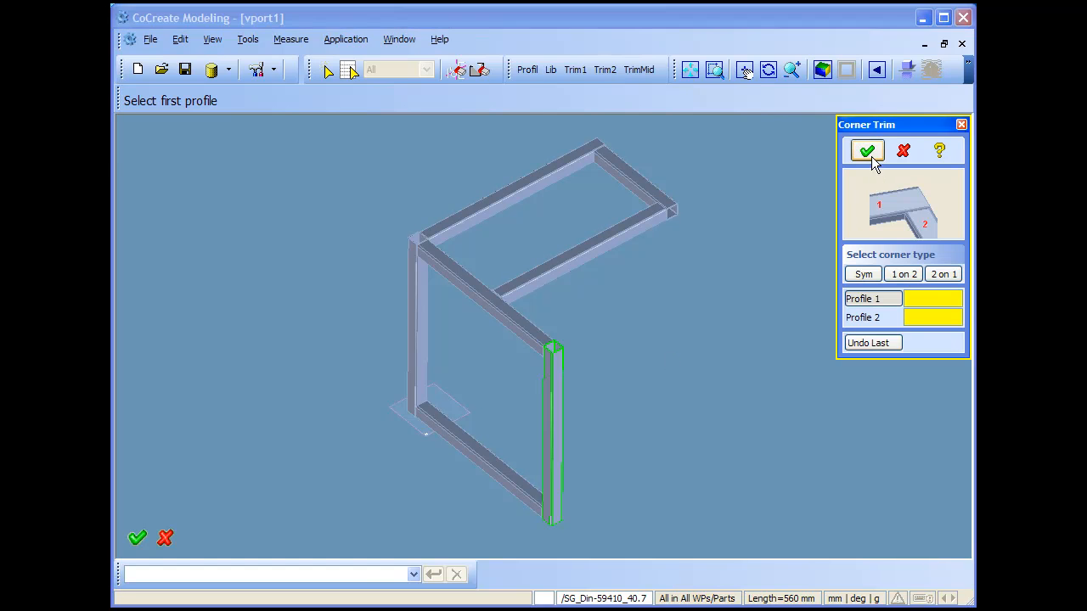
{"action": "left_click", "coordinate": [866, 150]}
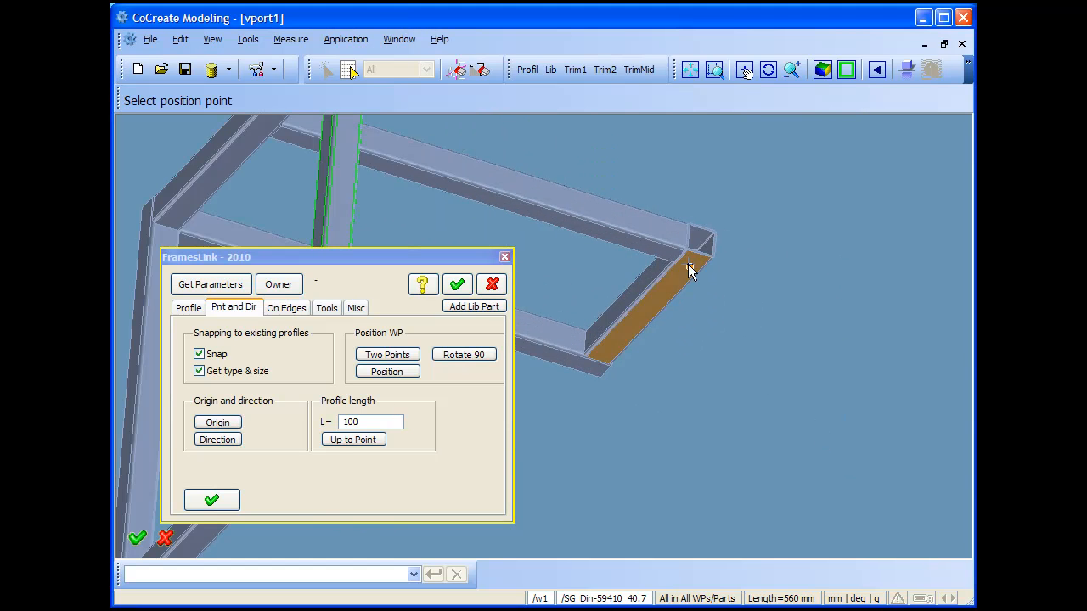
Pick the frame edge and position point to preview a 564 mm crossbeam between two uprights
{"action": "left_click", "coordinate": [692, 271]}
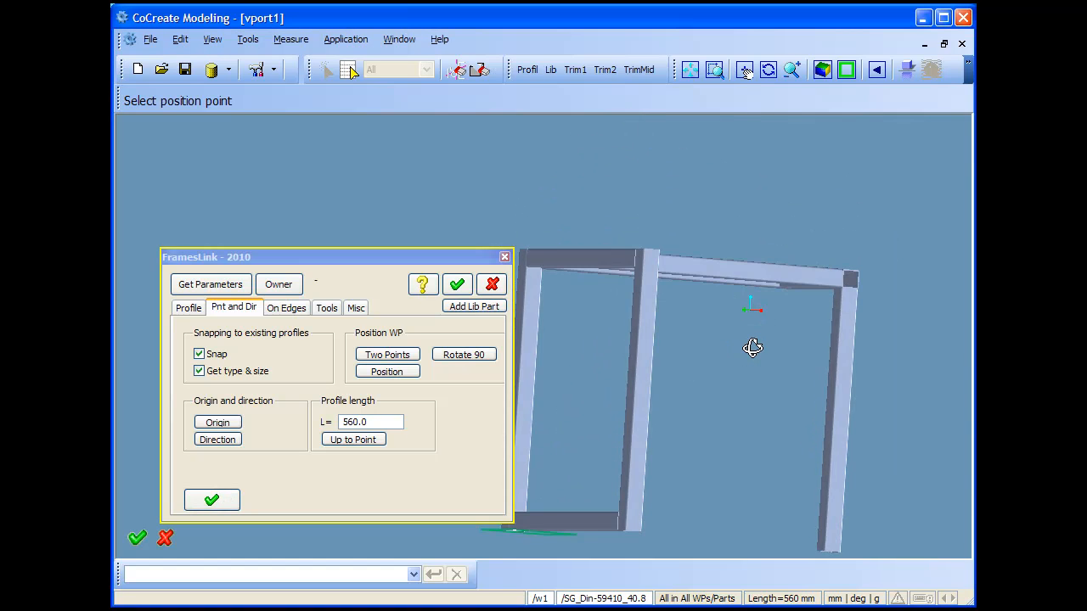
{"action": "left_click_drag", "start_coordinate": [750, 348], "coordinate": [750, 377]}
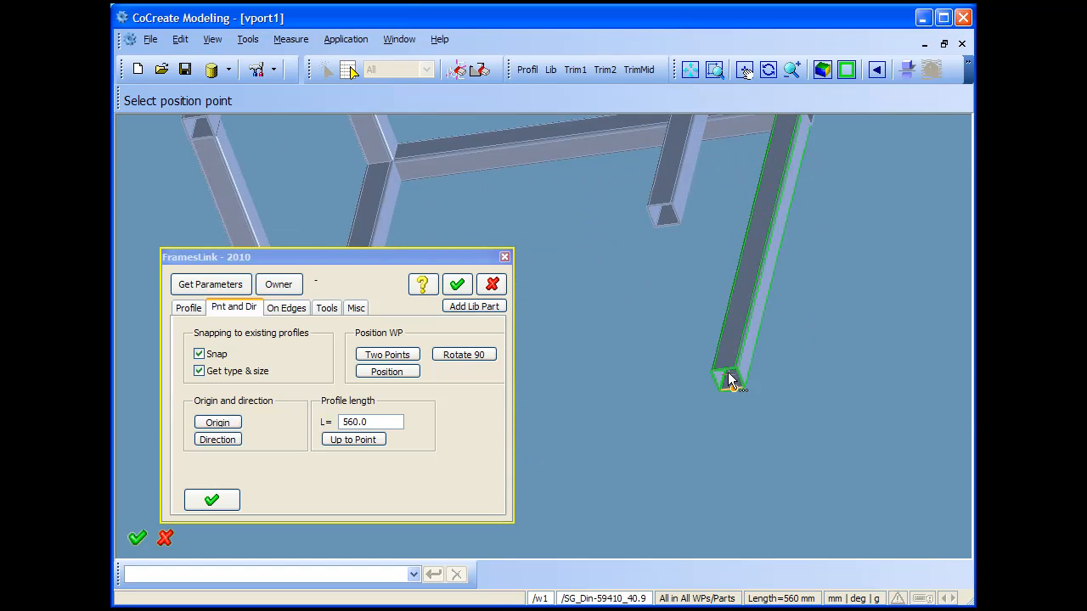
{"action": "left_click", "coordinate": [730, 379]}
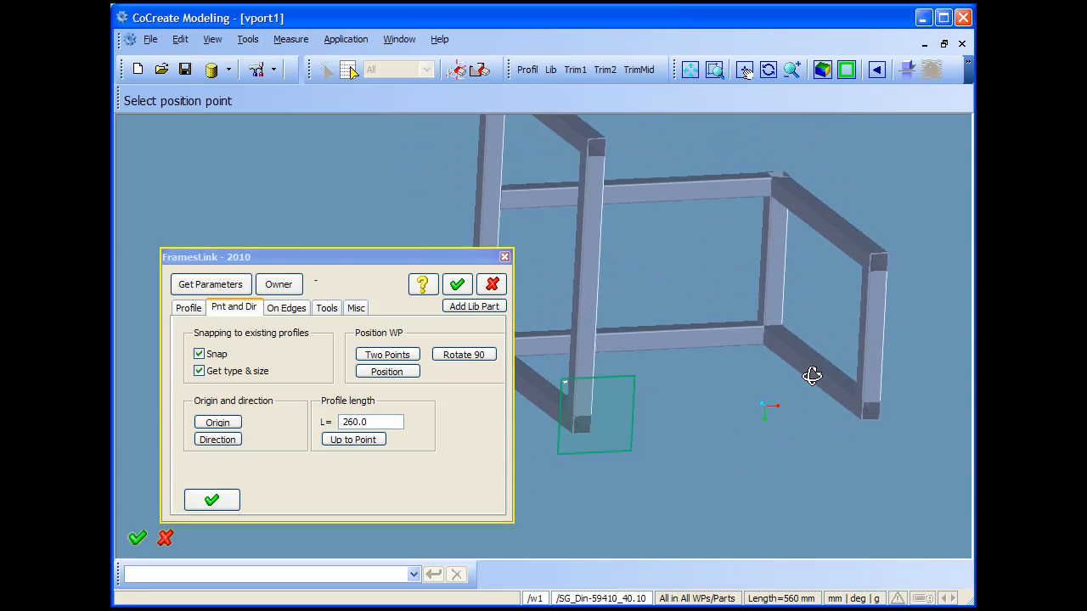
{"action": "left_click_drag", "start_coordinate": [811, 376], "coordinate": [789, 382]}
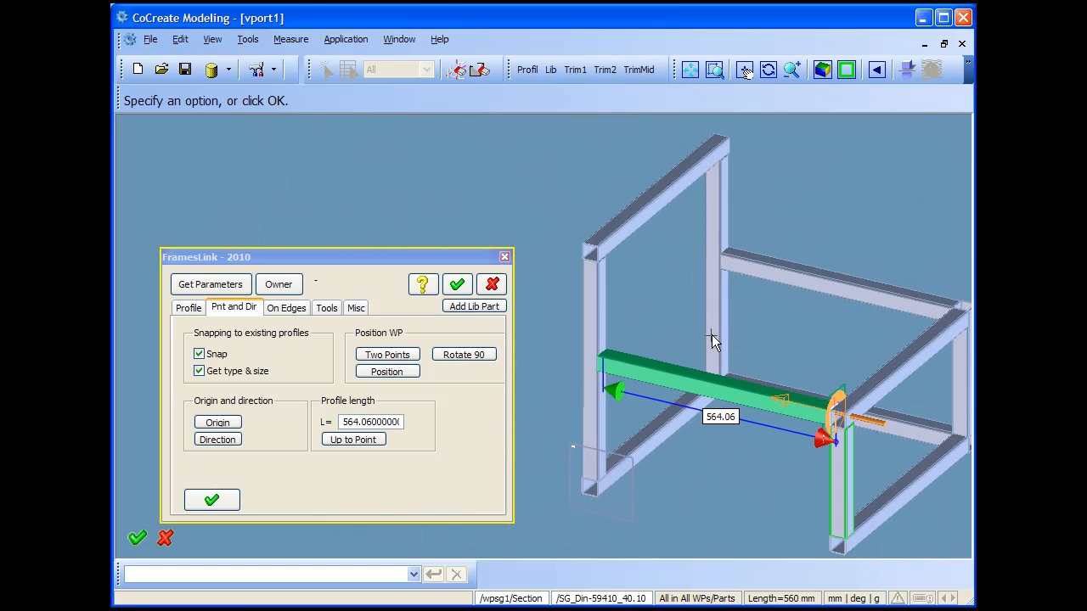
{"action": "mouse_move", "coordinate": [722, 449]}
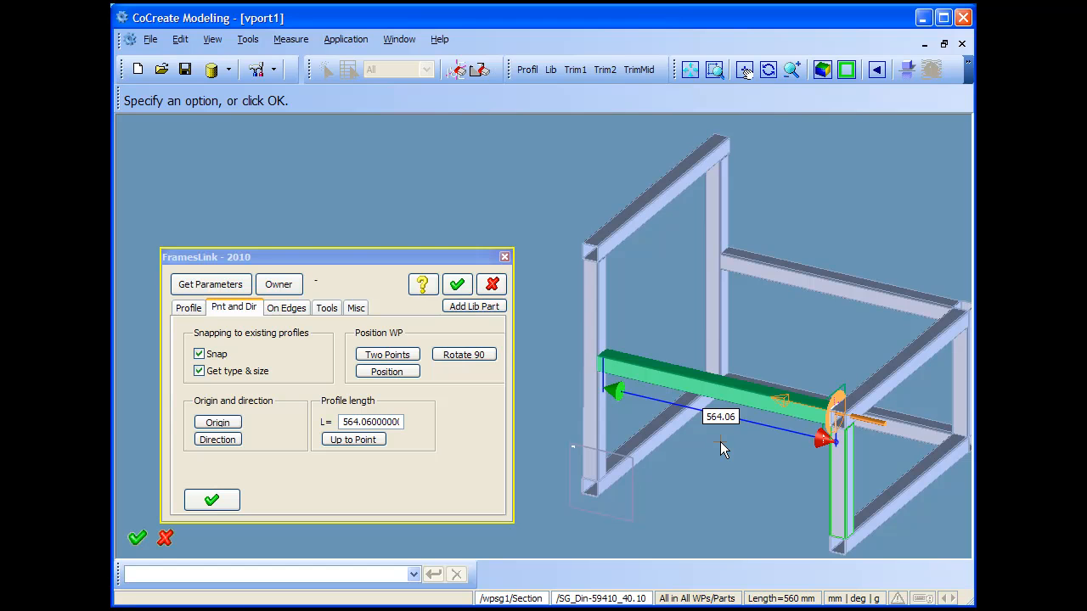
{"action": "mouse_move", "coordinate": [697, 452]}
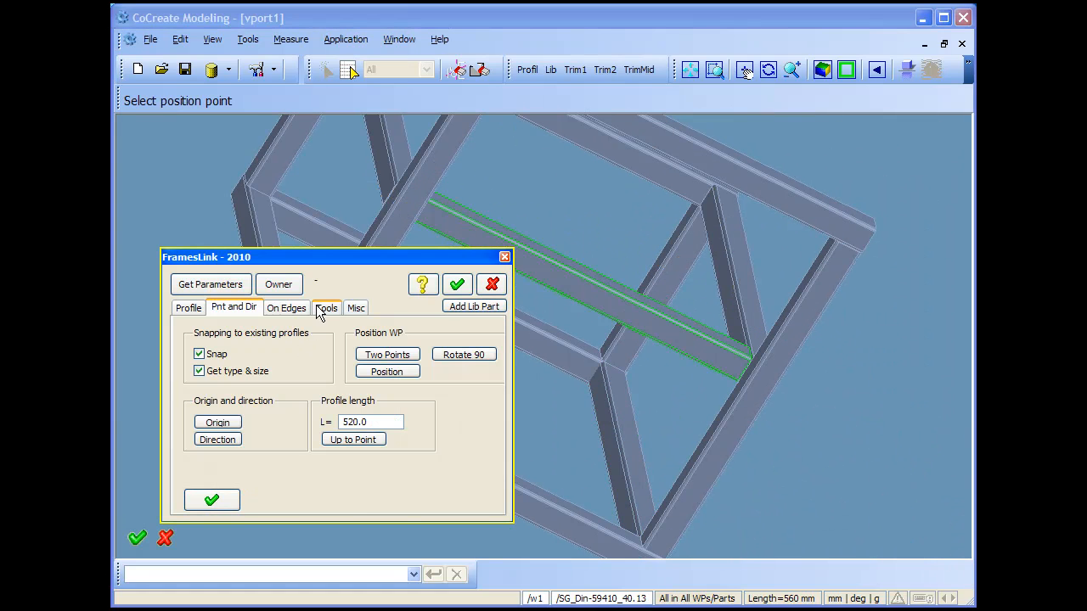
Show the Tools tab, close the FramesLink dialog and rotate the frame to another angle
{"action": "left_click", "coordinate": [326, 307]}
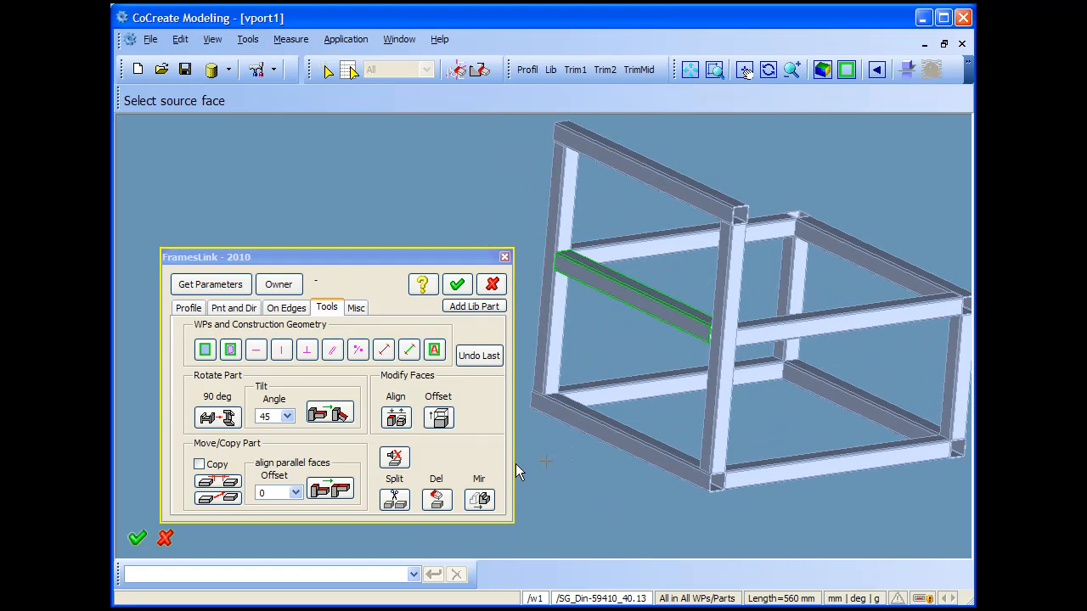
{"action": "left_click", "coordinate": [457, 286]}
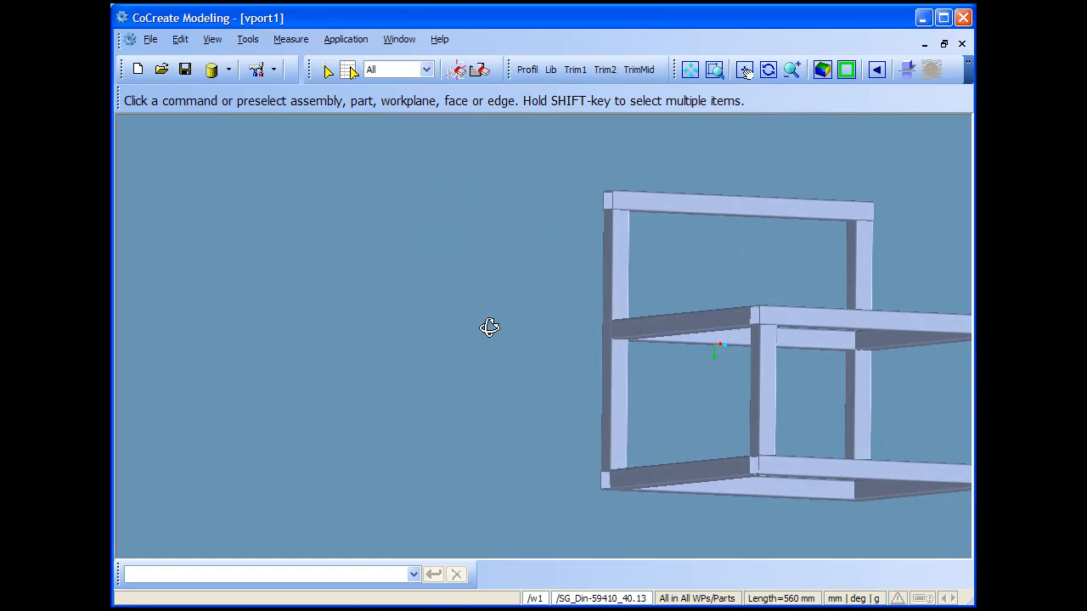
{"action": "left_click_drag", "start_coordinate": [489, 328], "coordinate": [619, 376]}
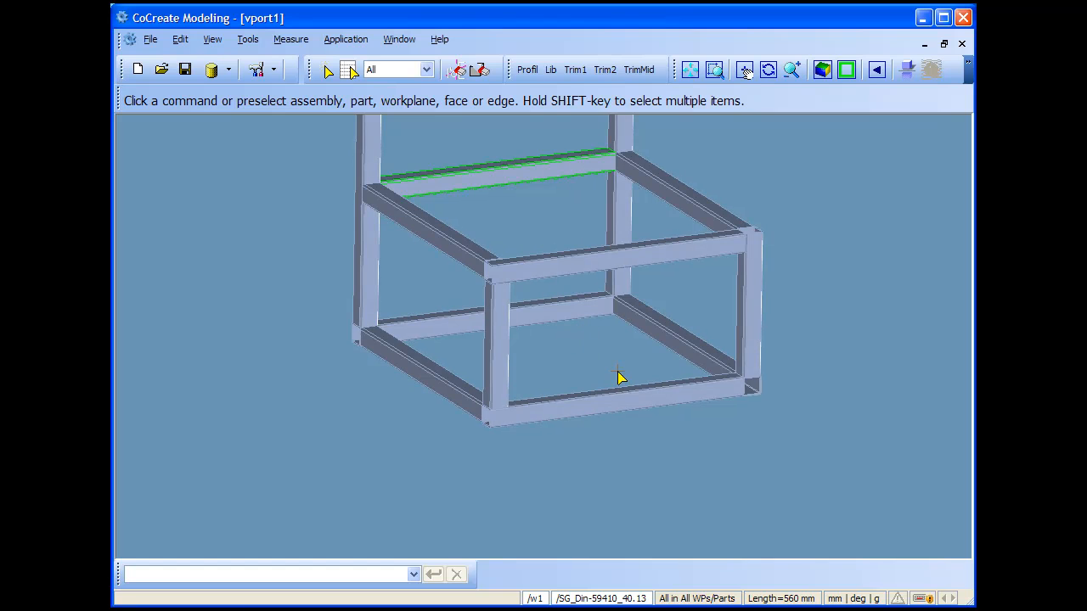
{"action": "mouse_move", "coordinate": [595, 381]}
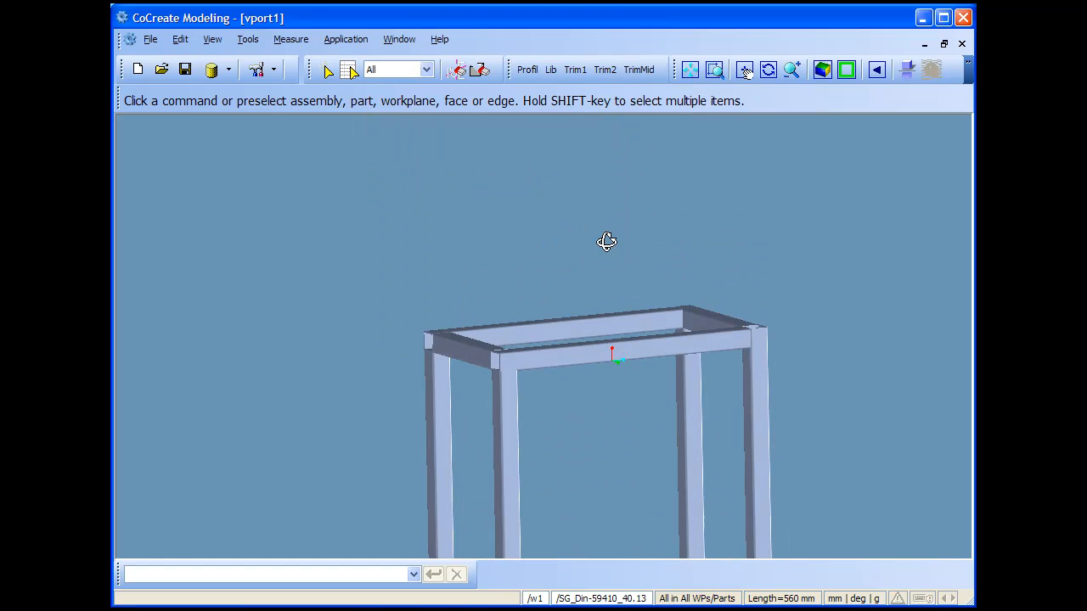
Apply a Trim1 corner trim between two profiles, confirm it and inspect the trimmed corners
{"action": "left_click_drag", "start_coordinate": [606, 241], "coordinate": [737, 238]}
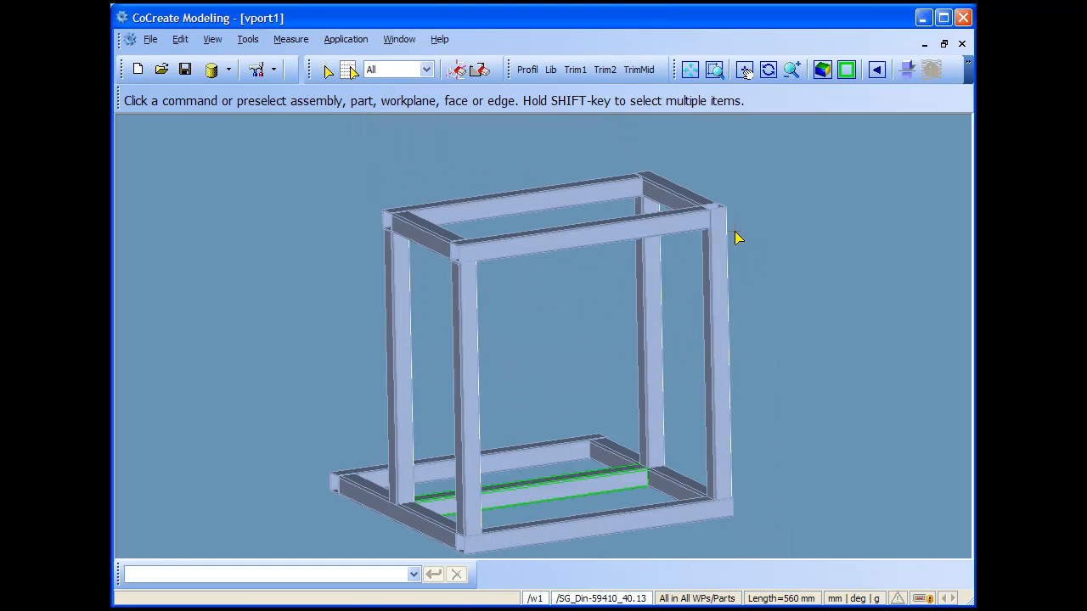
{"action": "mouse_move", "coordinate": [458, 289]}
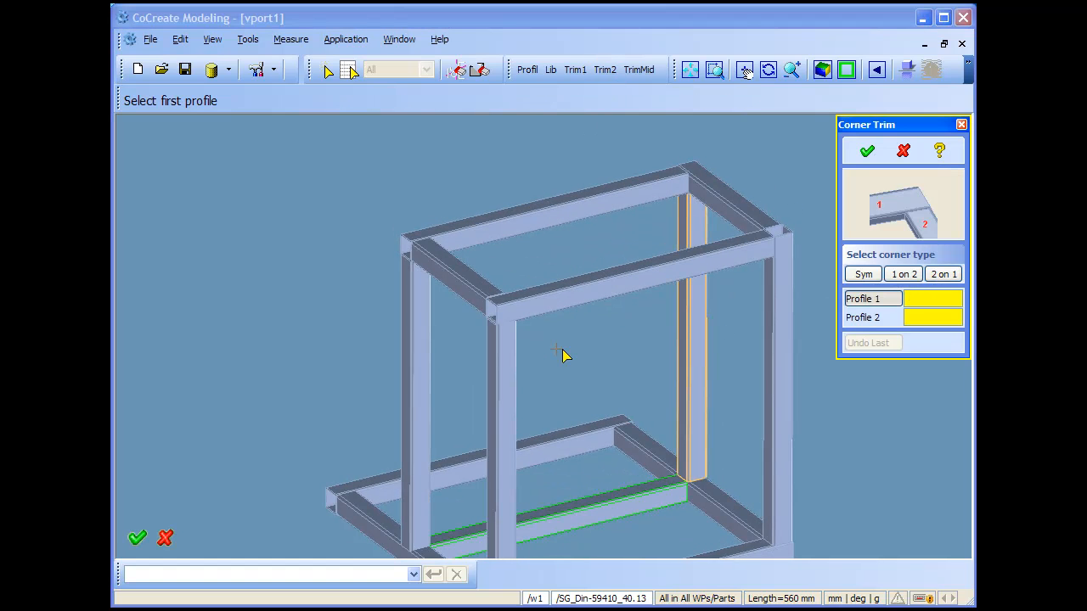
{"action": "left_click", "coordinate": [503, 382]}
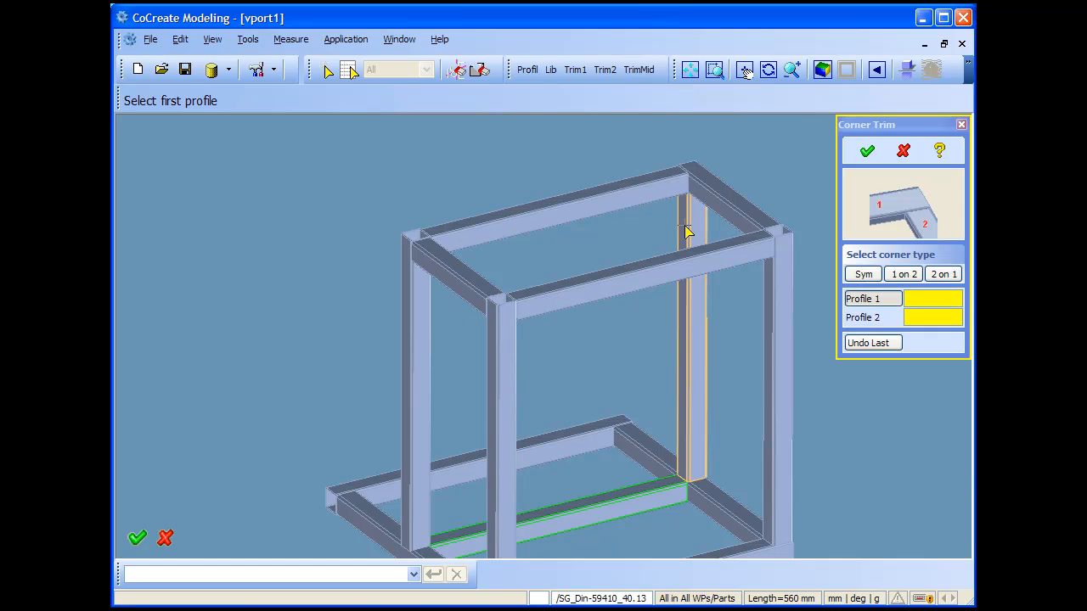
{"action": "left_click", "coordinate": [688, 220]}
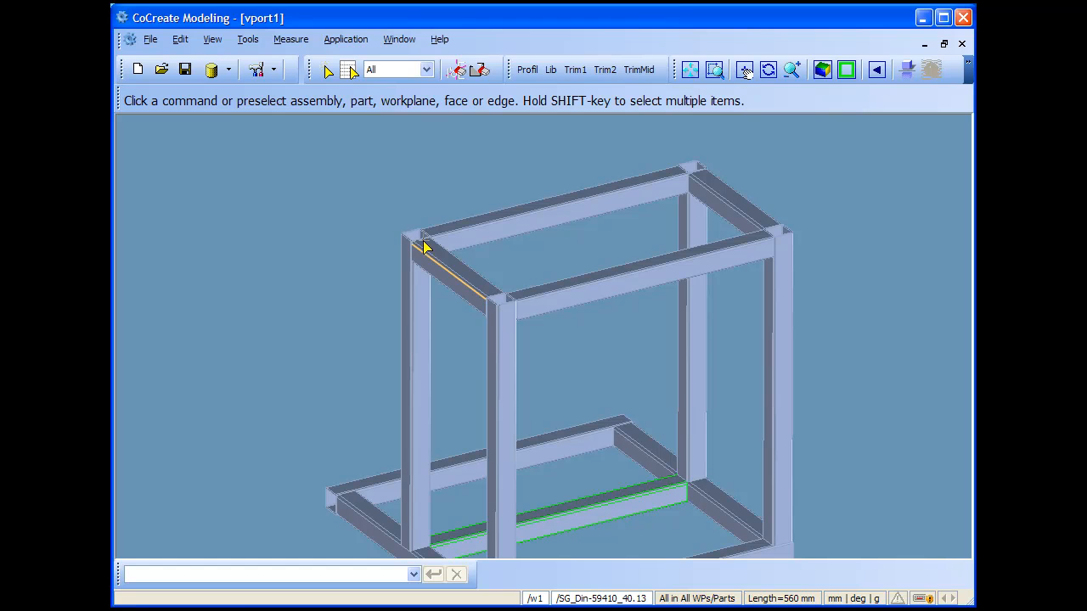
{"action": "left_click_drag", "start_coordinate": [425, 246], "coordinate": [625, 468]}
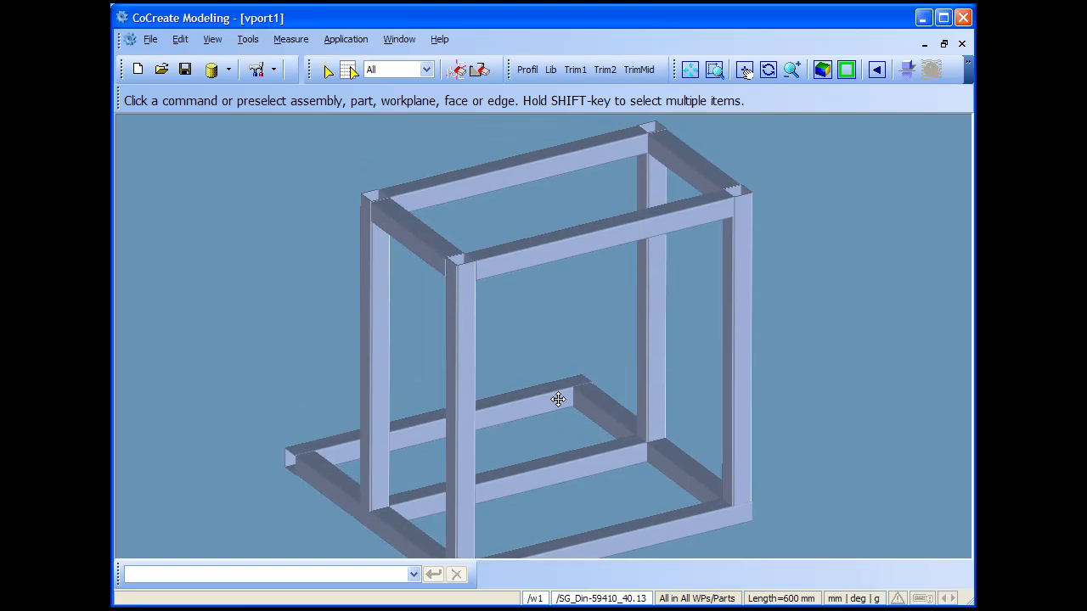
Open the Smart Connections library and browse I-Profile parts (2_winkel_4_screws, headplate_only) and Square 50x50
{"action": "left_click", "coordinate": [550, 70]}
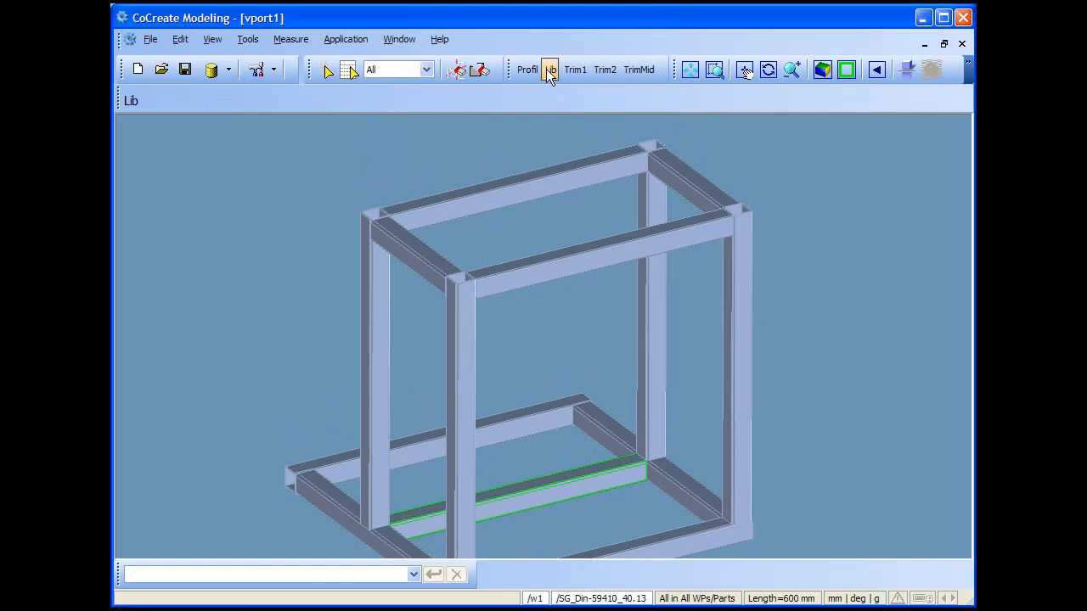
{"action": "left_click", "coordinate": [550, 70]}
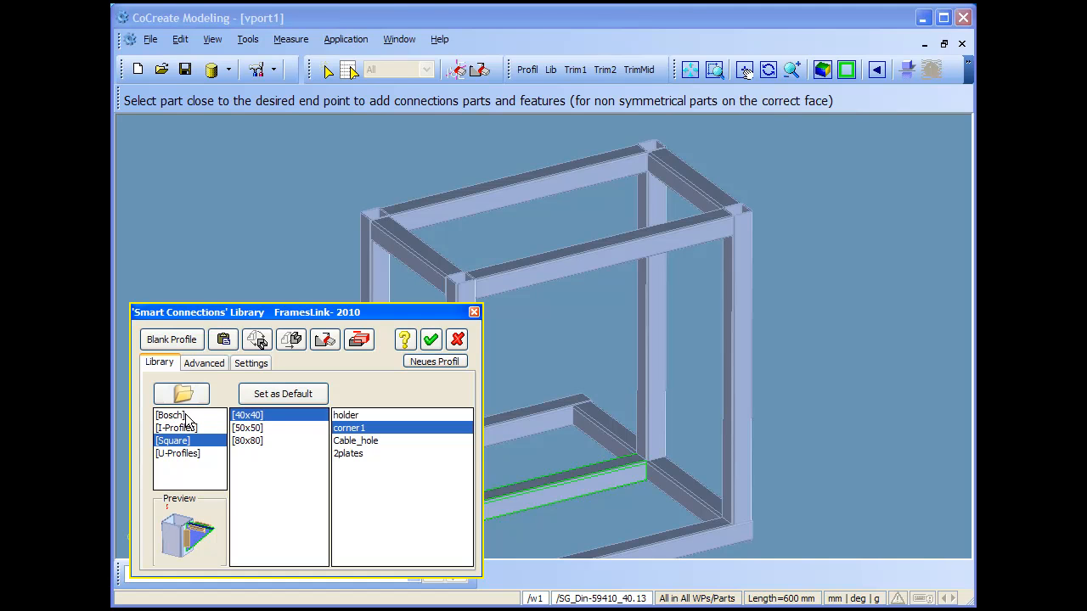
{"action": "left_click", "coordinate": [177, 427]}
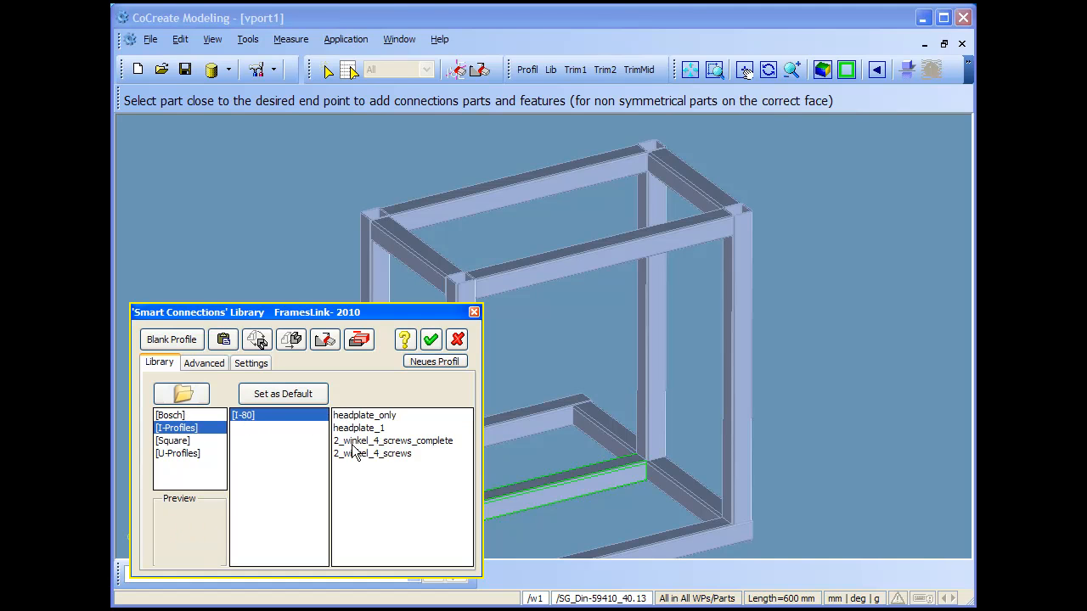
{"action": "left_click", "coordinate": [372, 453]}
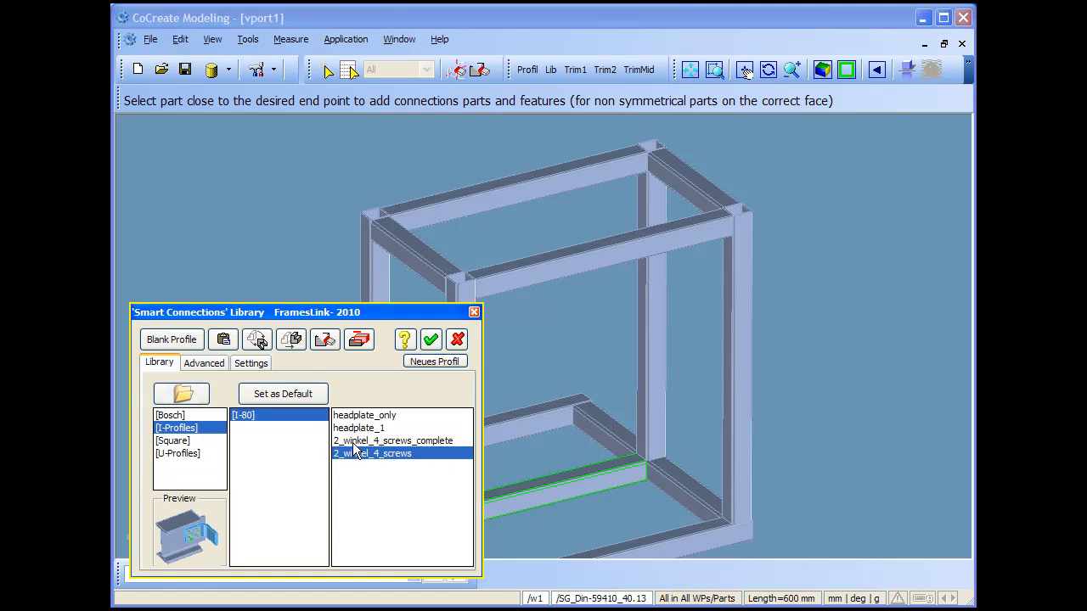
{"action": "left_click", "coordinate": [364, 414]}
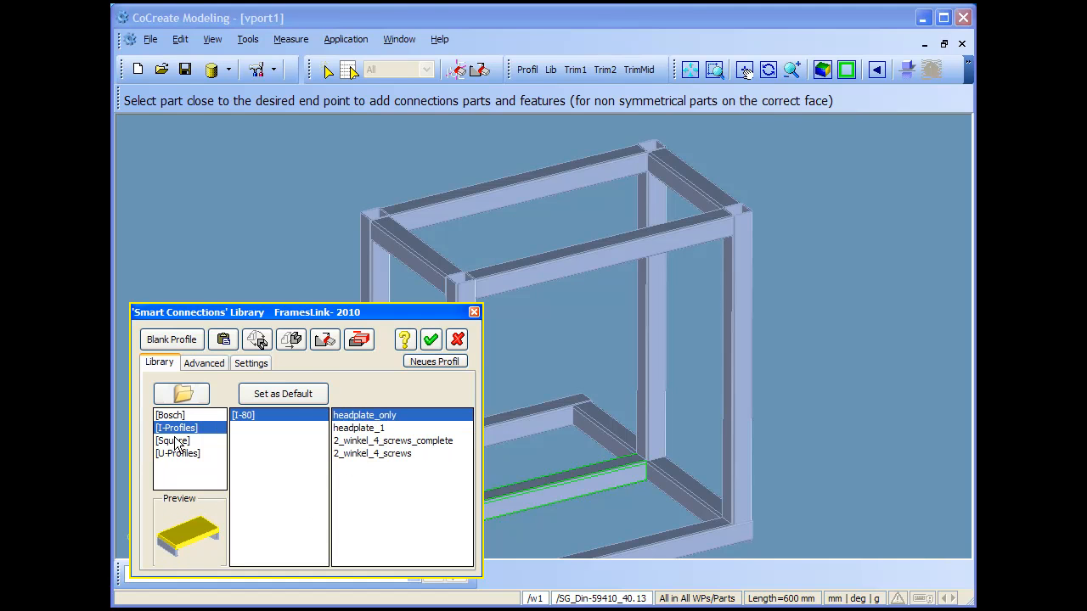
{"action": "left_click", "coordinate": [173, 441]}
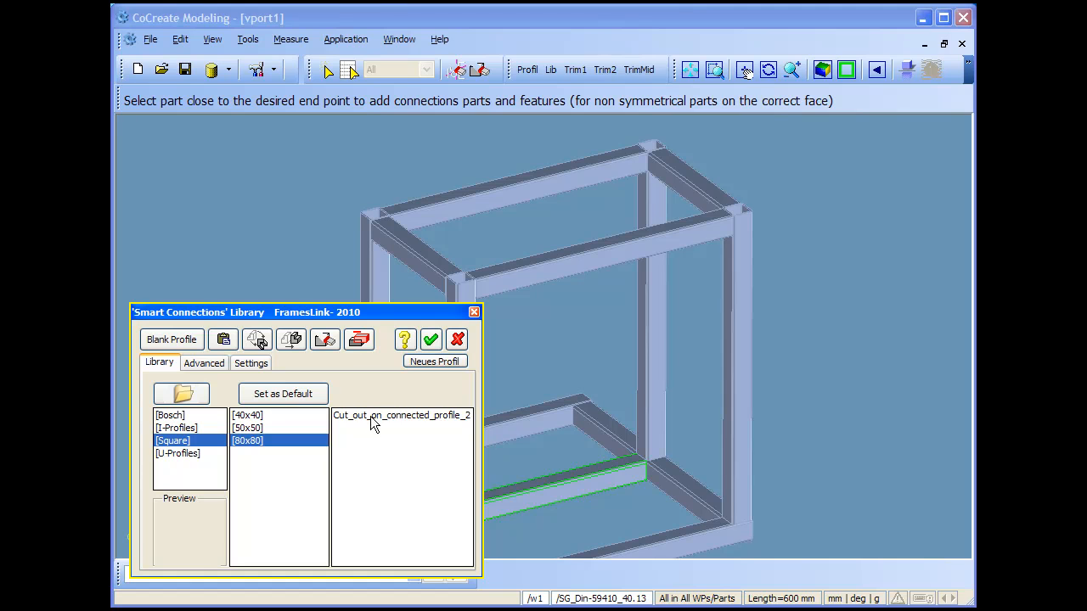
{"action": "left_click", "coordinate": [247, 428]}
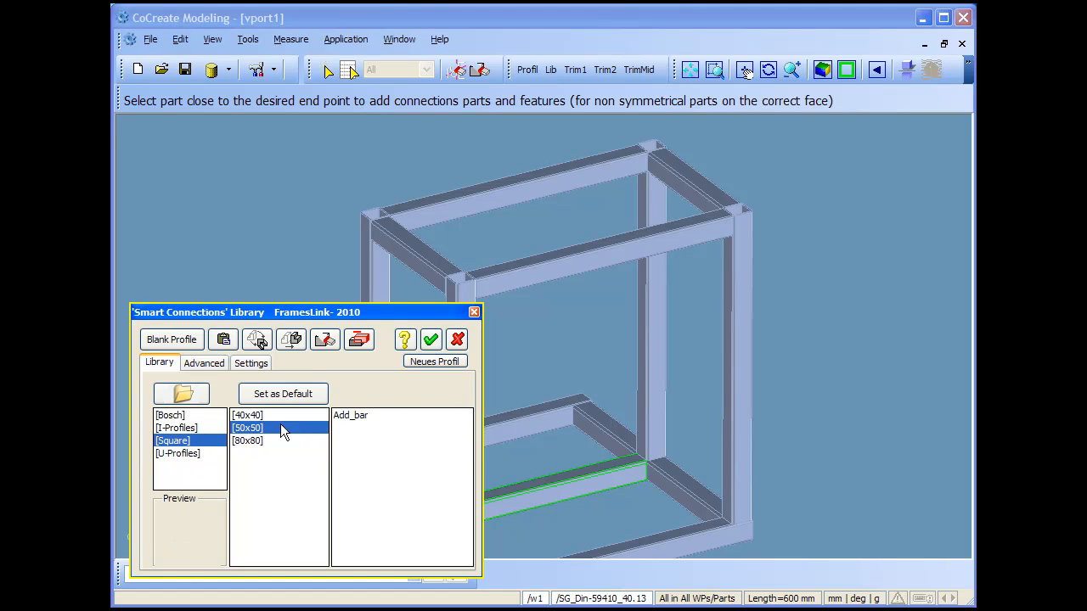
Browse U-Profiles (U50x30, U50x25), then choose the 2plates connection for Square 40x40
{"action": "left_click", "coordinate": [179, 454]}
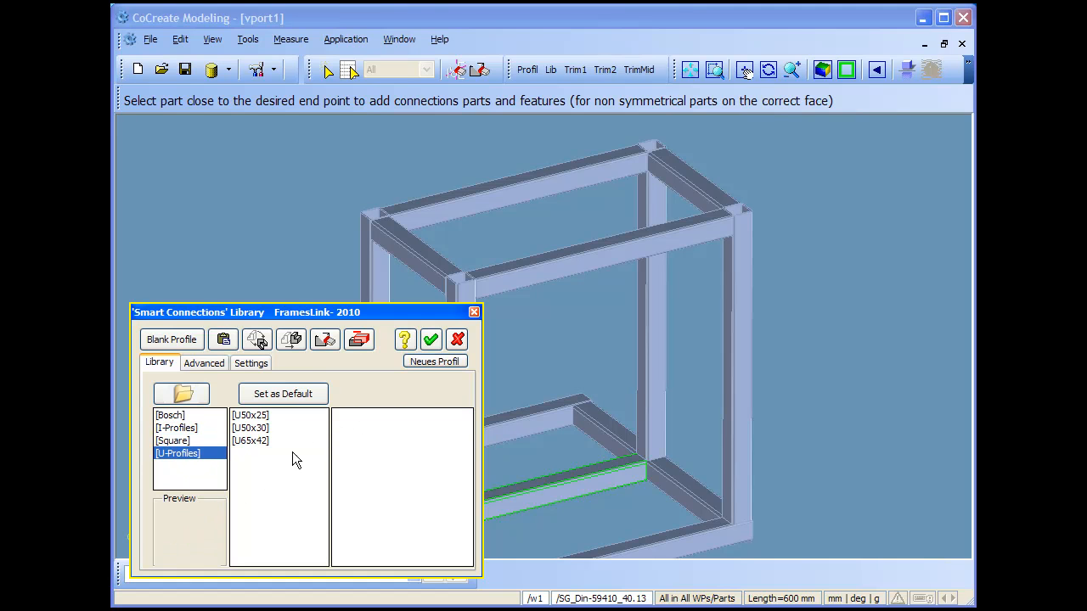
{"action": "left_click", "coordinate": [250, 427]}
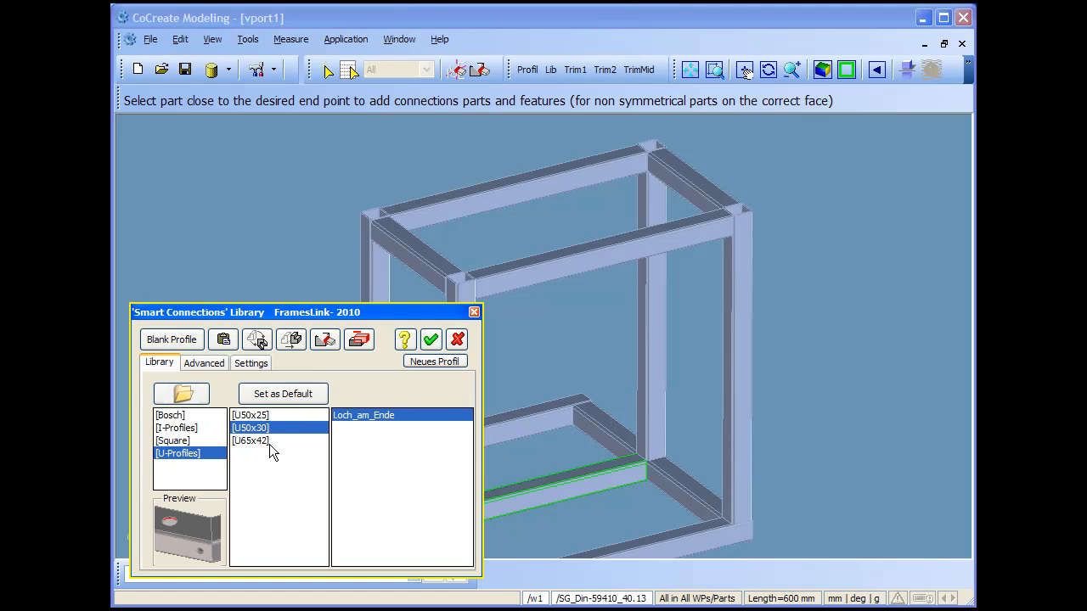
{"action": "left_click", "coordinate": [251, 415]}
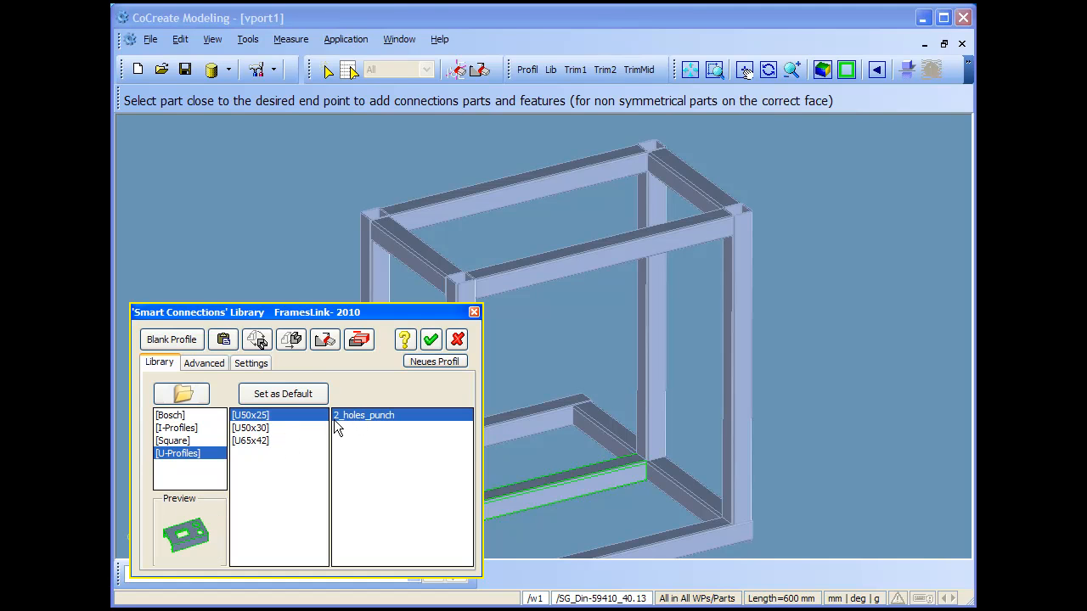
{"action": "left_click", "coordinate": [176, 428]}
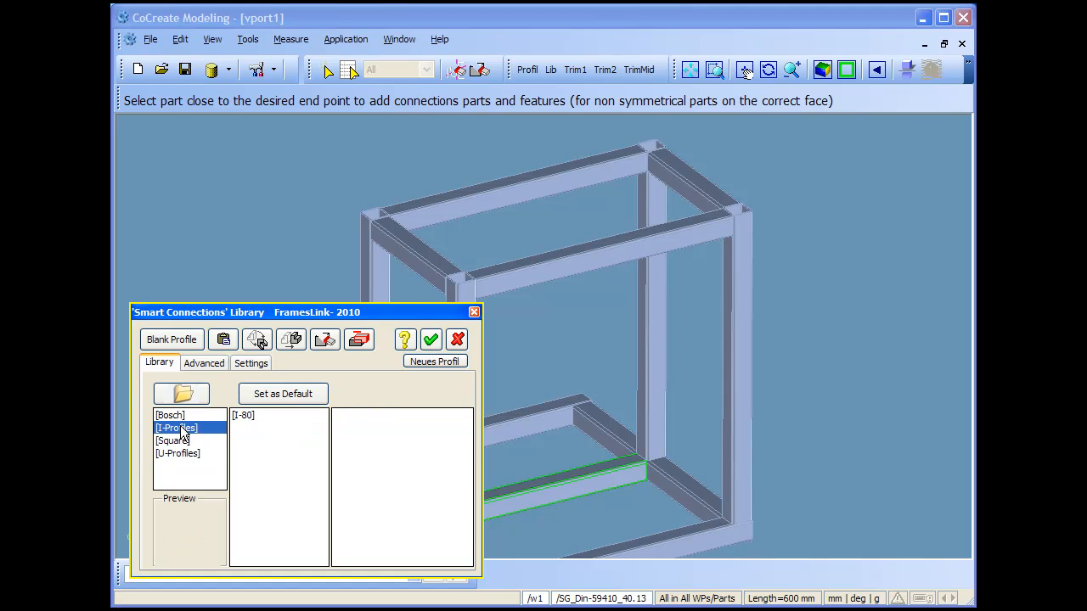
{"action": "left_click", "coordinate": [173, 440]}
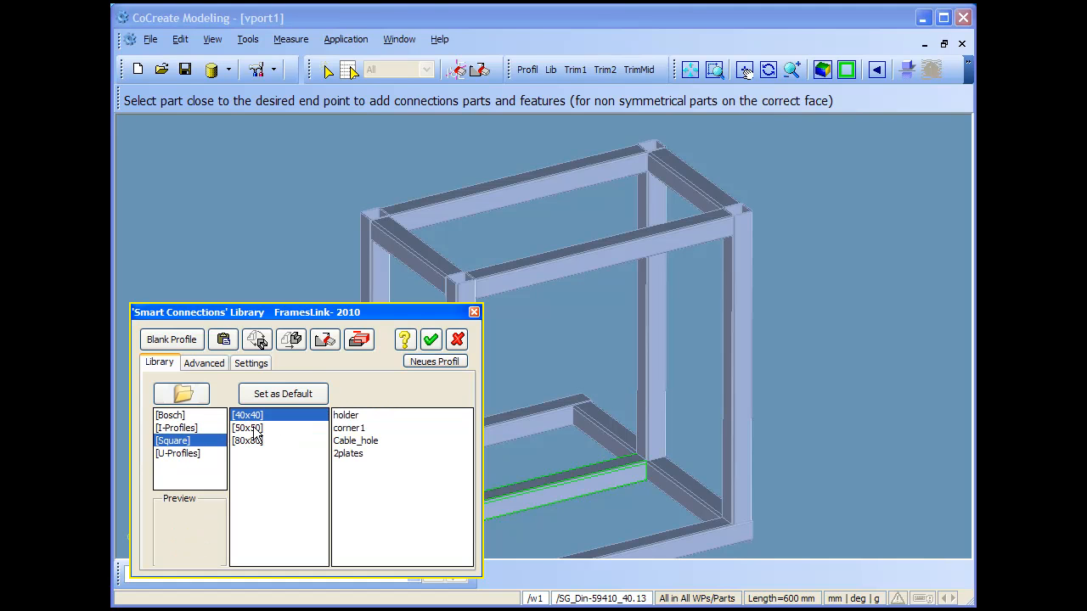
{"action": "left_click", "coordinate": [348, 452]}
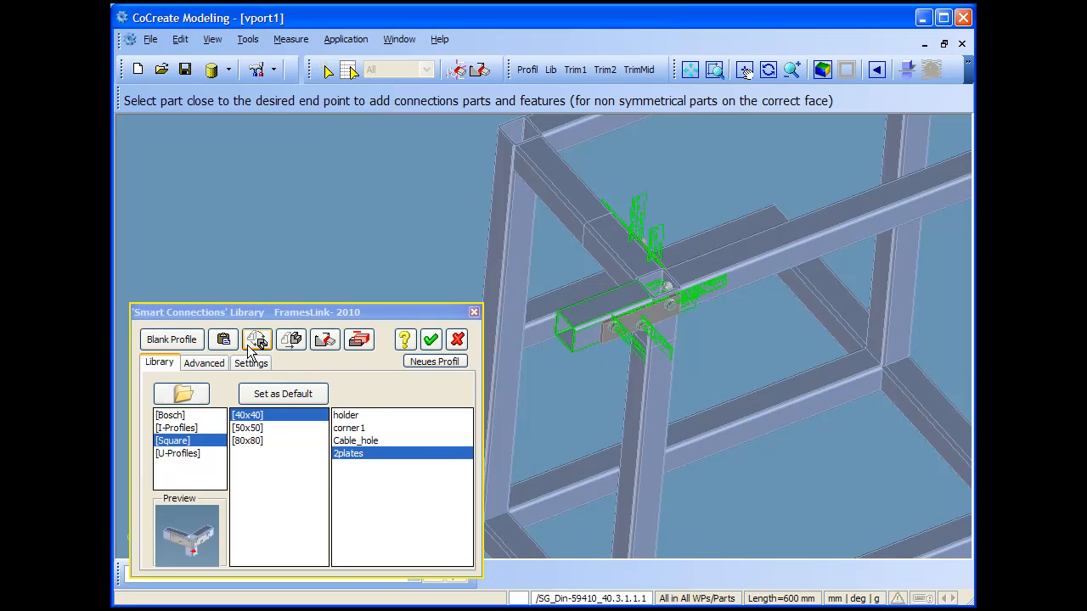
Insert the two-plate connector at the crossbar joint, then view and close the viewport display properties
{"action": "left_click", "coordinate": [258, 339]}
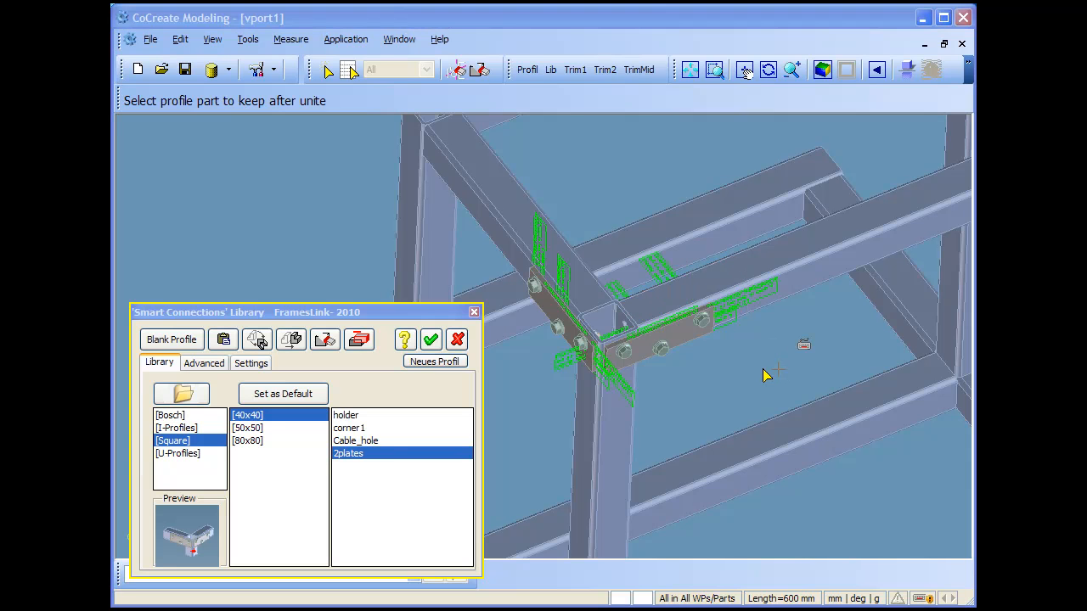
{"action": "left_click", "coordinate": [713, 70]}
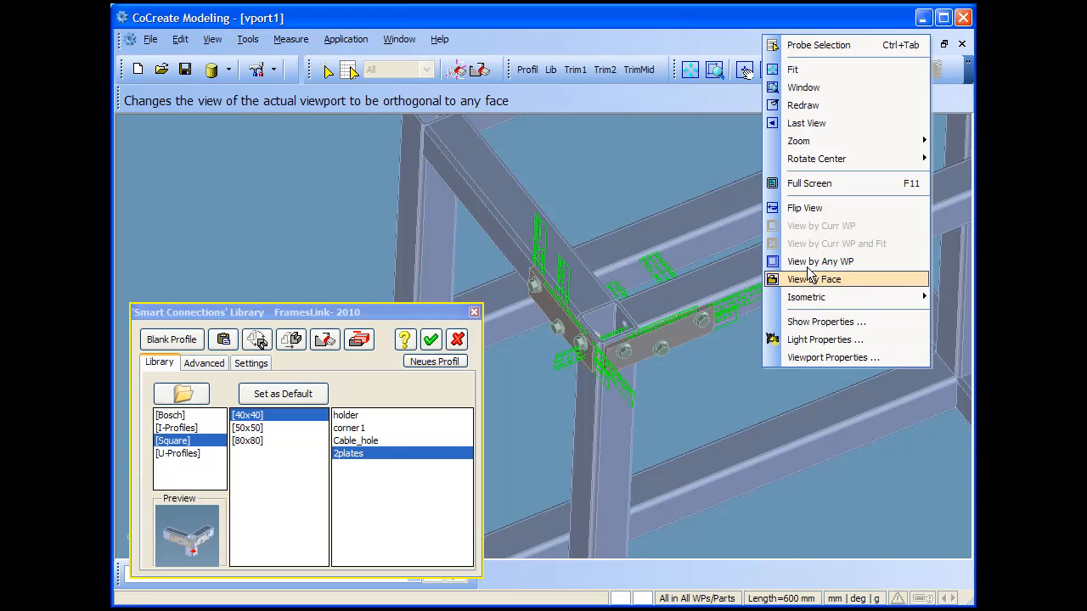
{"action": "left_click", "coordinate": [825, 320]}
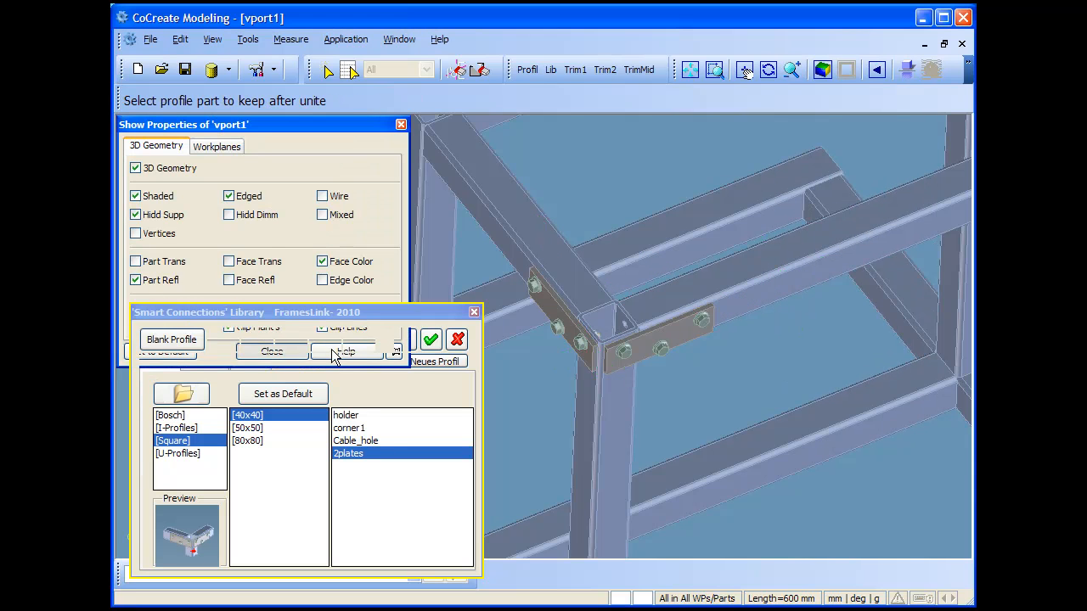
{"action": "left_click", "coordinate": [401, 125]}
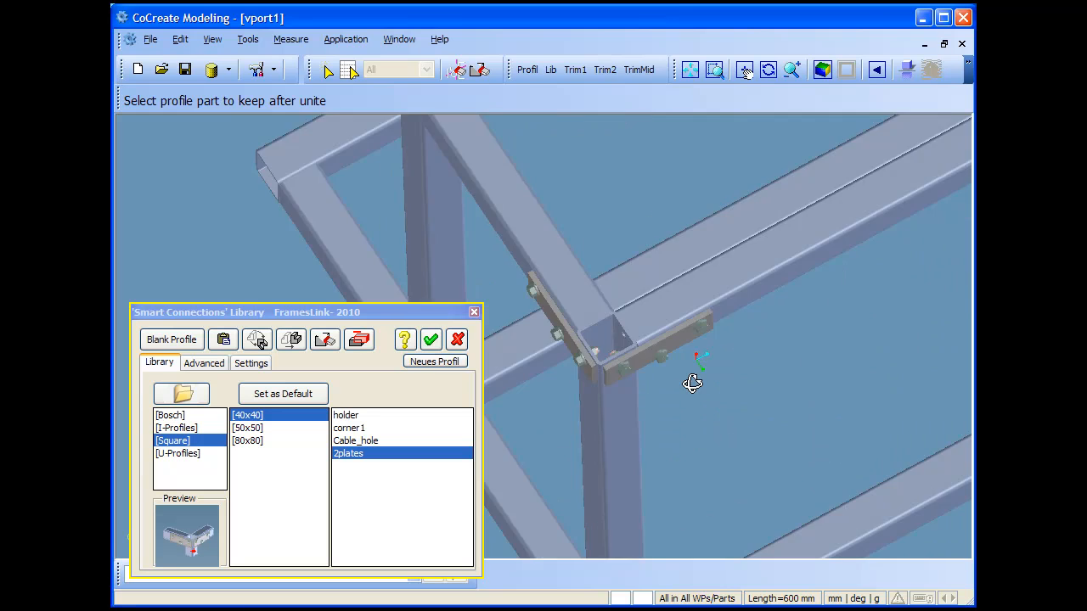
Rotate to another frame corner and add a second 2plates connection there
{"action": "left_click_drag", "start_coordinate": [693, 383], "coordinate": [734, 282]}
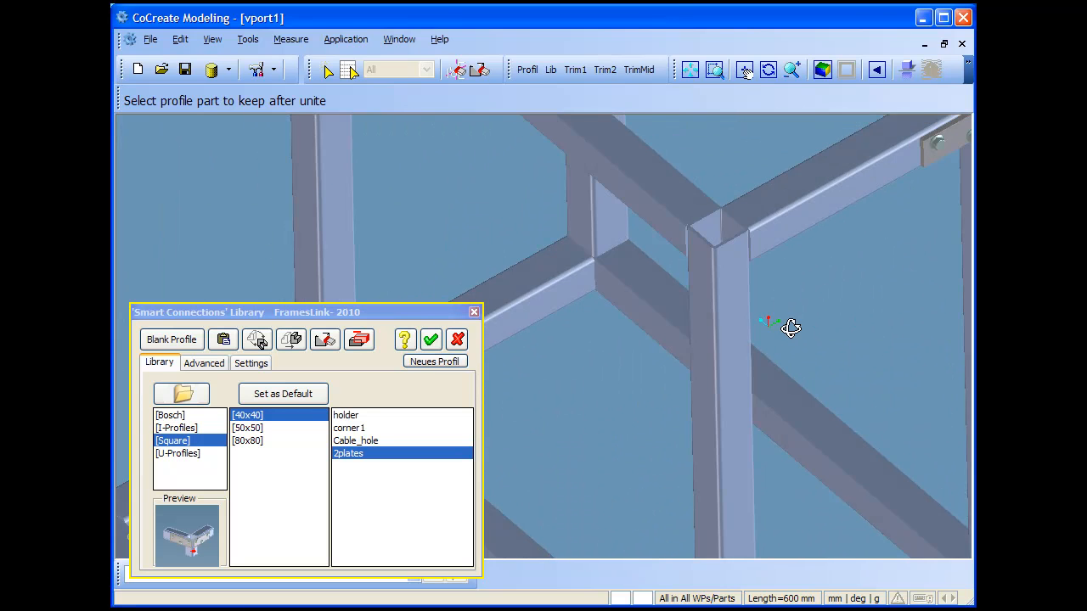
{"action": "left_click", "coordinate": [431, 339]}
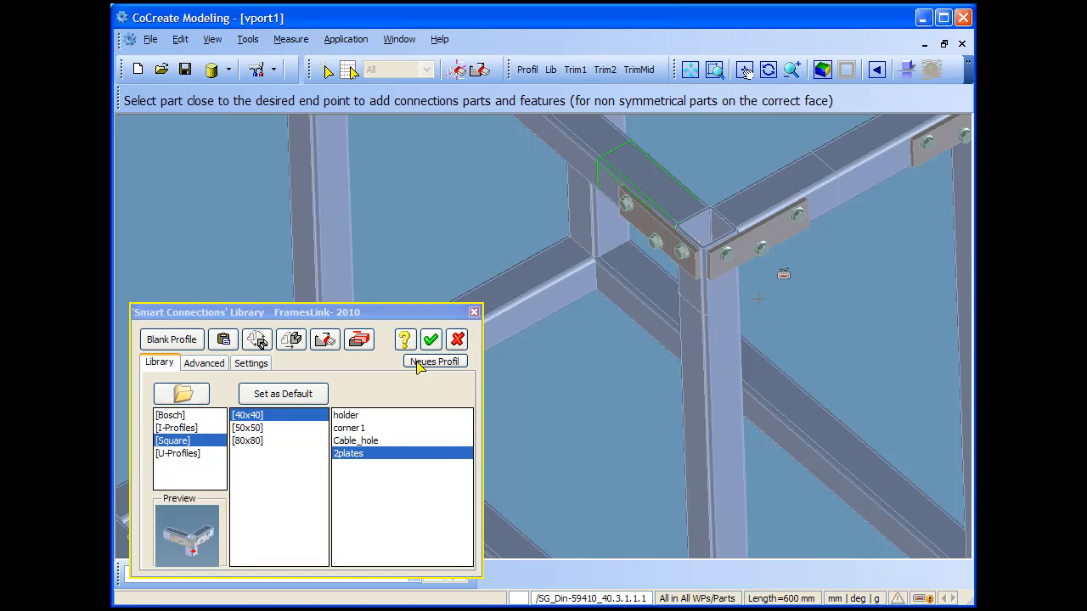
Unite the upper-corner two-plate connection with its beam and rotate to the next corner
{"action": "left_click", "coordinate": [224, 340]}
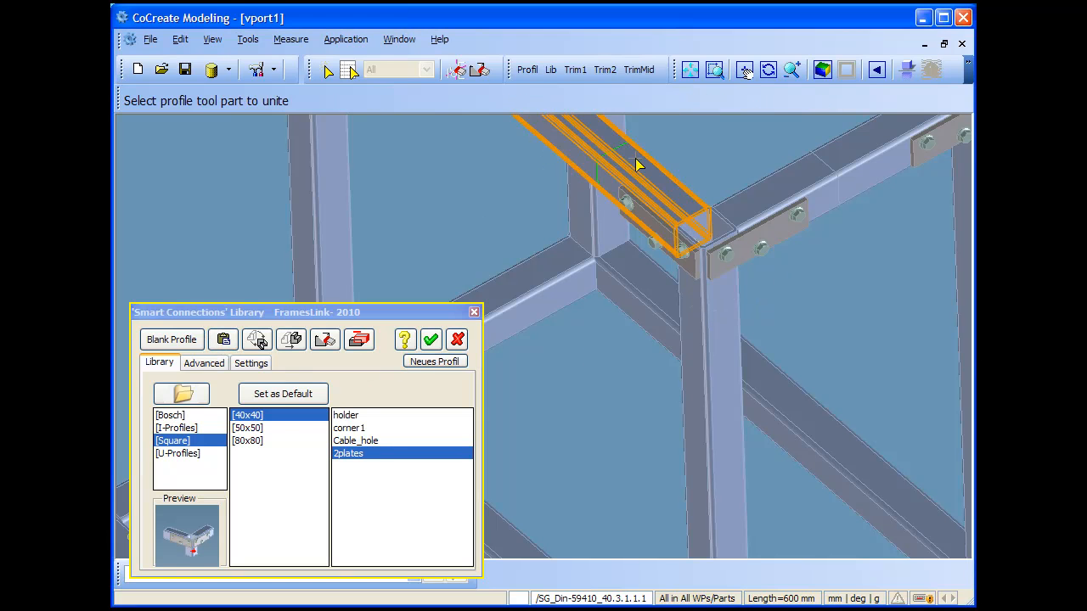
{"action": "left_click", "coordinate": [637, 170]}
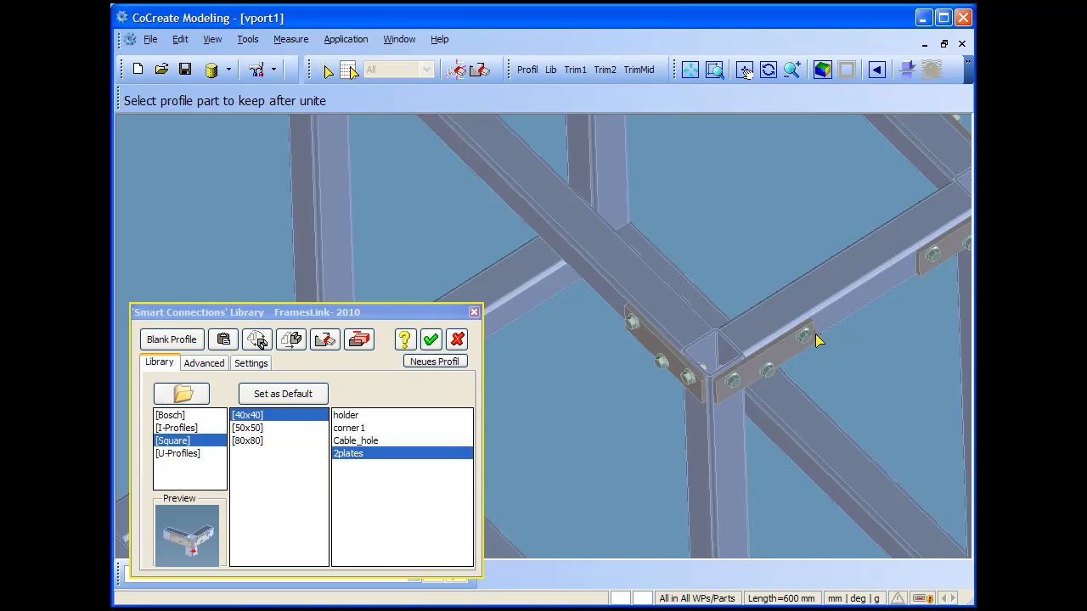
{"action": "left_click_drag", "start_coordinate": [818, 339], "coordinate": [819, 365]}
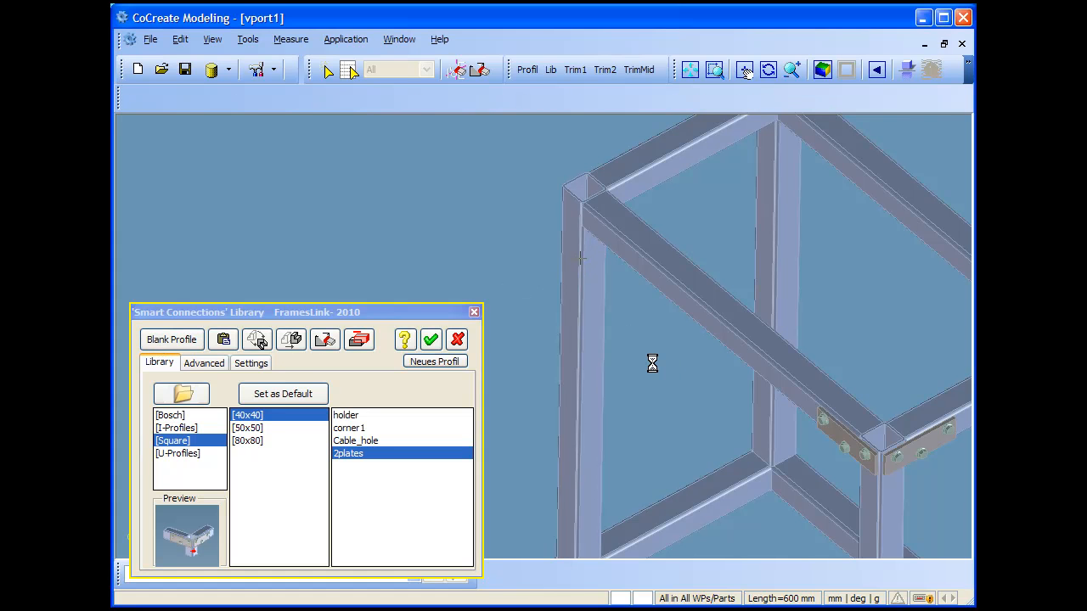
Place 2plates connections at the remaining top corners, uniting each with its beam, then choose Cable_hole
{"action": "left_click", "coordinate": [258, 340]}
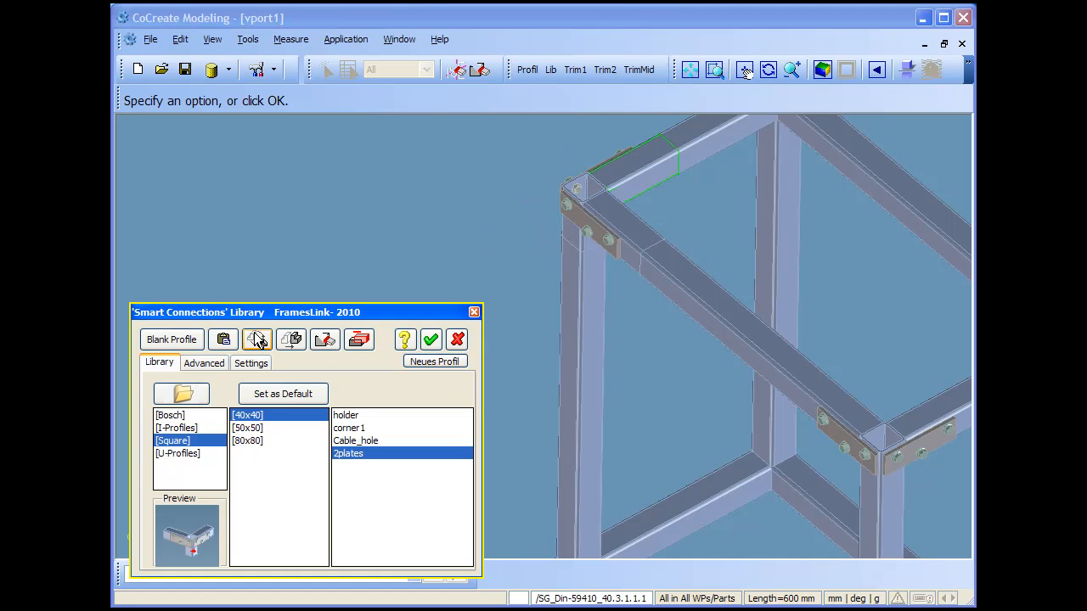
{"action": "left_click", "coordinate": [258, 339]}
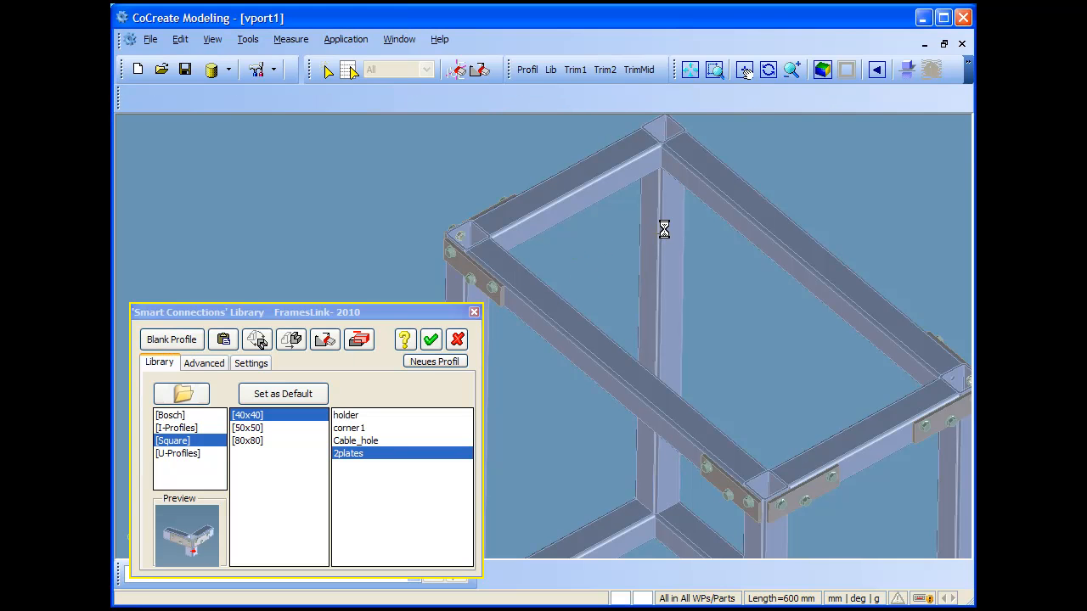
{"action": "left_click", "coordinate": [431, 339]}
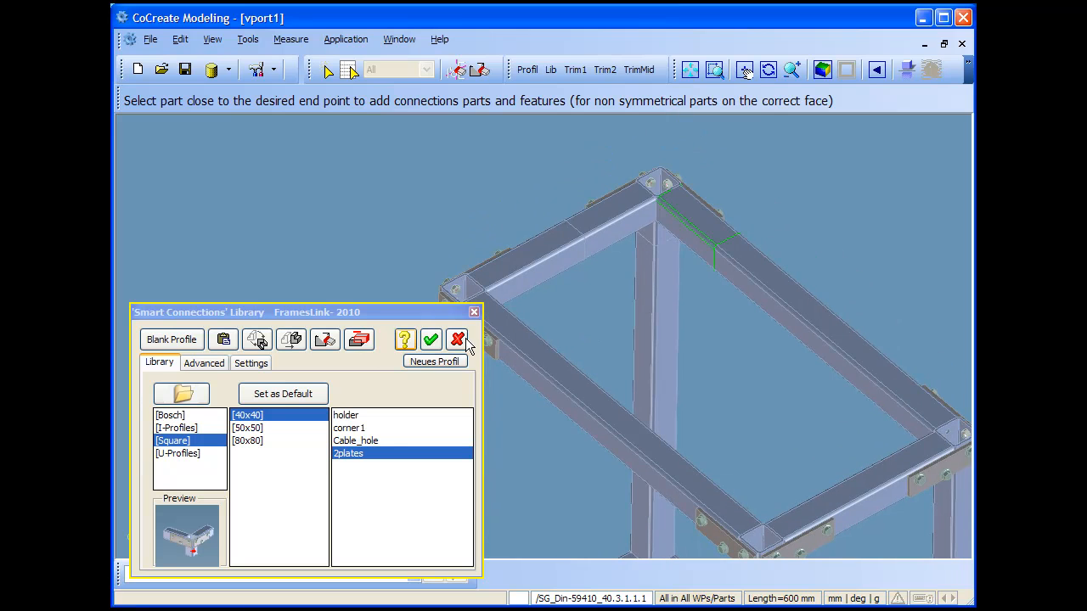
{"action": "left_click", "coordinate": [432, 340]}
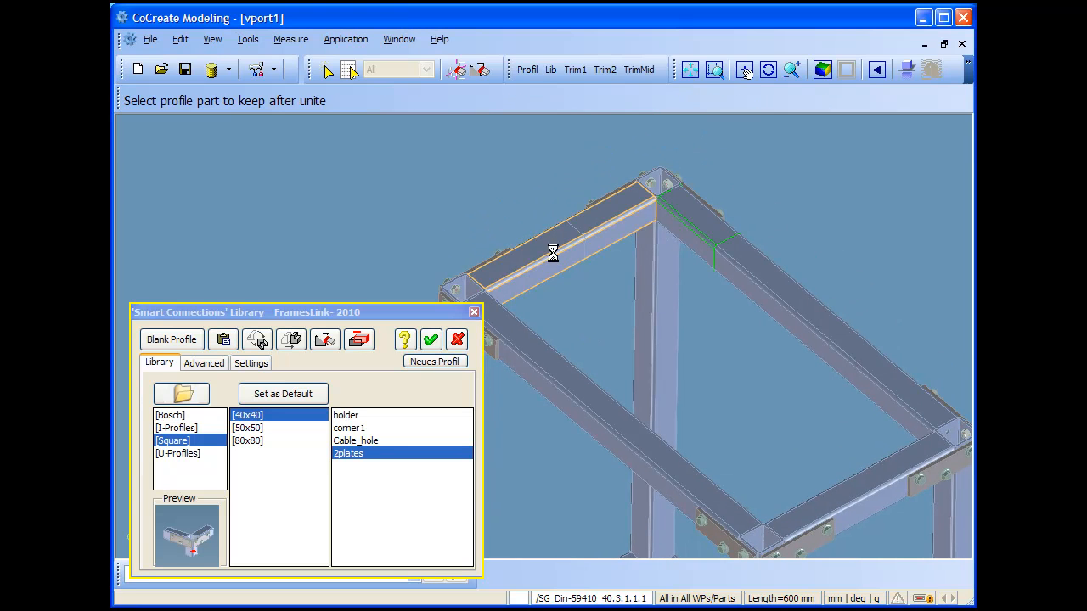
{"action": "left_click", "coordinate": [554, 253]}
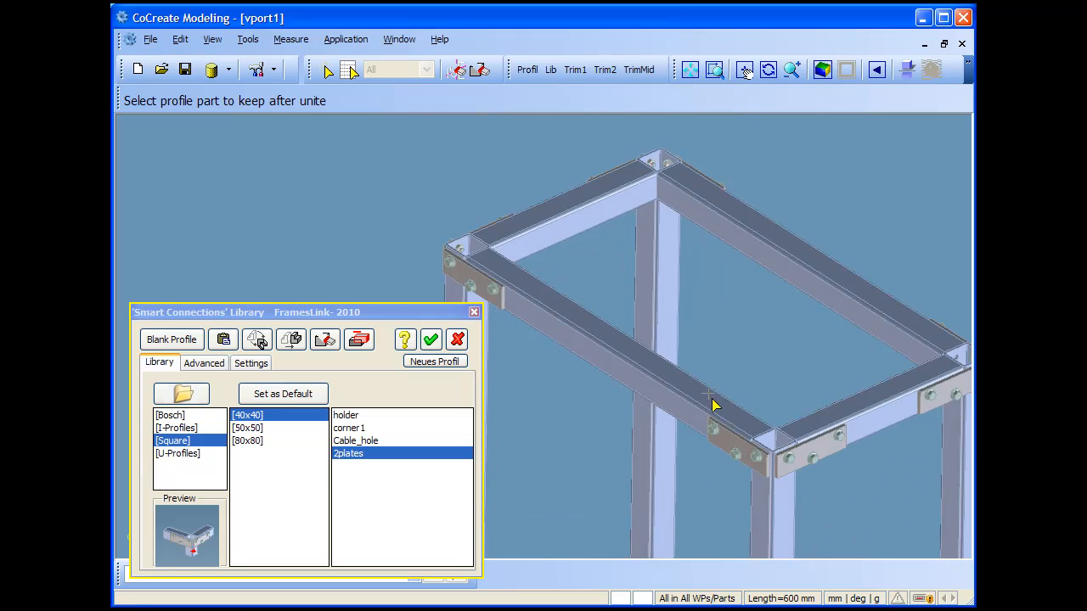
{"action": "left_click_drag", "start_coordinate": [713, 404], "coordinate": [676, 424]}
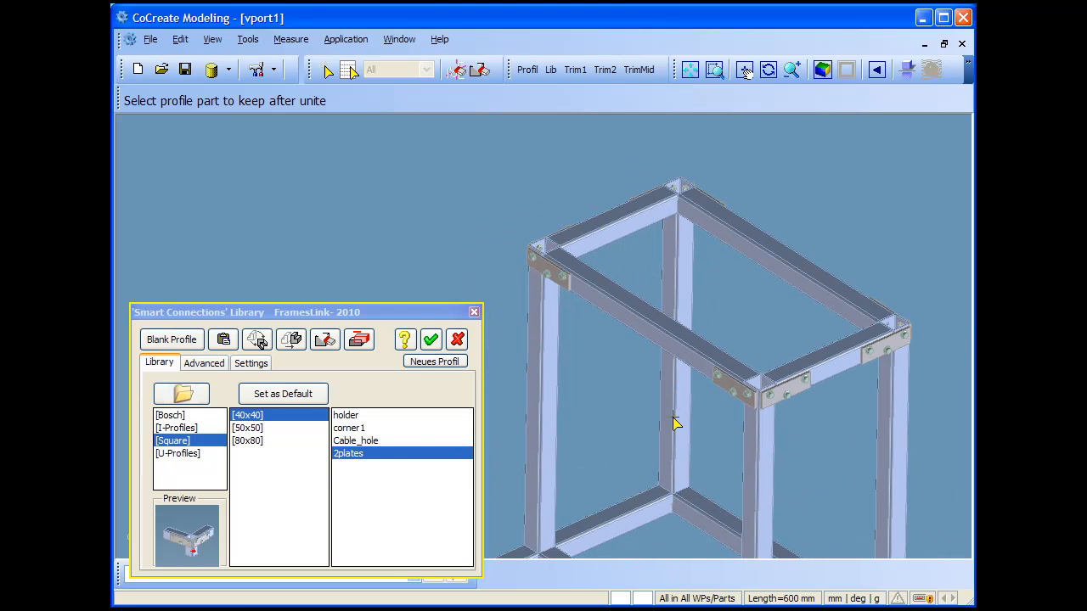
{"action": "left_click", "coordinate": [355, 442]}
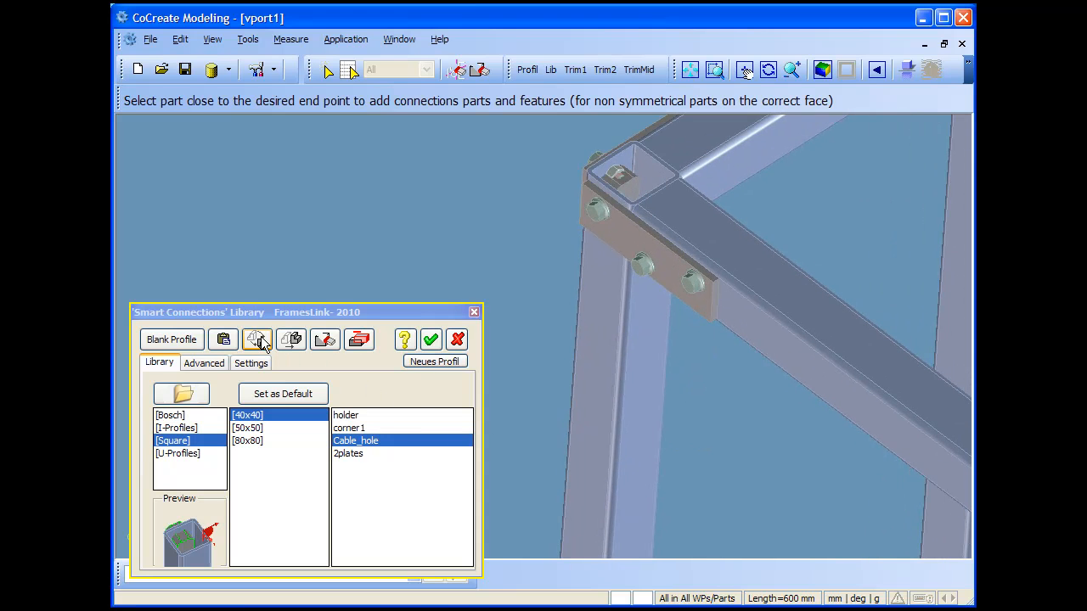
Cut Cable_hole features into the first two corner posts, subtracting from each post
{"action": "left_click", "coordinate": [258, 339]}
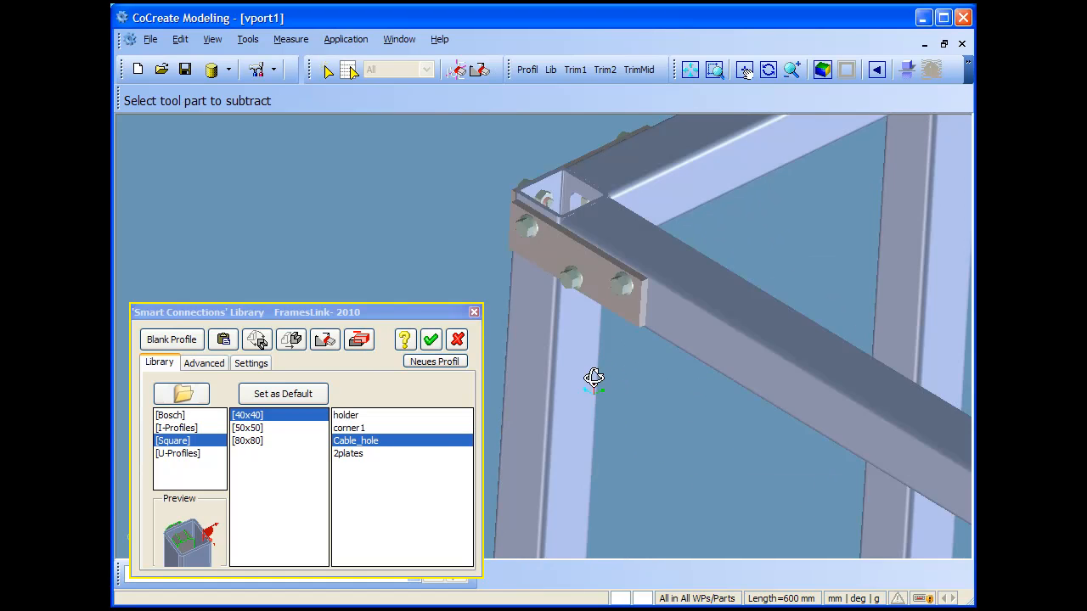
{"action": "left_click_drag", "start_coordinate": [594, 377], "coordinate": [825, 406]}
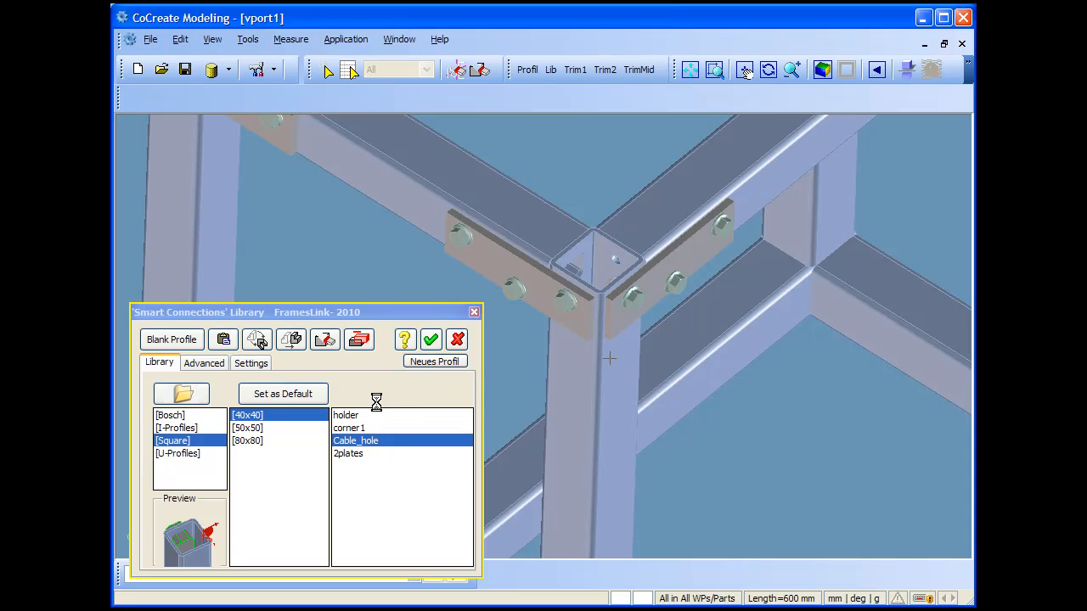
{"action": "left_click", "coordinate": [256, 339]}
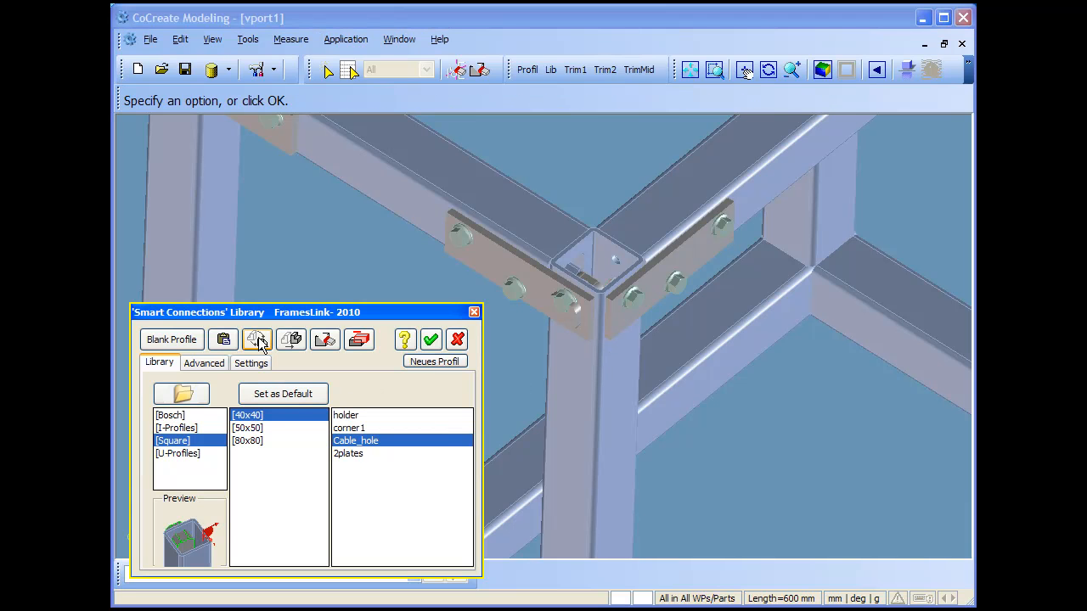
{"action": "left_click", "coordinate": [256, 339]}
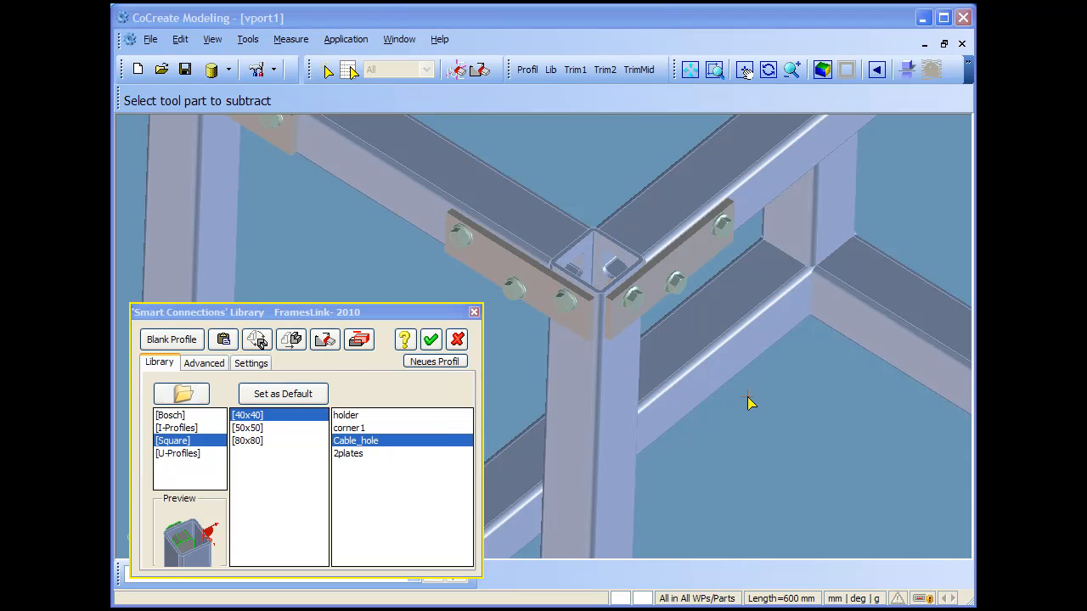
{"action": "left_click_drag", "start_coordinate": [750, 405], "coordinate": [750, 336]}
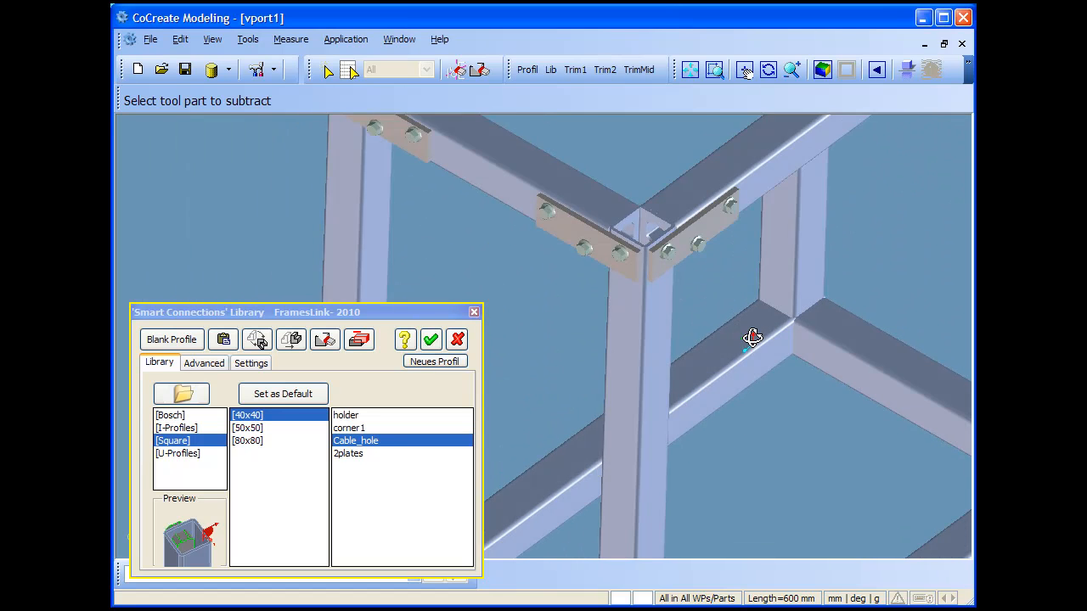
{"action": "left_click_drag", "start_coordinate": [750, 336], "coordinate": [665, 373]}
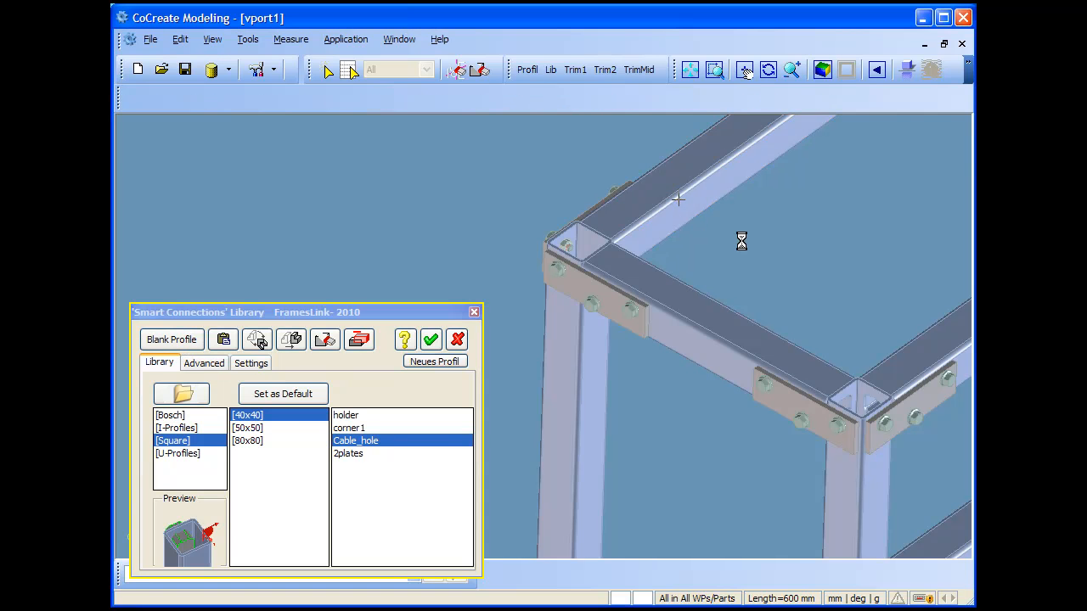
Cut cable holes into the remaining corner posts and choose the holder part
{"action": "left_click", "coordinate": [258, 340]}
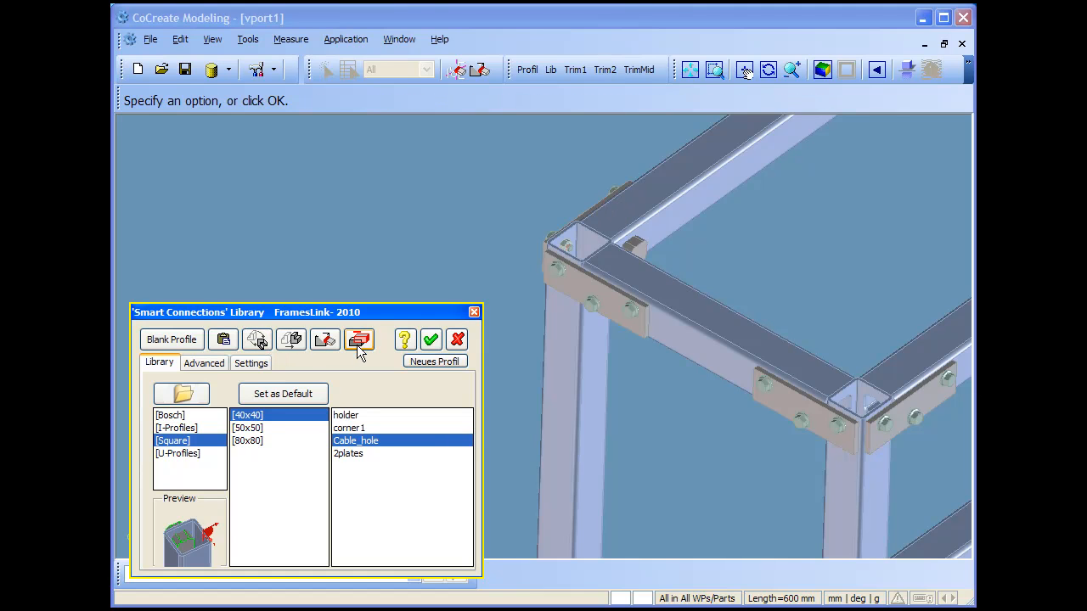
{"action": "left_click", "coordinate": [359, 340]}
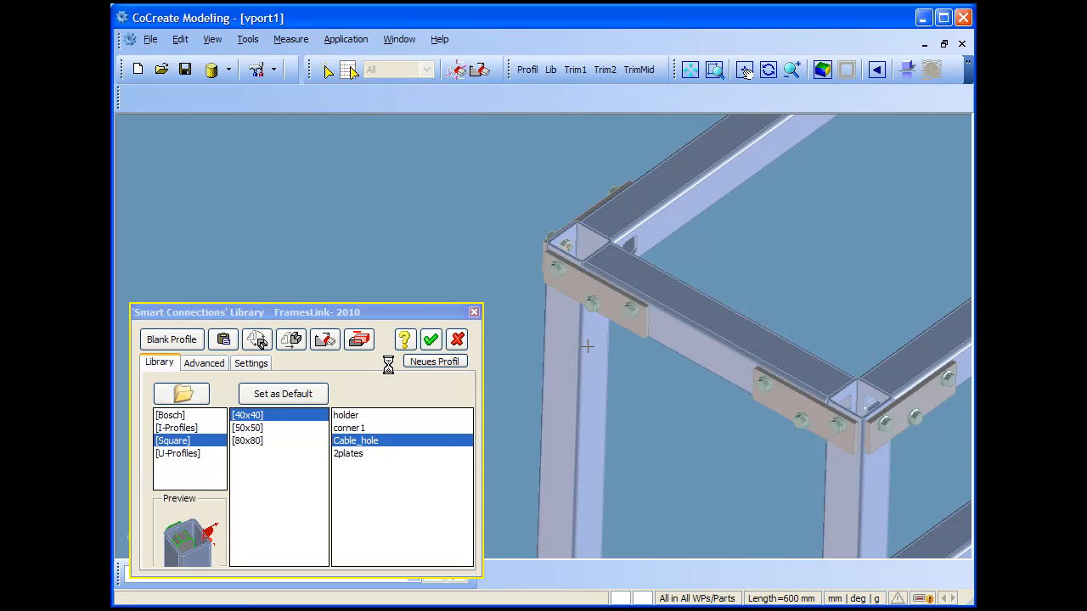
{"action": "left_click", "coordinate": [258, 340]}
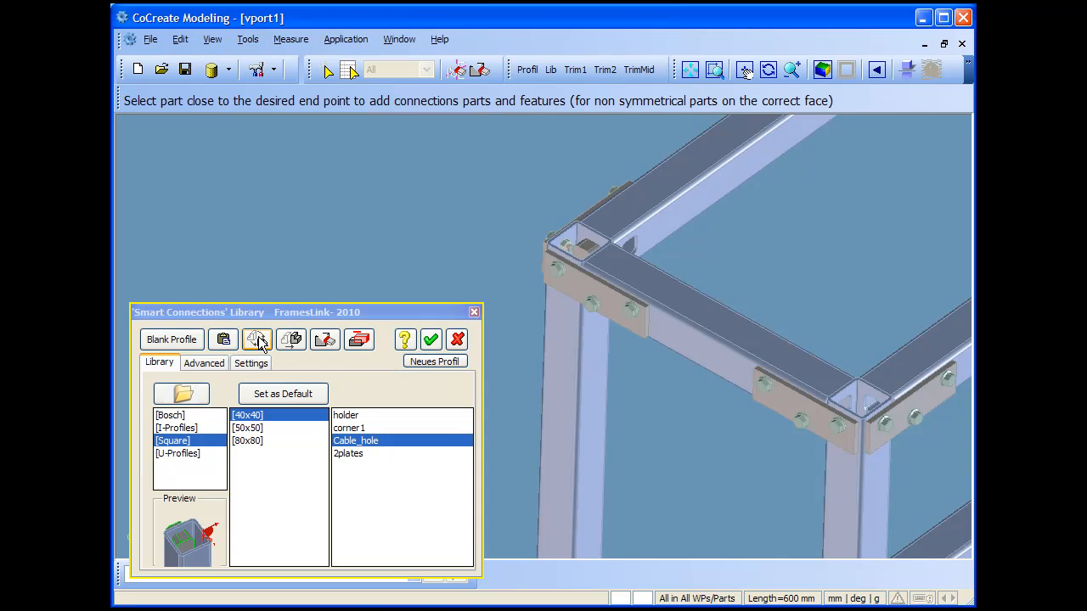
{"action": "left_click", "coordinate": [258, 340]}
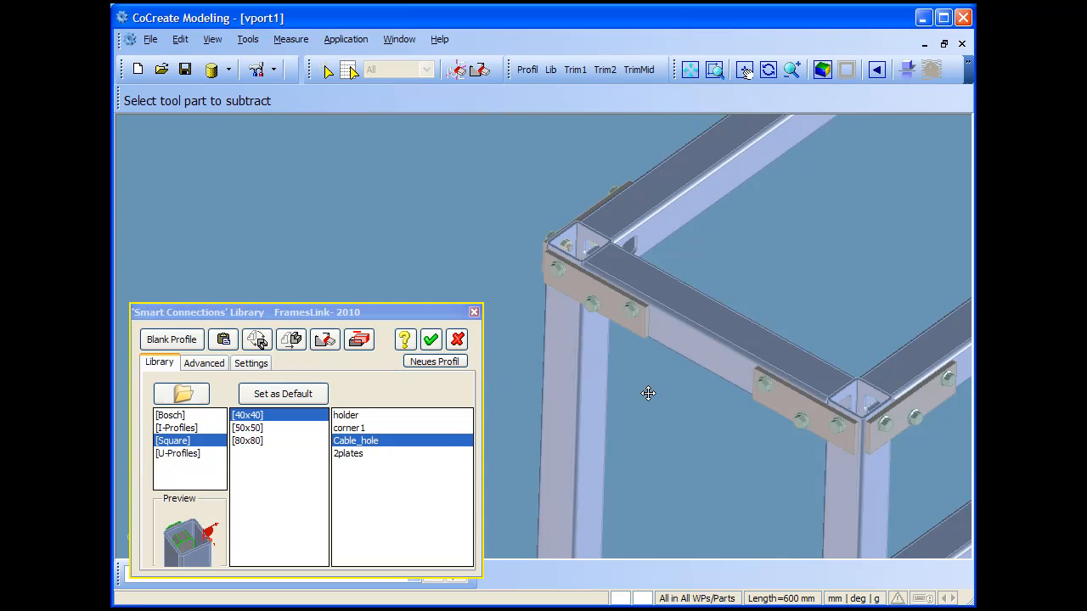
{"action": "left_click_drag", "start_coordinate": [648, 394], "coordinate": [652, 401]}
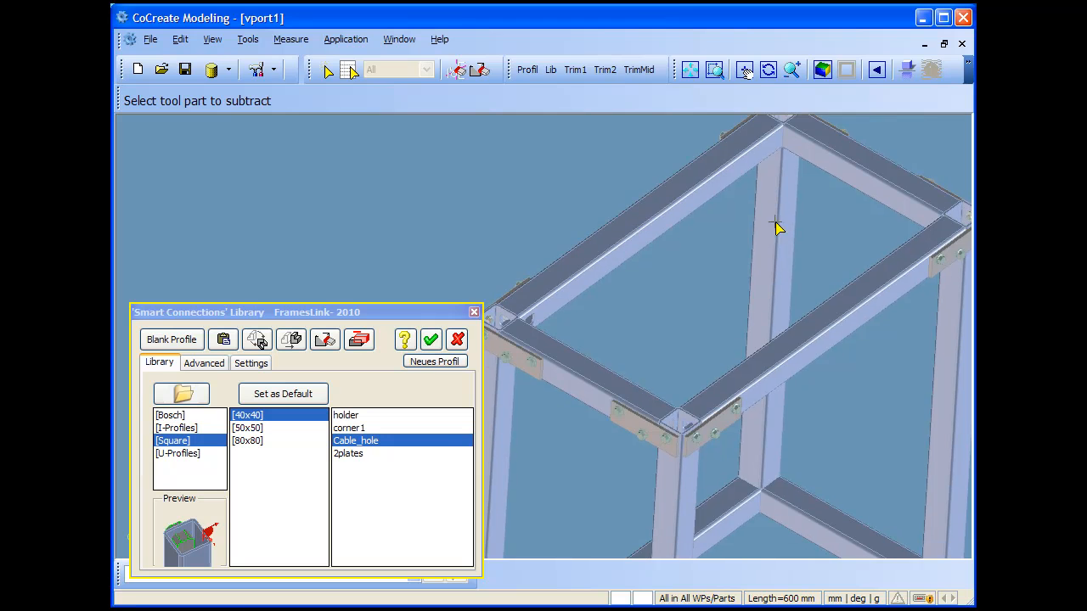
{"action": "left_click", "coordinate": [346, 414]}
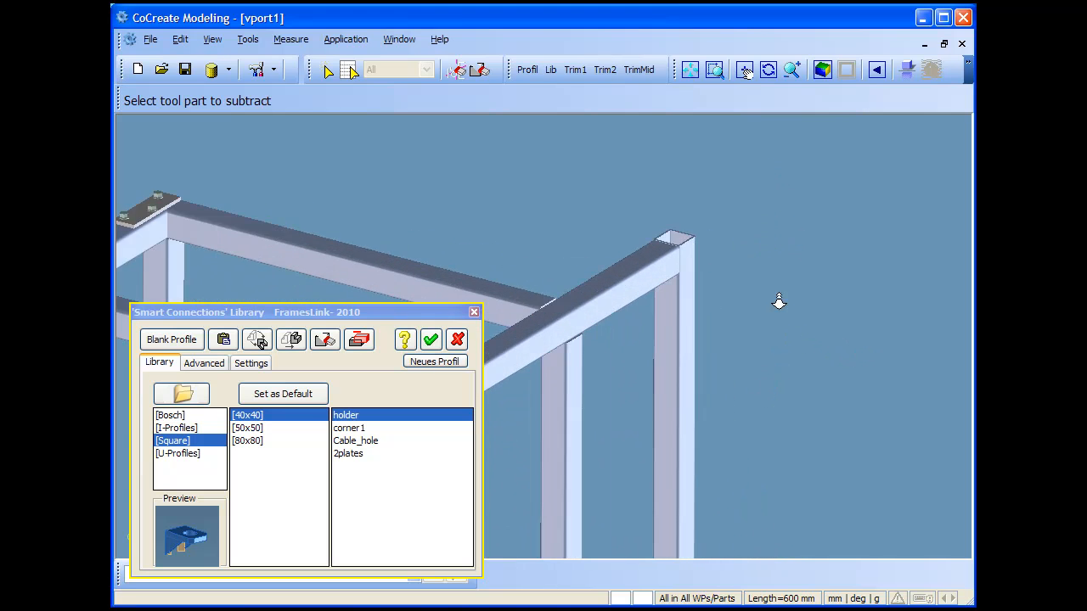
Attach 40x40 holder brackets at several post ends on one side, then choose corner1
{"action": "left_click", "coordinate": [665, 326]}
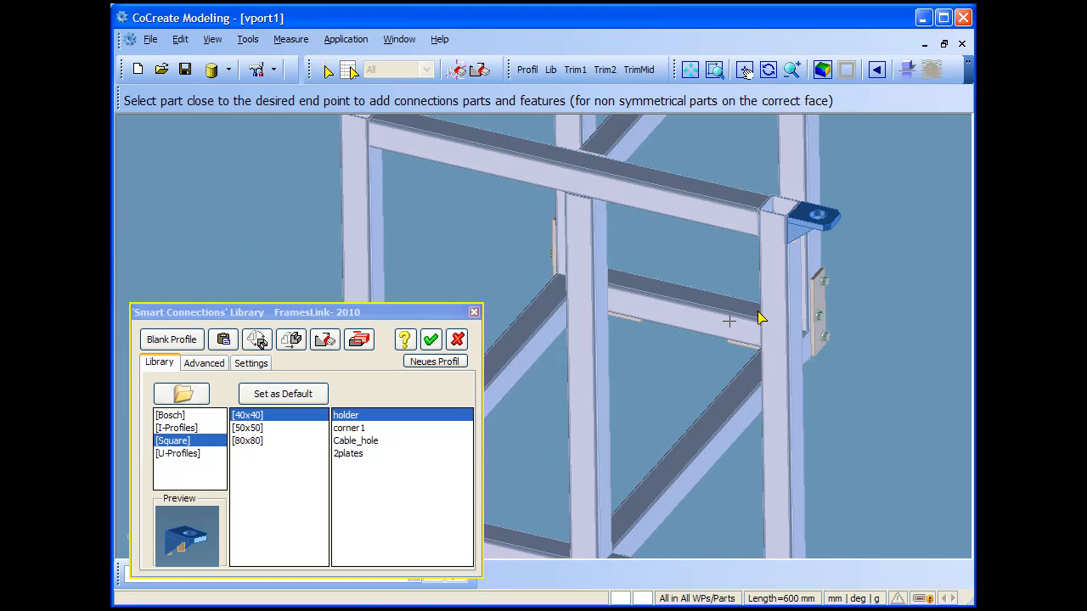
{"action": "left_click", "coordinate": [258, 340]}
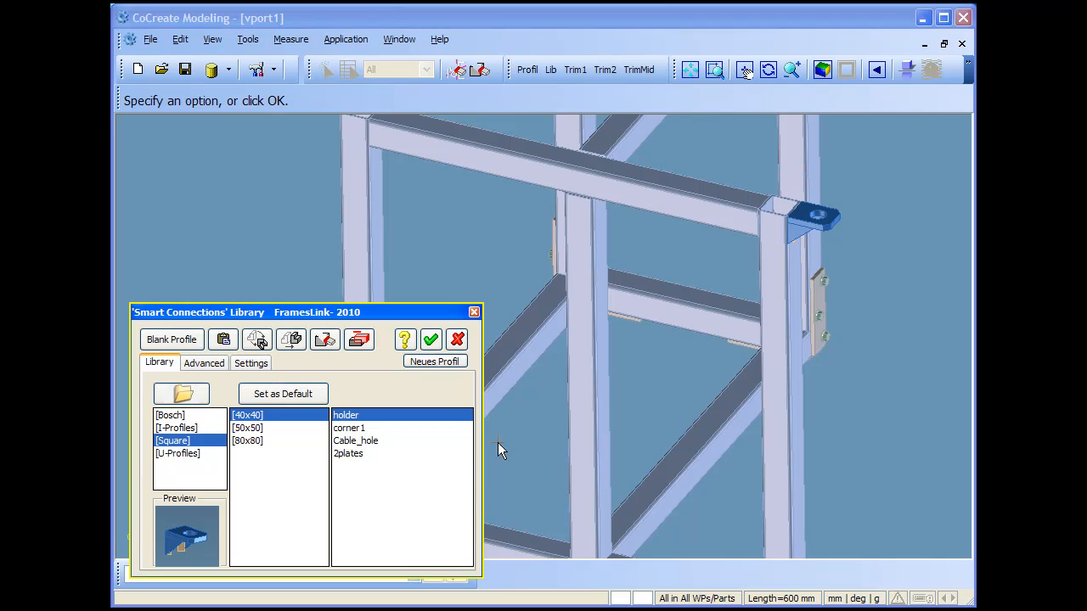
{"action": "left_click", "coordinate": [431, 340]}
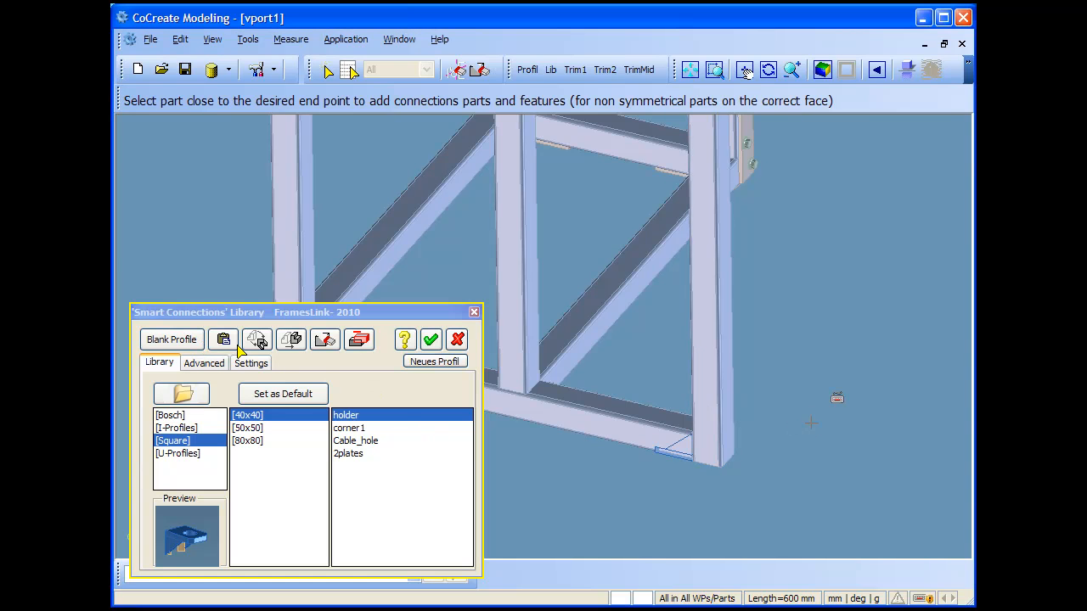
{"action": "left_click", "coordinate": [258, 339]}
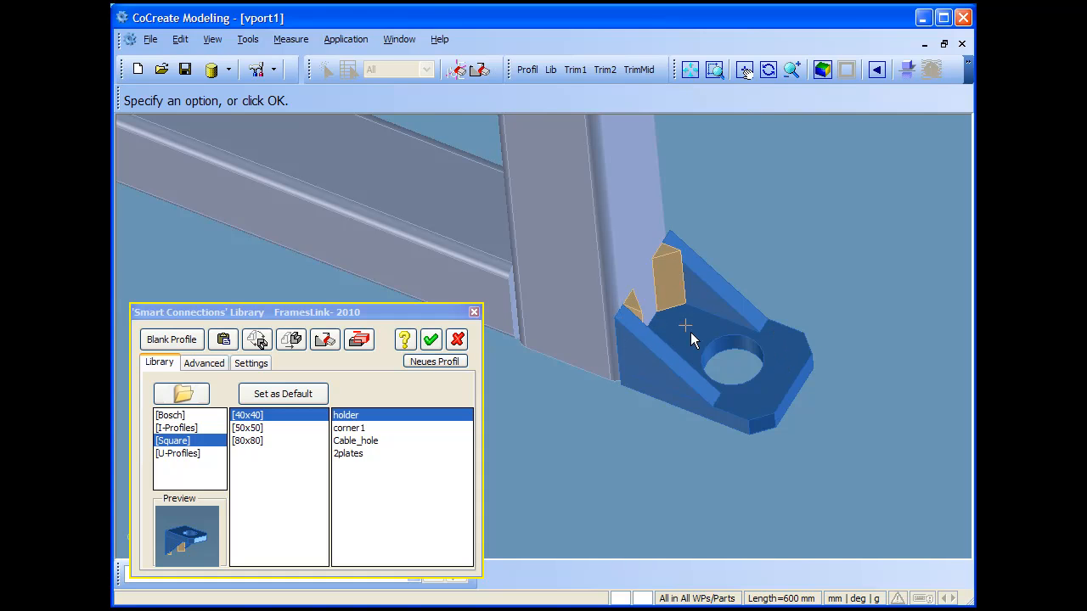
{"action": "left_click_drag", "start_coordinate": [687, 326], "coordinate": [779, 278]}
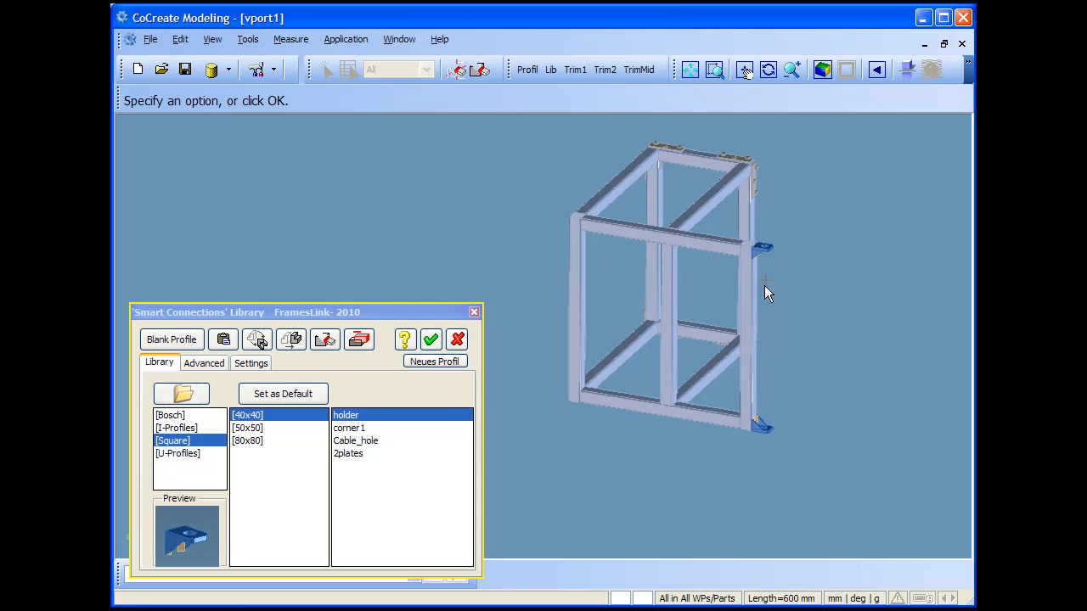
{"action": "left_click", "coordinate": [350, 428]}
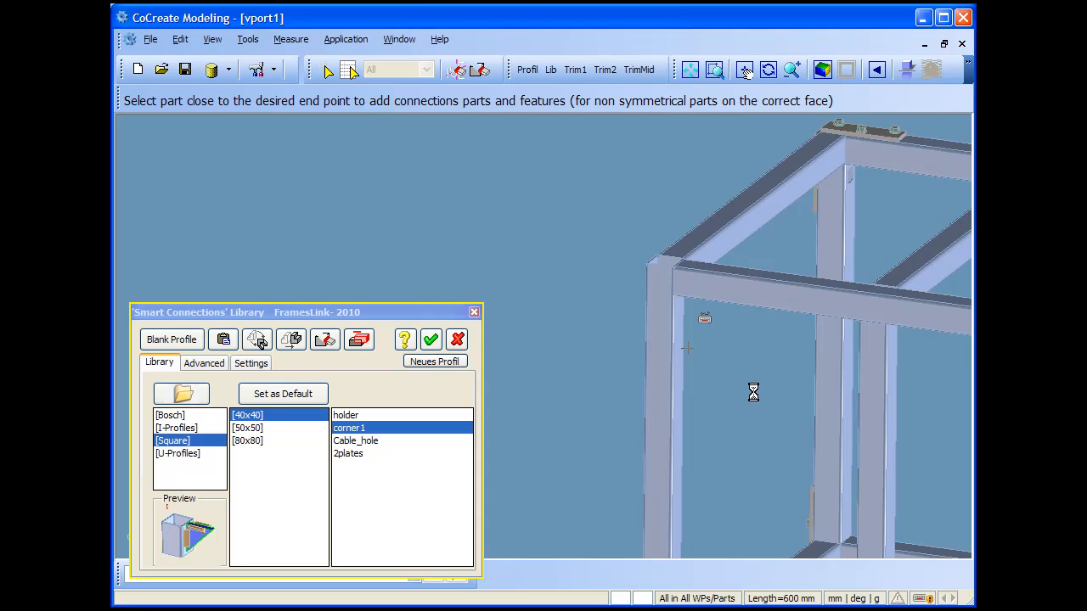
{"action": "mouse_move", "coordinate": [754, 397]}
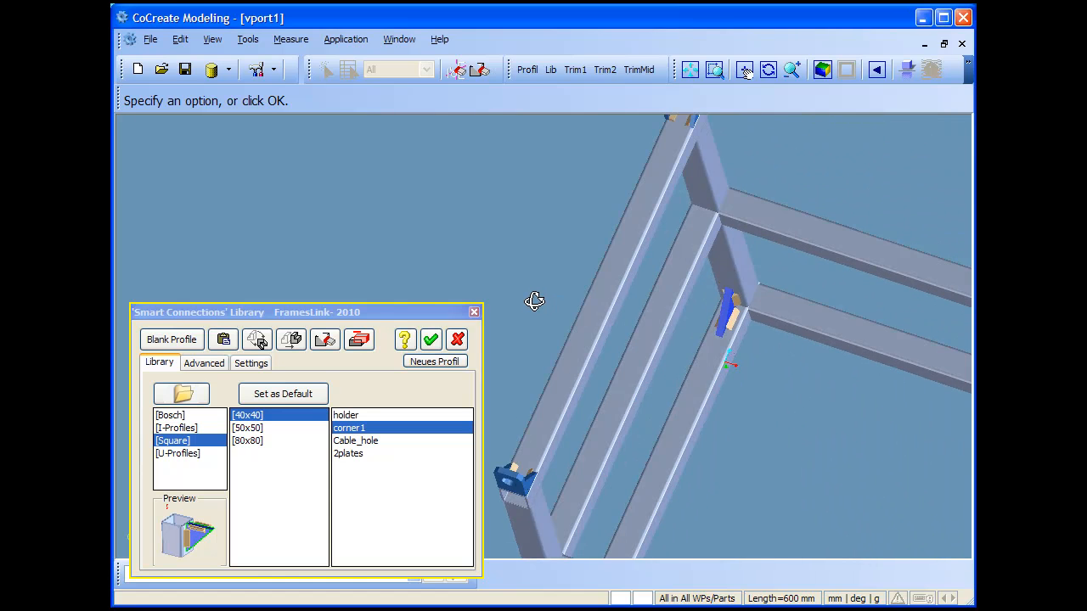
Place corner1 gussets at inside frame corners and show the library's Advanced options
{"action": "left_click_drag", "start_coordinate": [535, 303], "coordinate": [679, 387]}
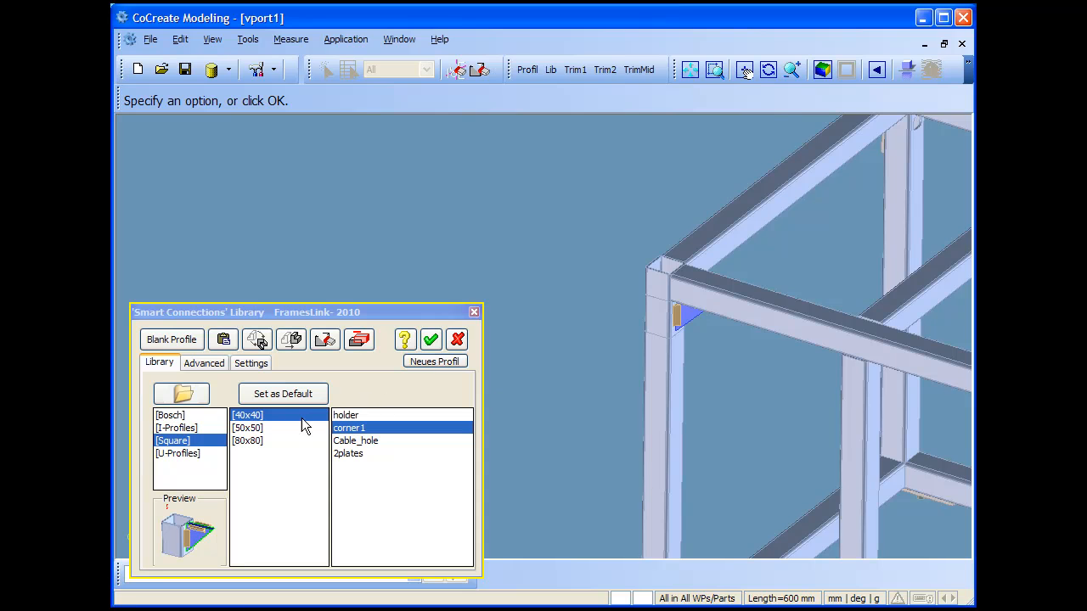
{"action": "left_click", "coordinate": [222, 339]}
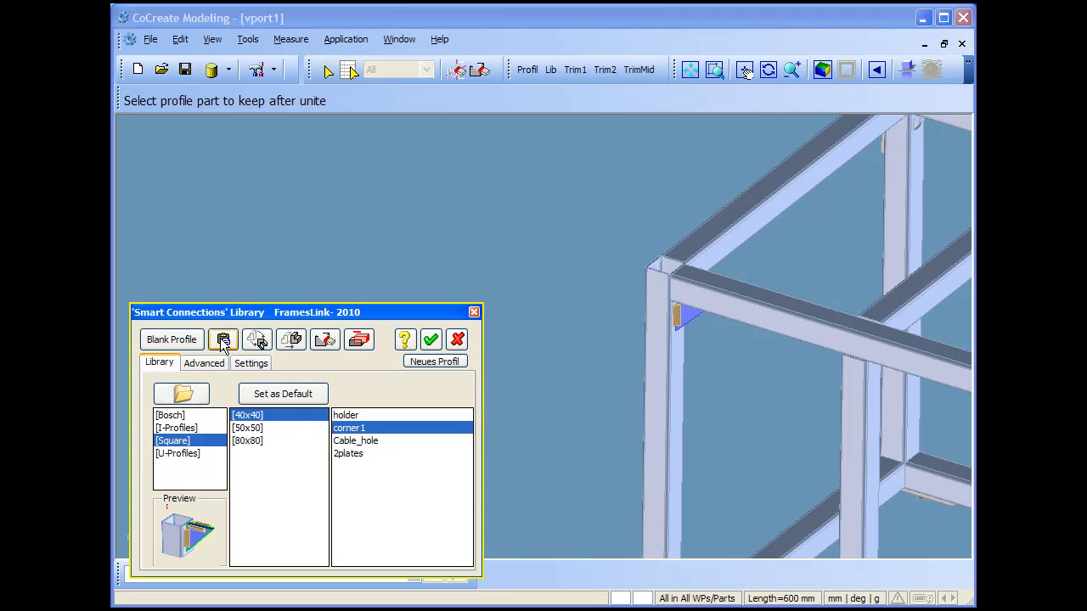
{"action": "left_click", "coordinate": [224, 340]}
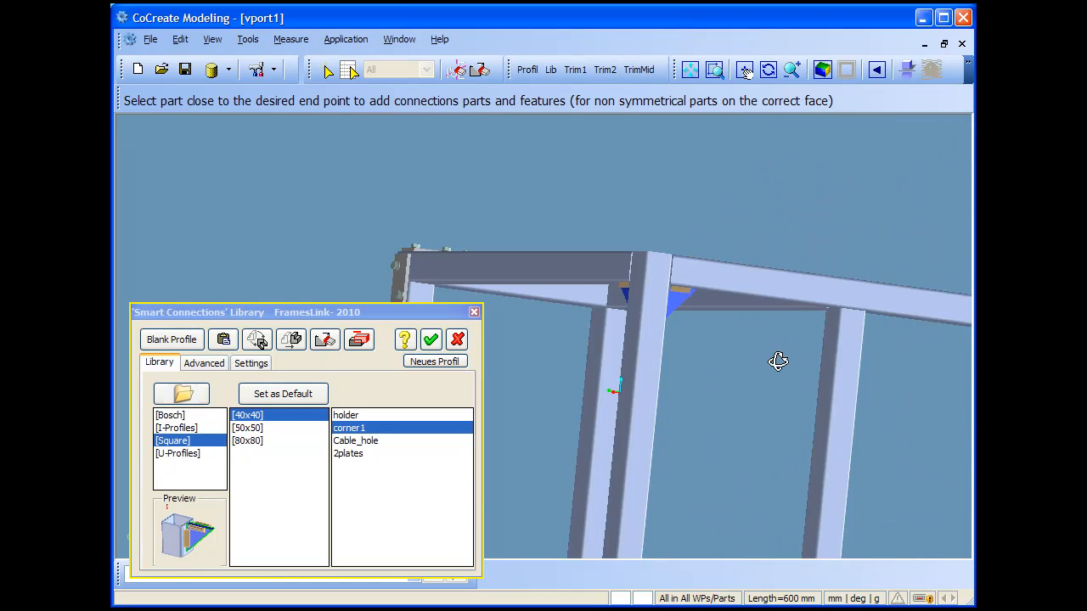
{"action": "left_click_drag", "start_coordinate": [777, 360], "coordinate": [687, 412]}
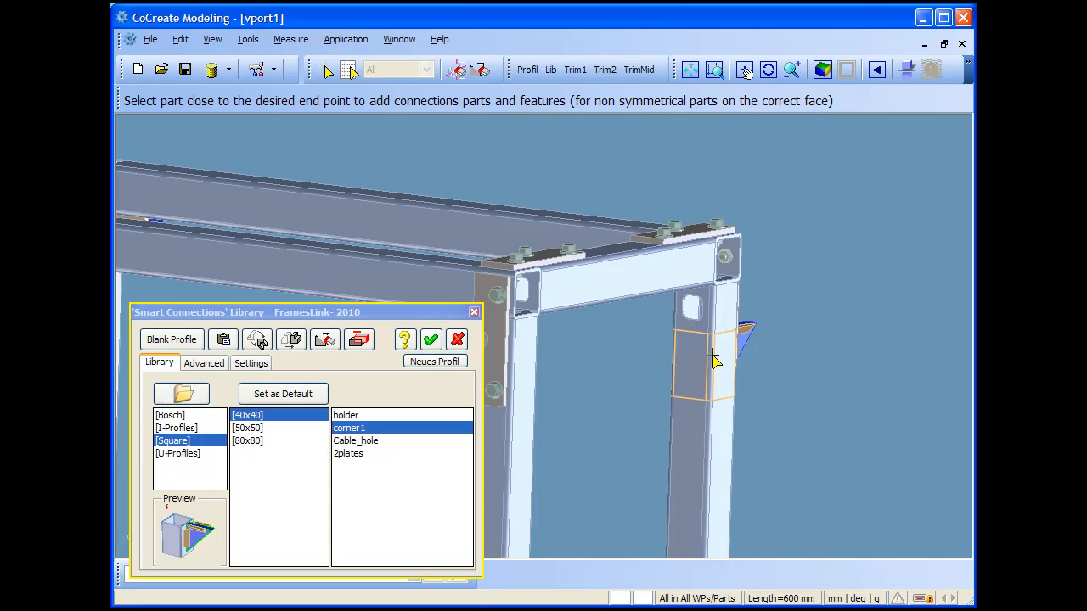
{"action": "left_click", "coordinate": [204, 363]}
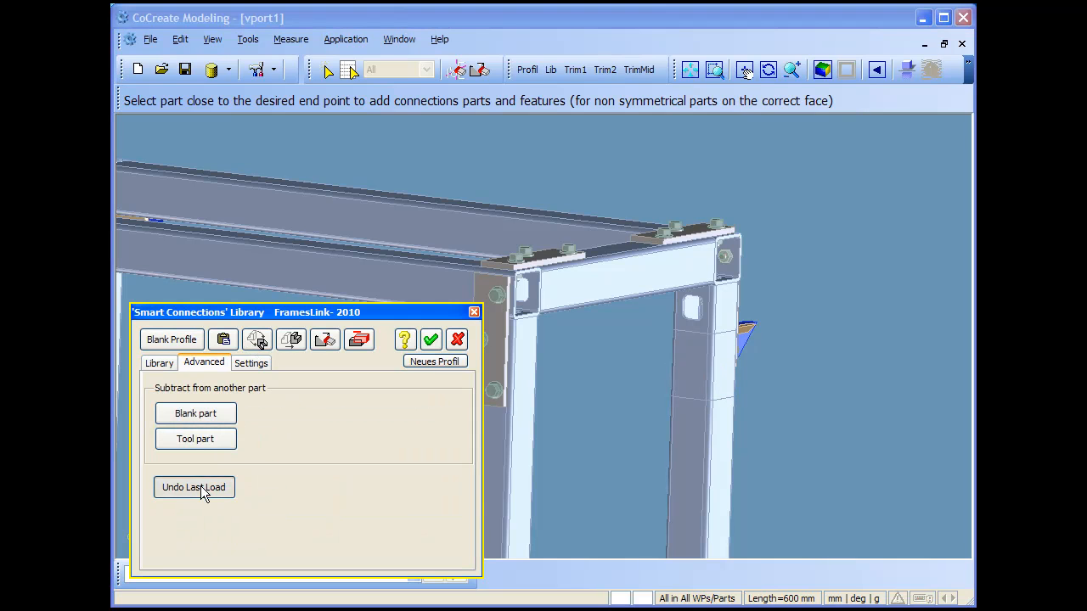
Undo the last loaded connection part, close Smart Connections and start a new FramesLink profile
{"action": "left_click", "coordinate": [194, 486]}
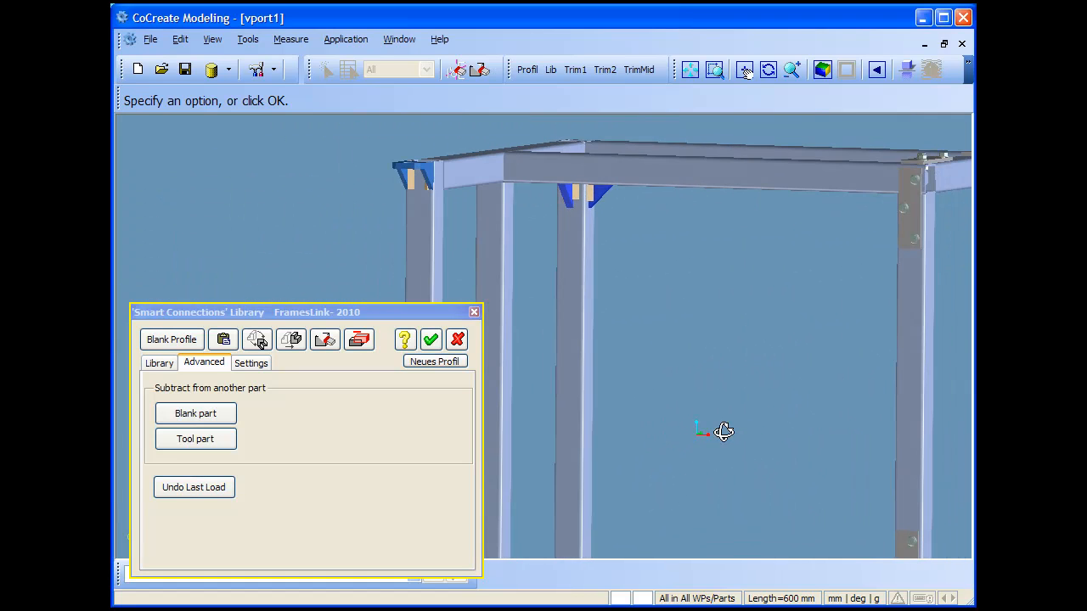
{"action": "left_click_drag", "start_coordinate": [721, 431], "coordinate": [778, 377]}
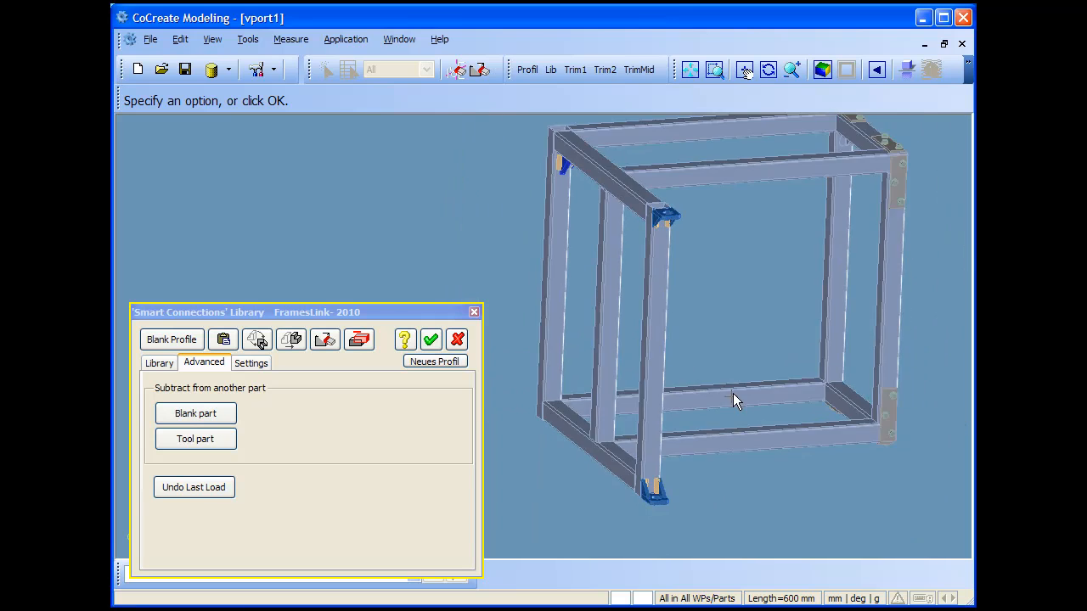
{"action": "left_click_drag", "start_coordinate": [734, 401], "coordinate": [727, 298]}
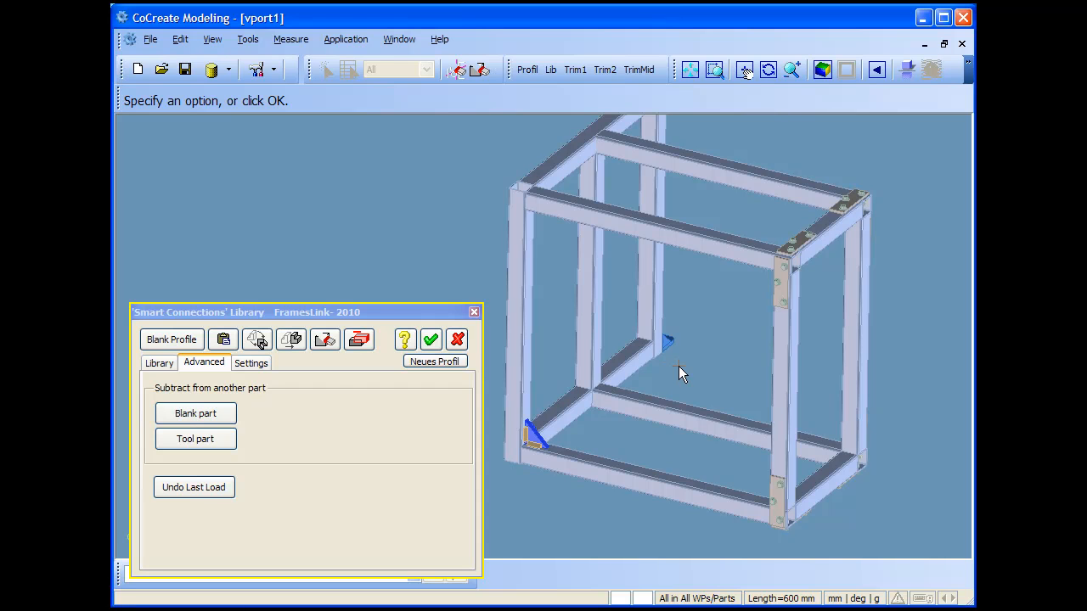
{"action": "left_click", "coordinate": [159, 363]}
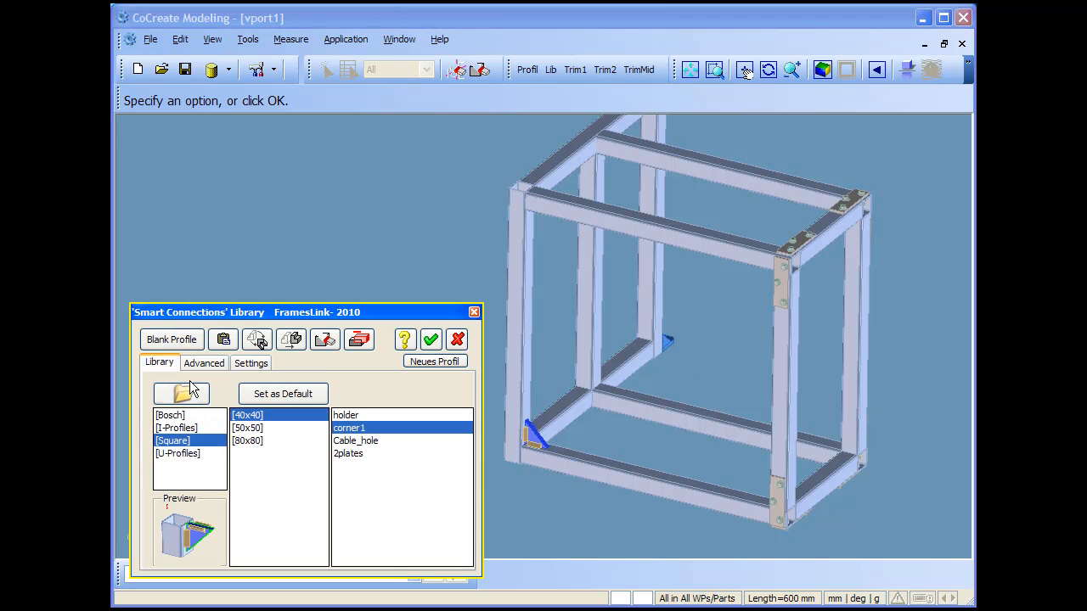
{"action": "mouse_move", "coordinate": [180, 387]}
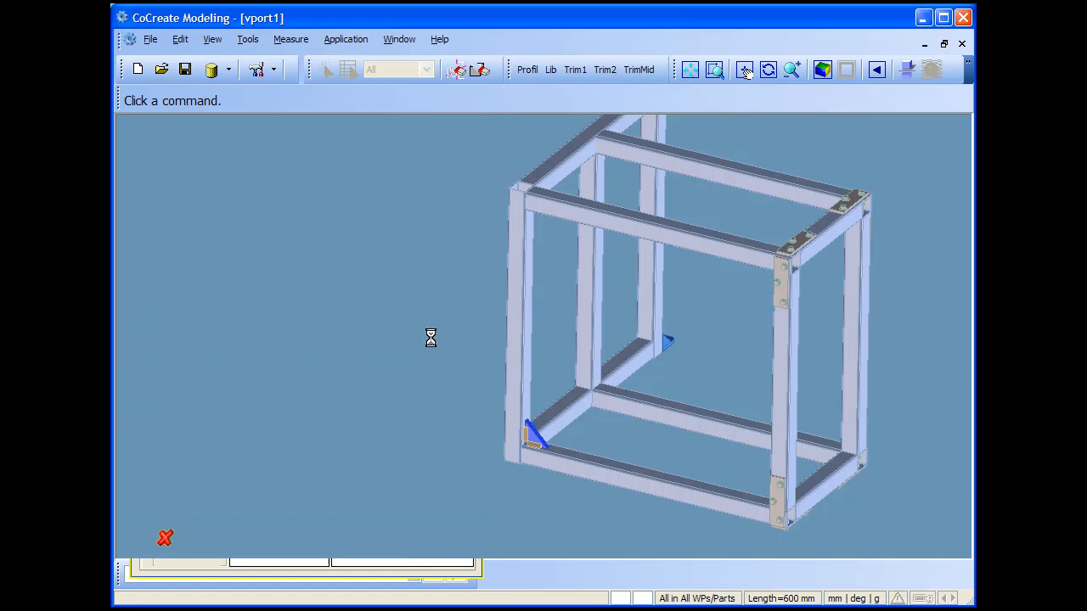
{"action": "left_click", "coordinate": [526, 69]}
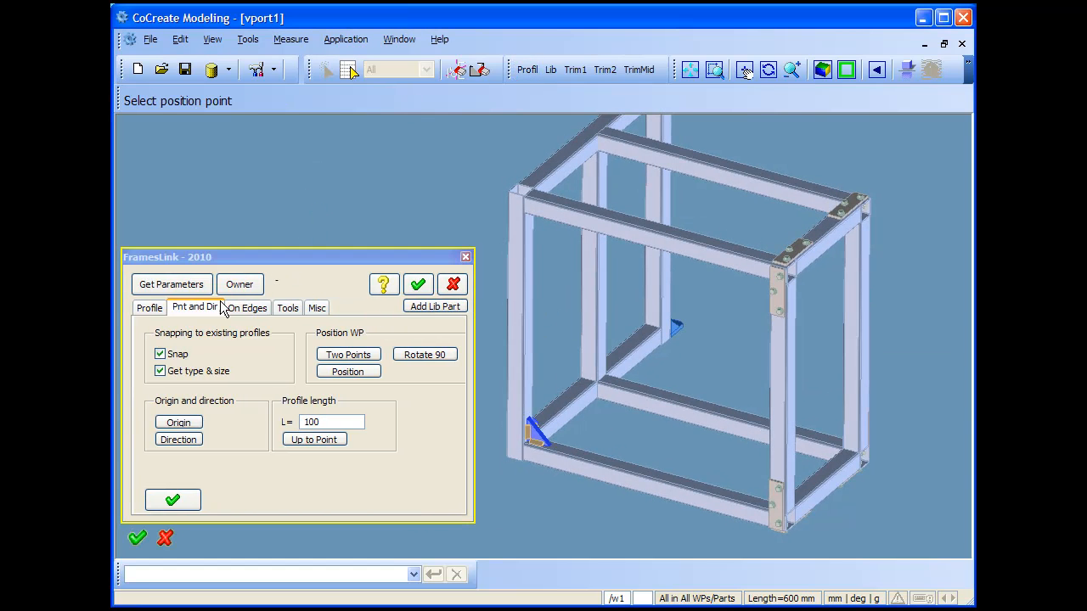
Set the new profile to 60 x 40 nominal size in High tensile steel
{"action": "left_click", "coordinate": [150, 305]}
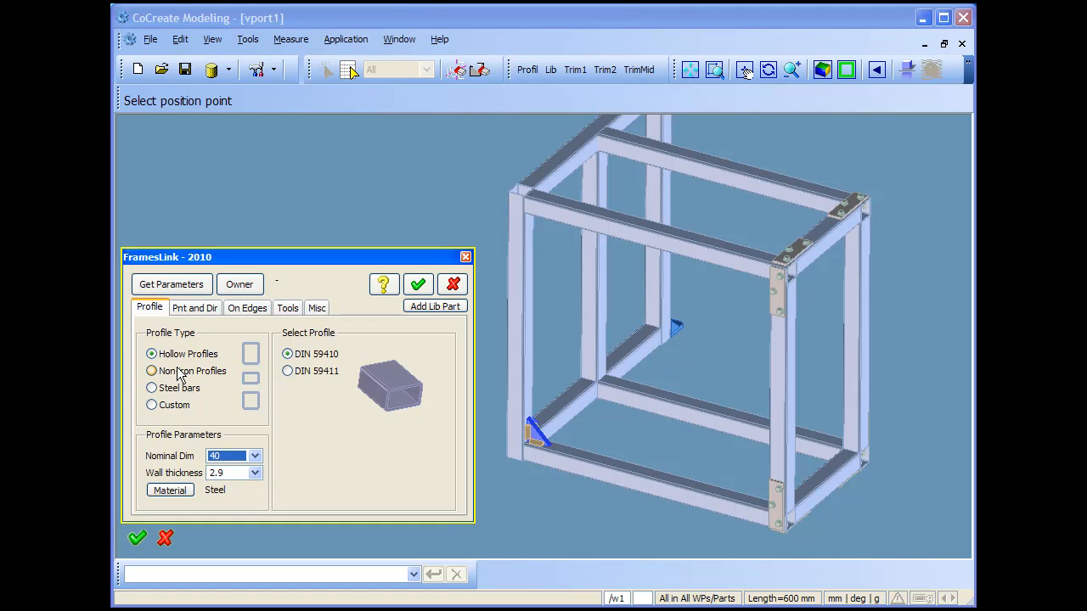
{"action": "left_click", "coordinate": [255, 455]}
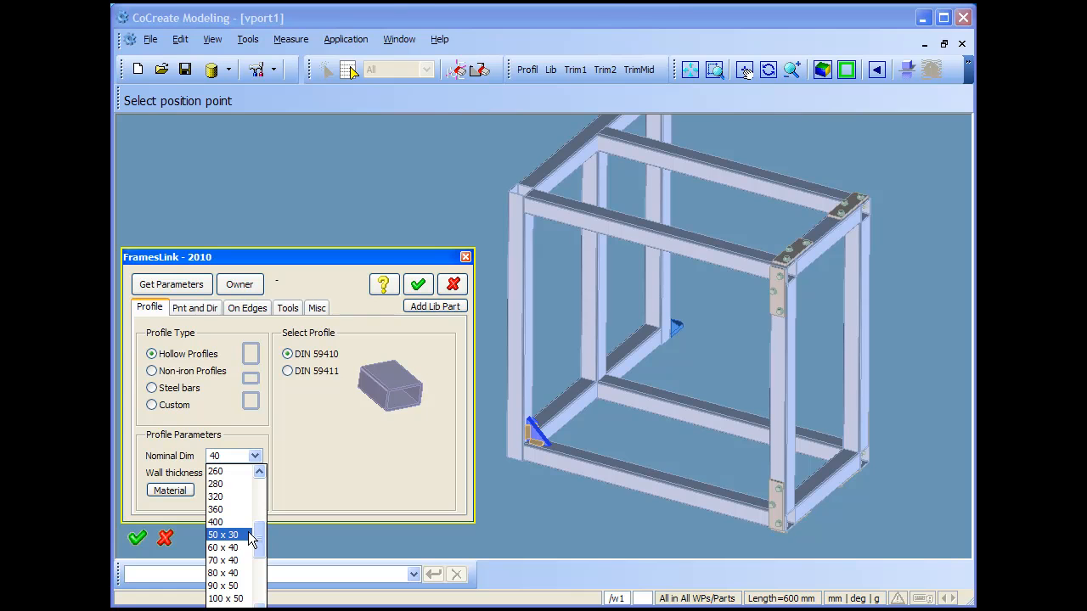
{"action": "left_click", "coordinate": [223, 546]}
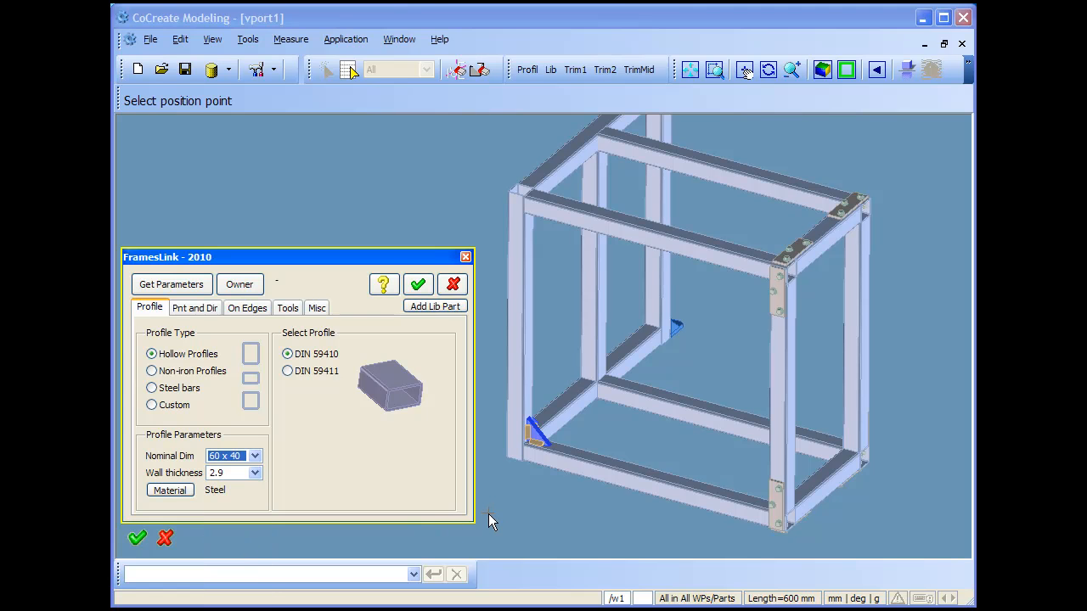
{"action": "left_click", "coordinate": [170, 489]}
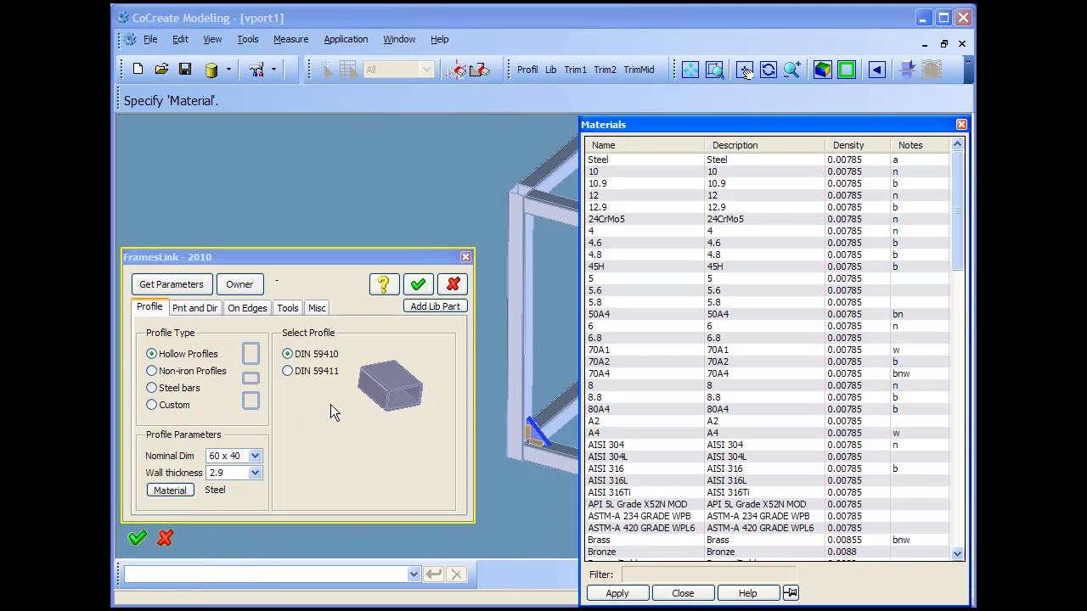
{"action": "mouse_move", "coordinate": [632, 388]}
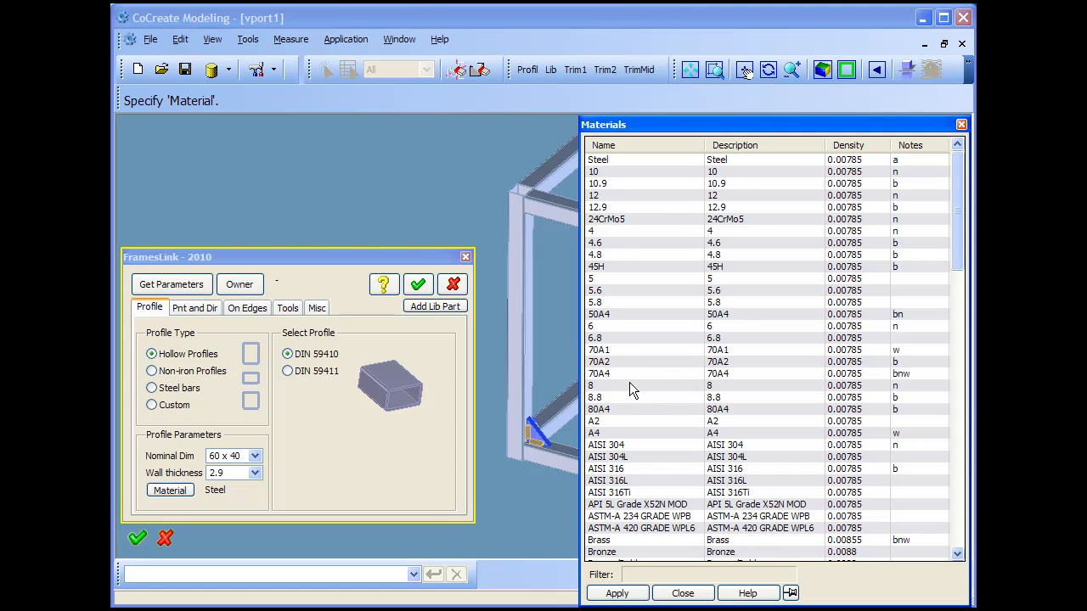
{"action": "scroll", "scroll_direction": "down", "scroll_amount": 3}
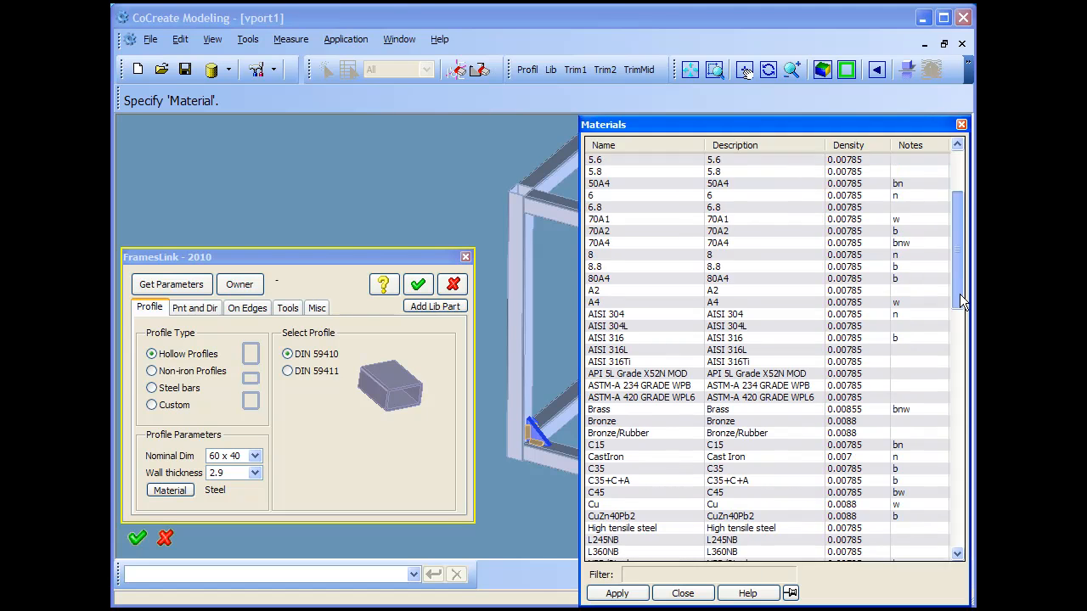
{"action": "scroll", "scroll_direction": "down", "scroll_amount": 3}
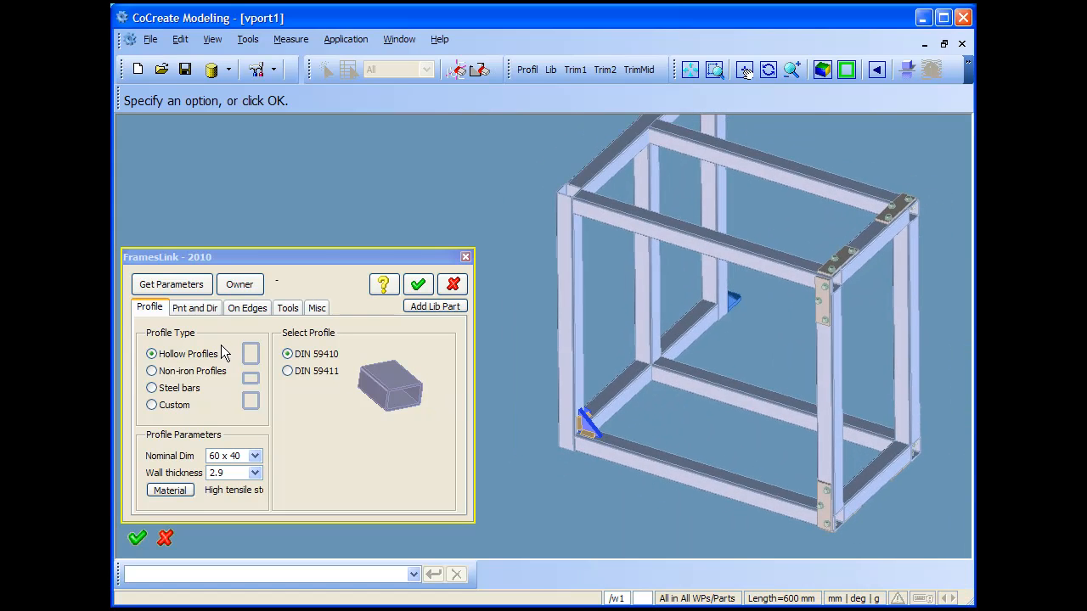
{"action": "left_click", "coordinate": [194, 307]}
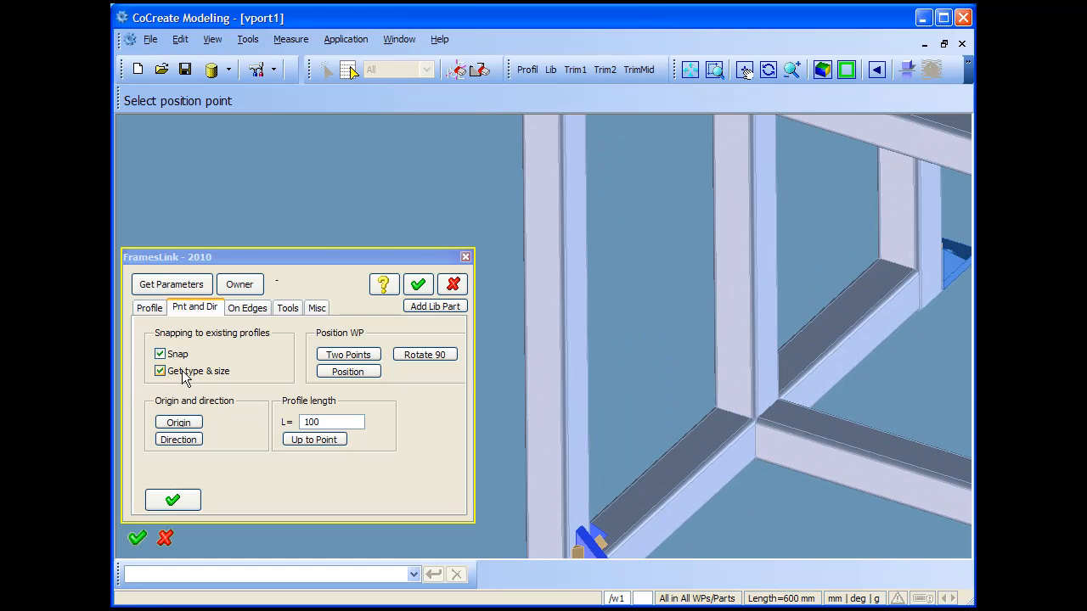
Place the 560 mm 60x40 cross profile across the frame front and pick its face for mid-to alignment
{"action": "left_click", "coordinate": [160, 370]}
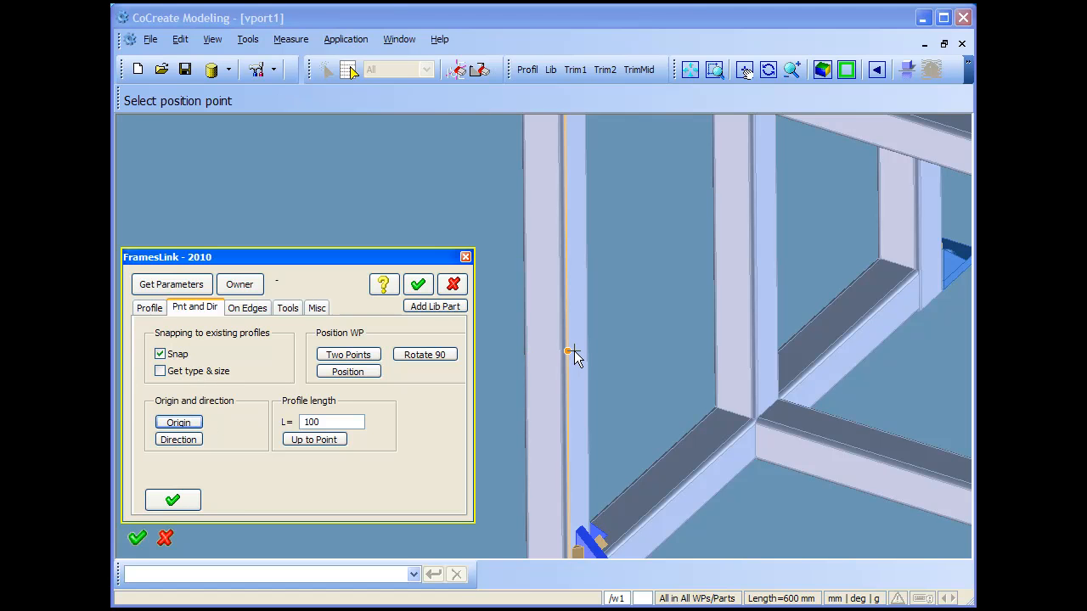
{"action": "left_click", "coordinate": [567, 349]}
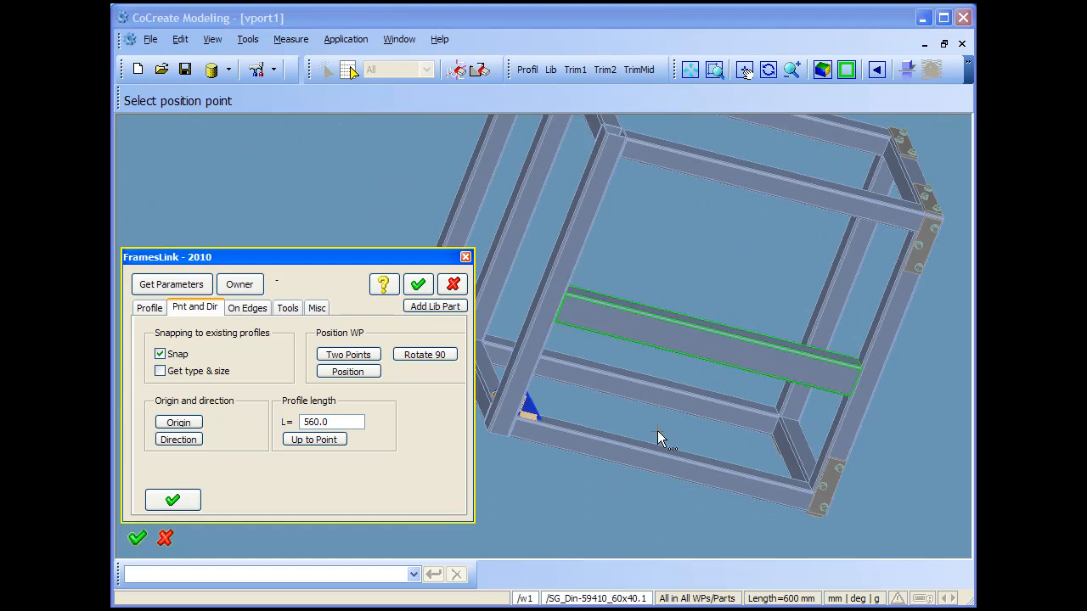
{"action": "left_click_drag", "start_coordinate": [662, 438], "coordinate": [598, 391]}
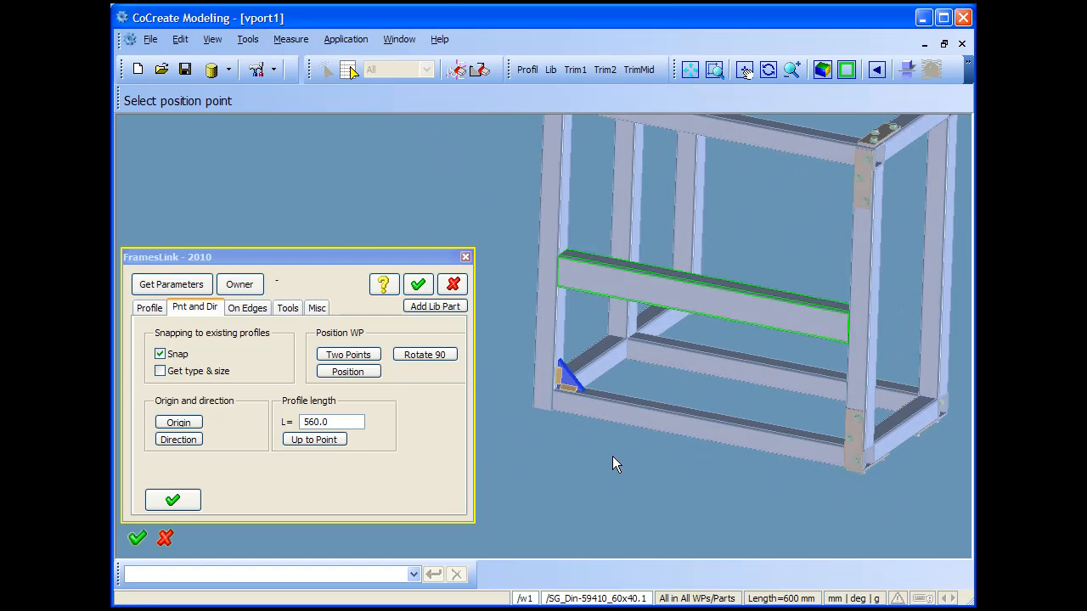
{"action": "left_click", "coordinate": [289, 307]}
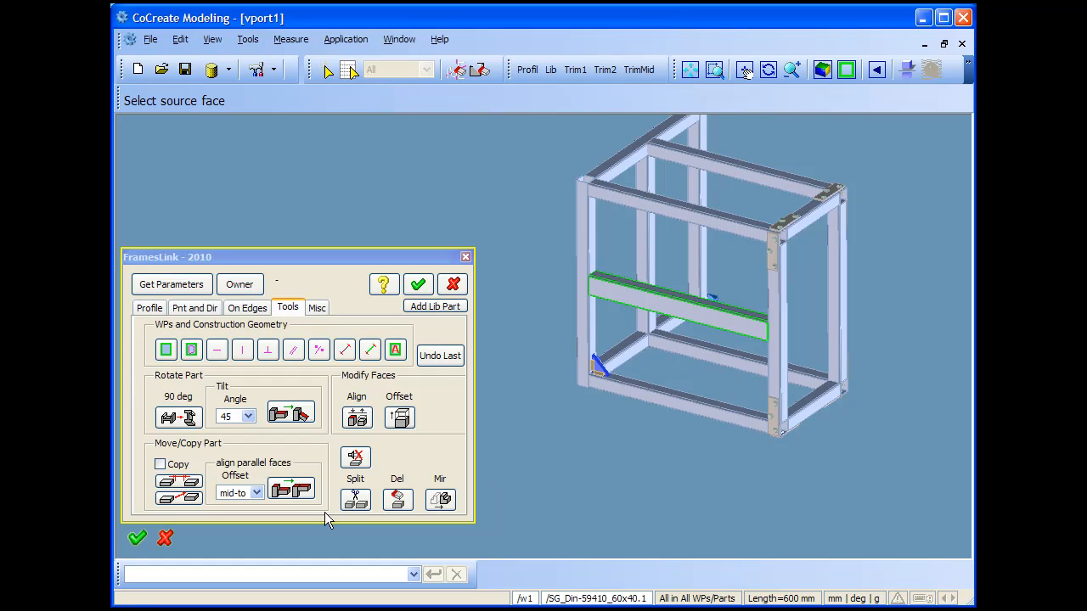
{"action": "left_click", "coordinate": [662, 343]}
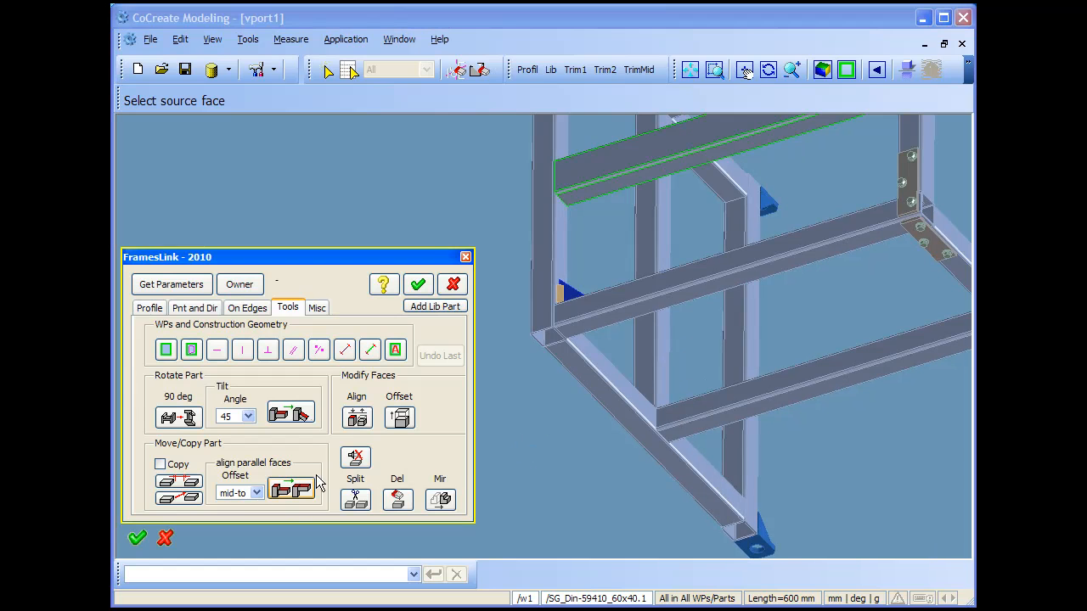
Align the cross profile centred against the frame face and start a new profile from a side upright
{"action": "left_click", "coordinate": [705, 153]}
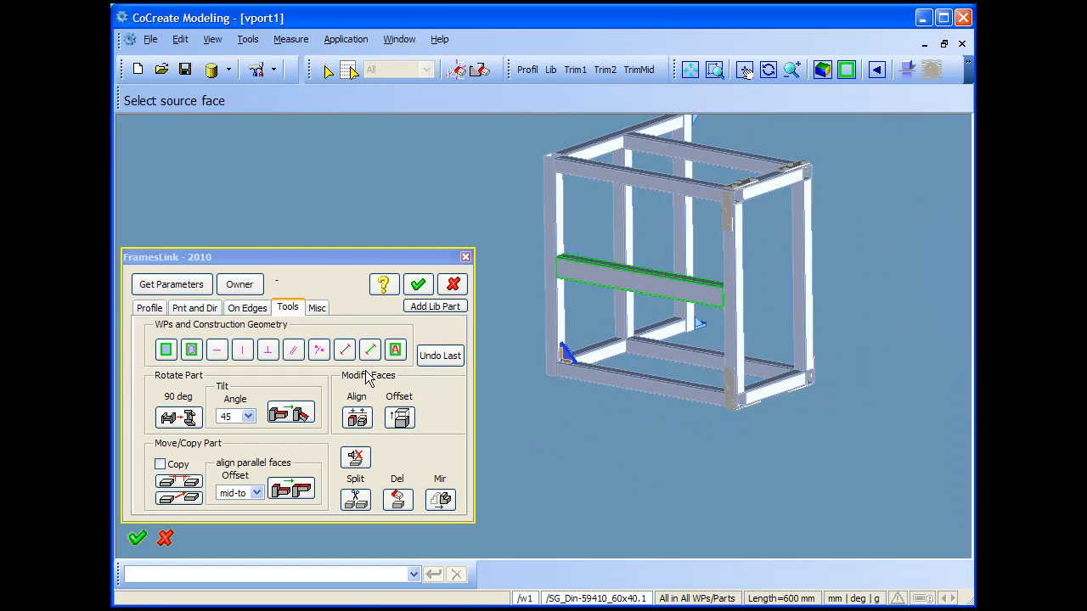
{"action": "left_click", "coordinate": [194, 307]}
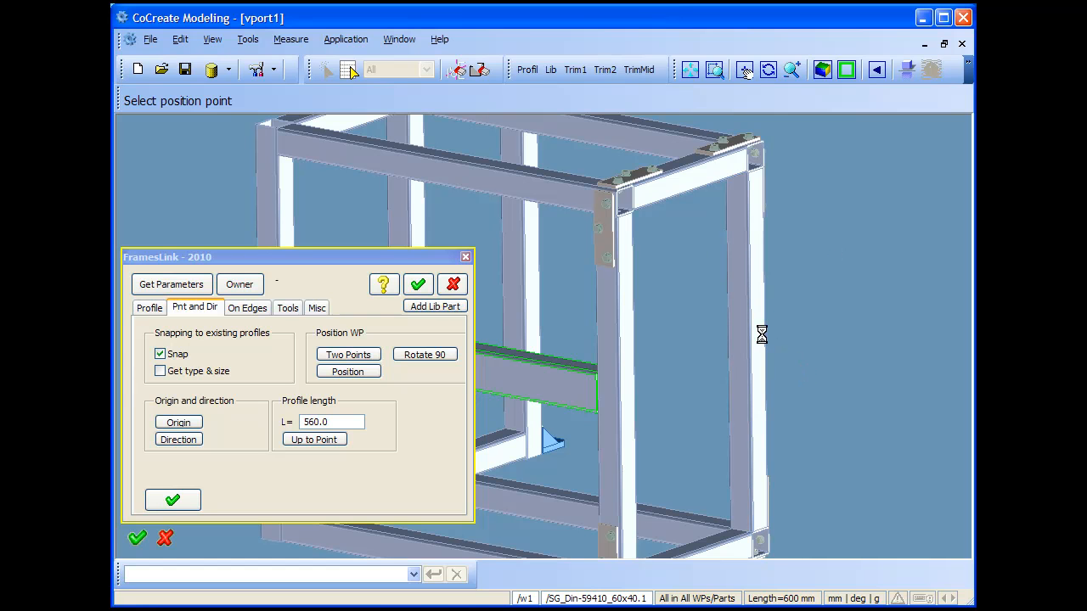
{"action": "left_click", "coordinate": [312, 438]}
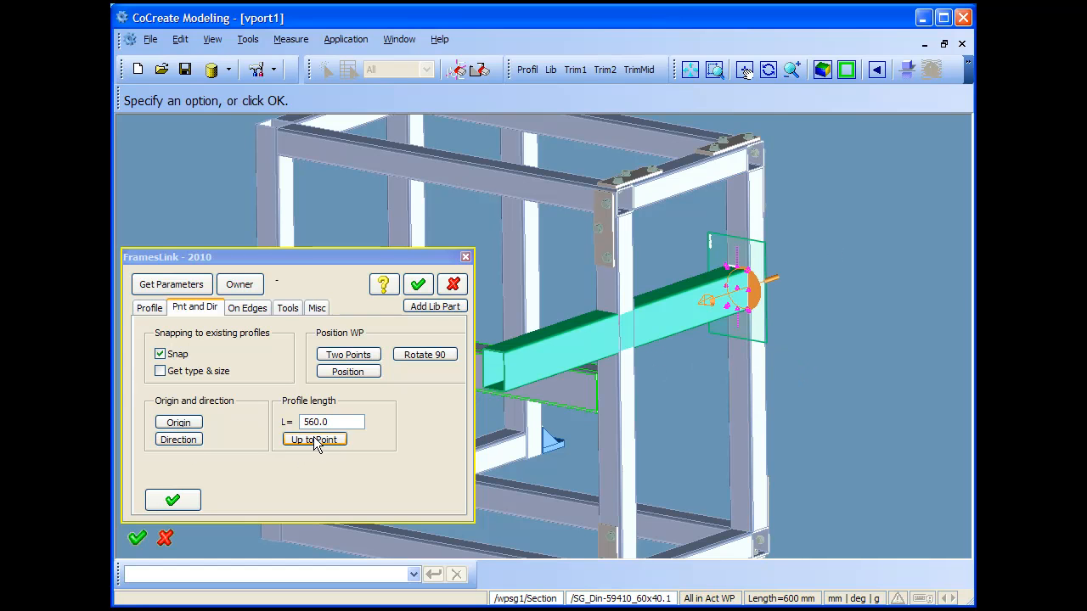
Finish the 260 mm second cross profile up to a point and set the alignment offset to 0
{"action": "left_click", "coordinate": [312, 438]}
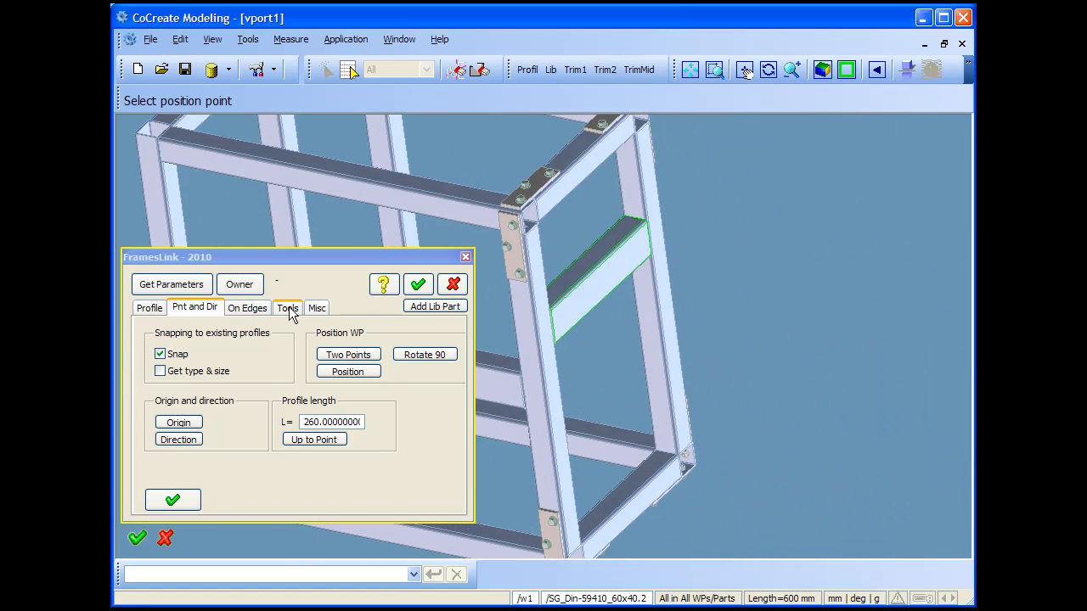
{"action": "left_click", "coordinate": [287, 308]}
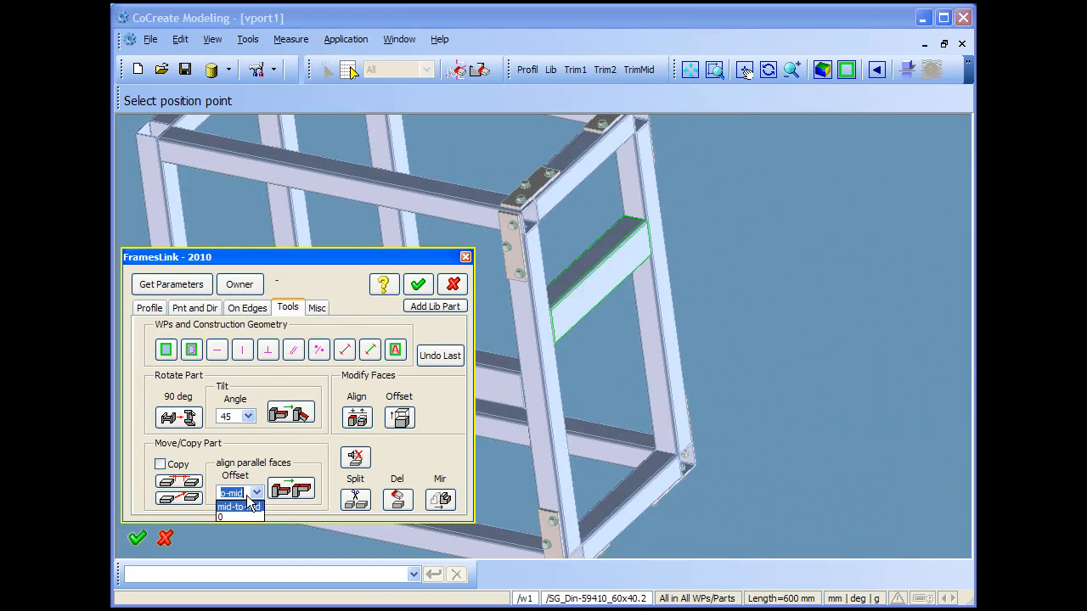
{"action": "left_click", "coordinate": [230, 516]}
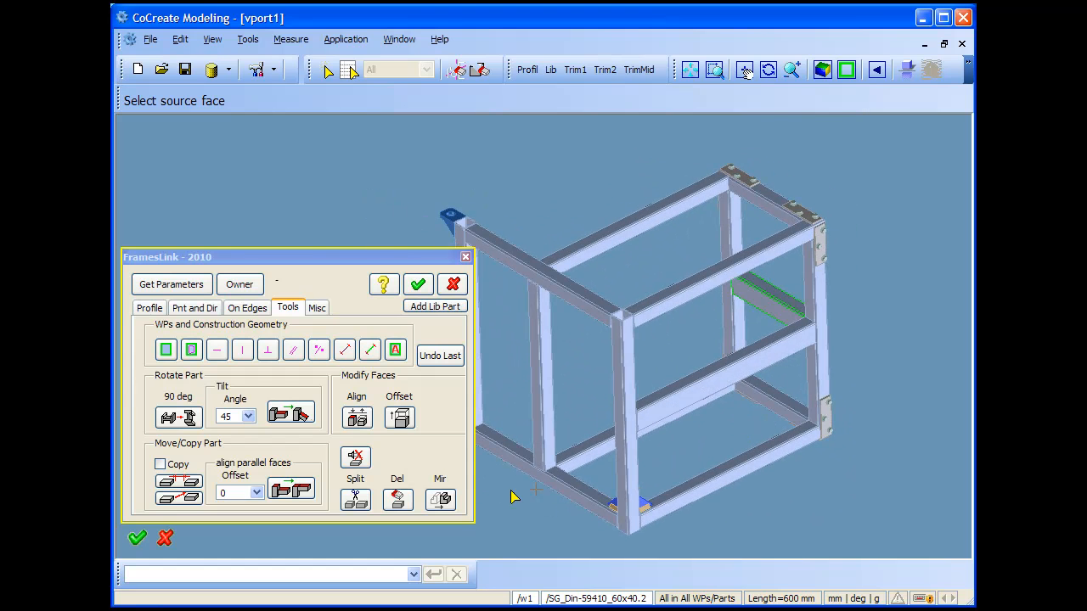
Choose a non-iron DIN 9713 aluminium U-profile, 20 x 20 and 100 mm long, as the next profile
{"action": "left_click", "coordinate": [149, 307]}
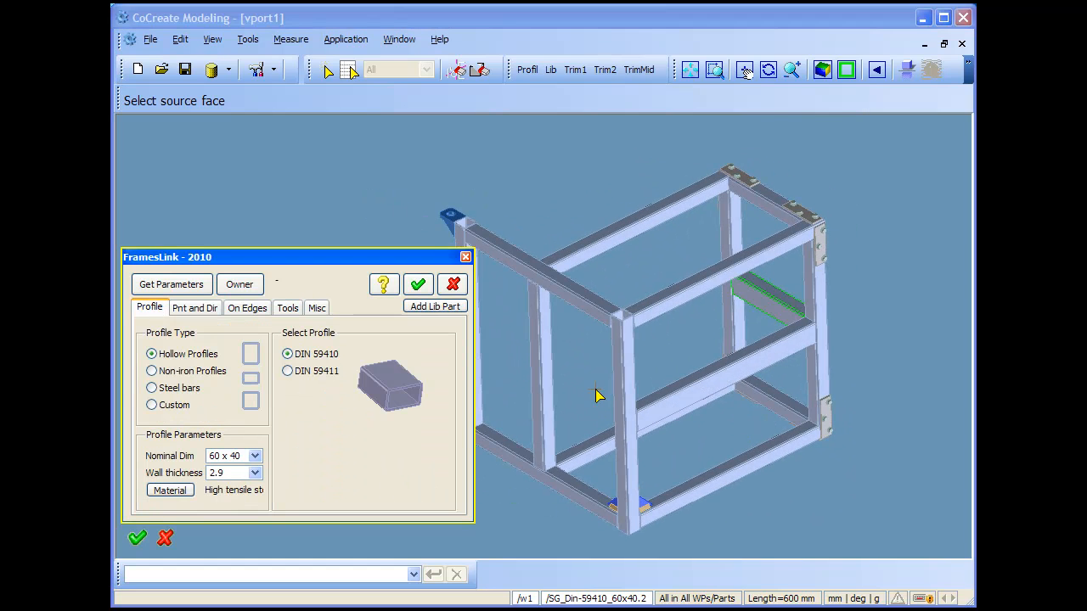
{"action": "left_click_drag", "start_coordinate": [598, 393], "coordinate": [772, 326]}
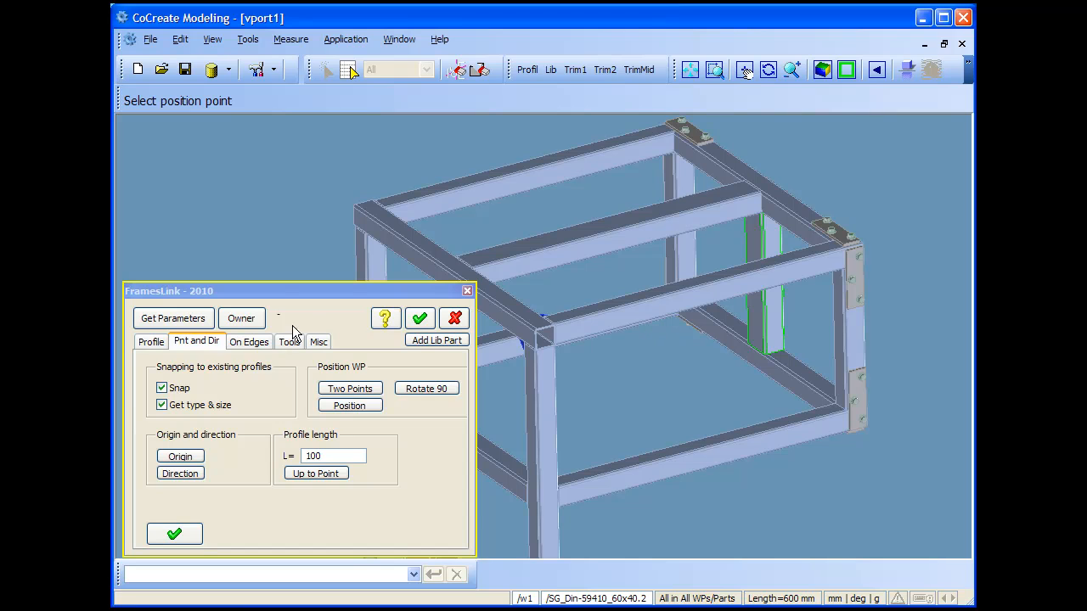
{"action": "left_click", "coordinate": [151, 341]}
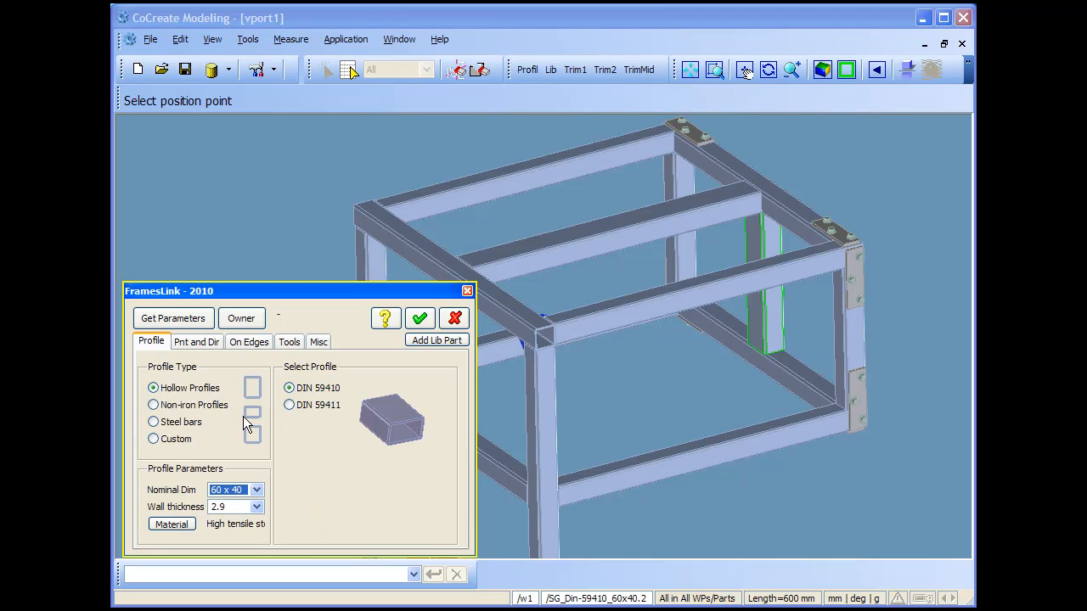
{"action": "left_click", "coordinate": [153, 404]}
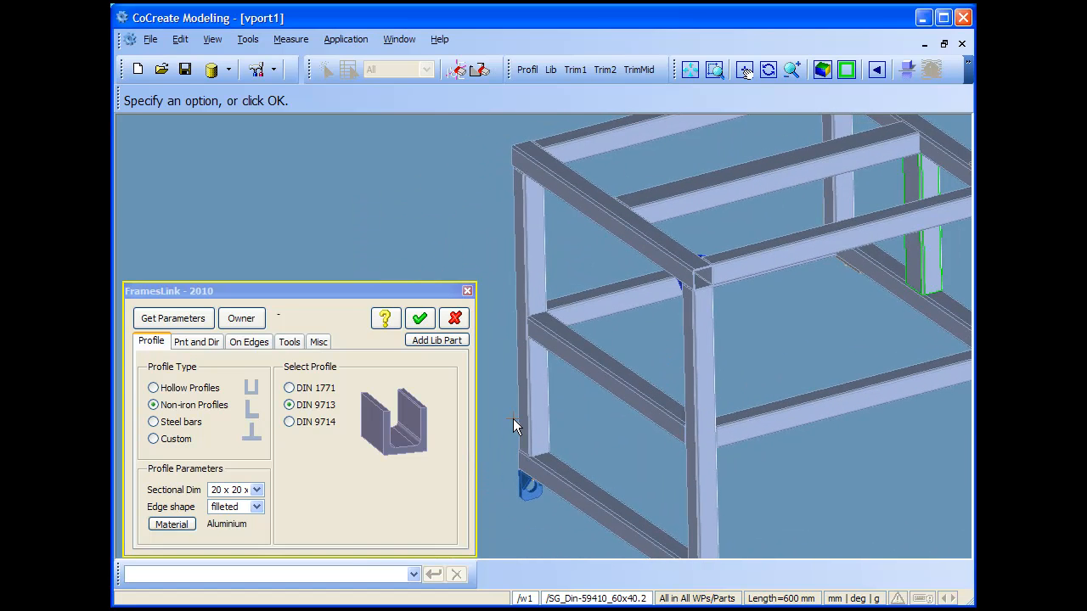
{"action": "left_click", "coordinate": [197, 341]}
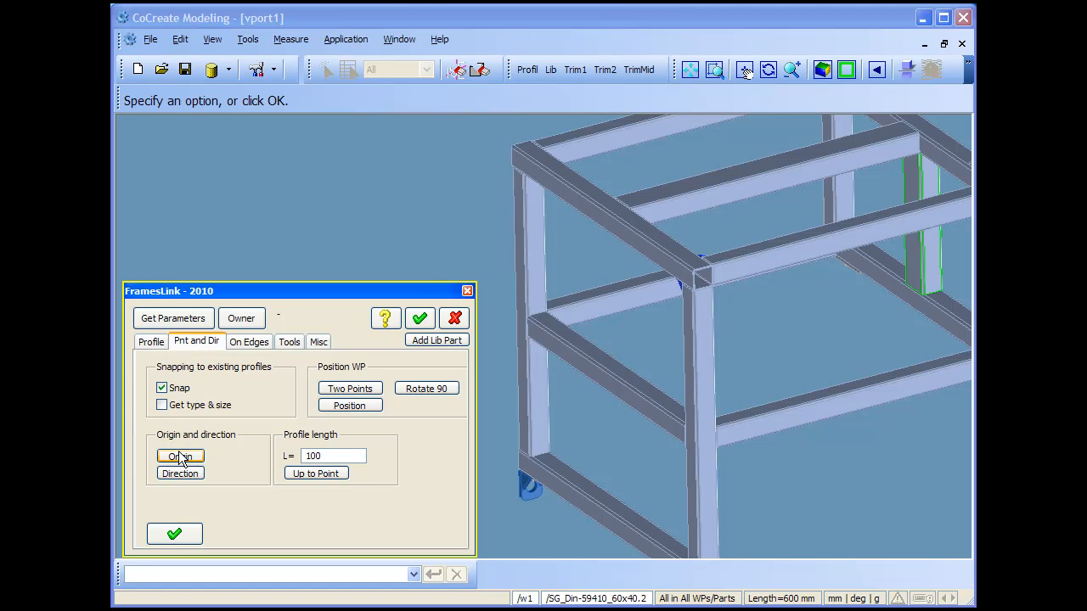
Place the U-profile's origin on the lower cross member, pointing upward, with length by two points
{"action": "left_click", "coordinate": [180, 455]}
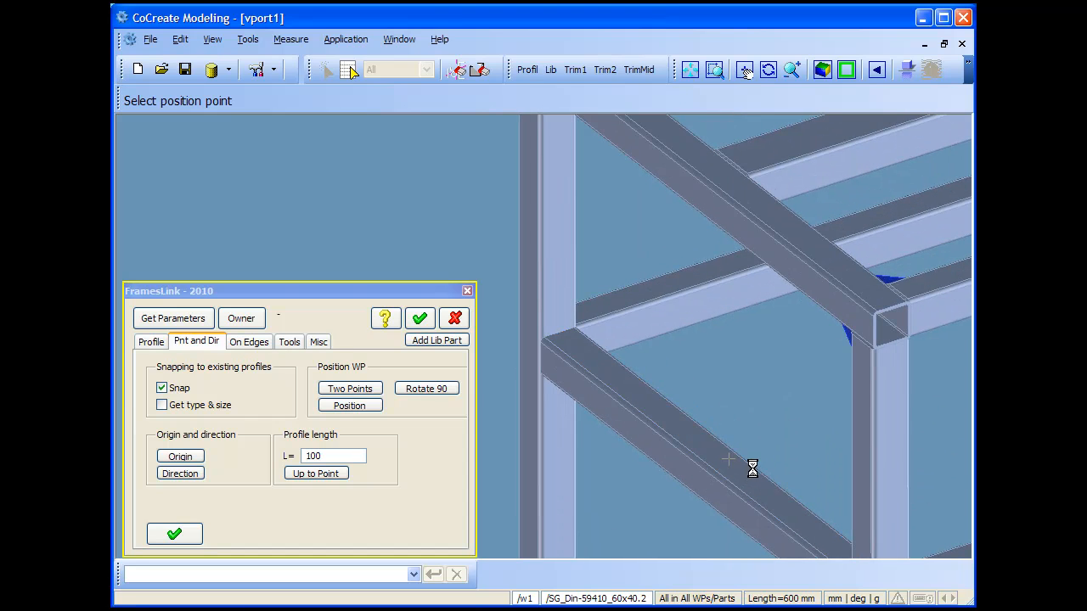
{"action": "left_click", "coordinate": [727, 323]}
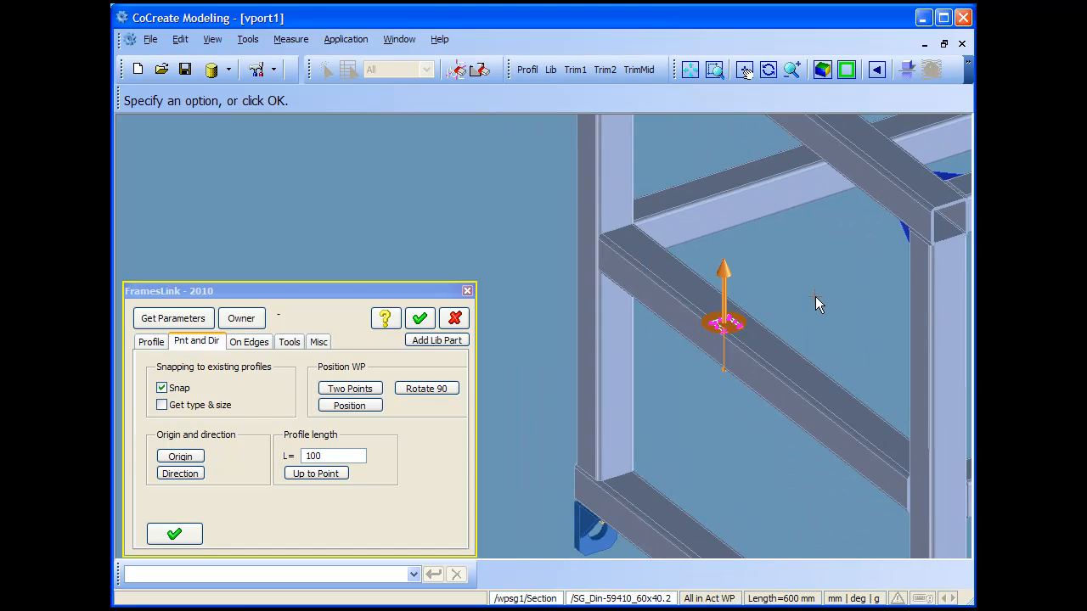
{"action": "left_click", "coordinate": [427, 387]}
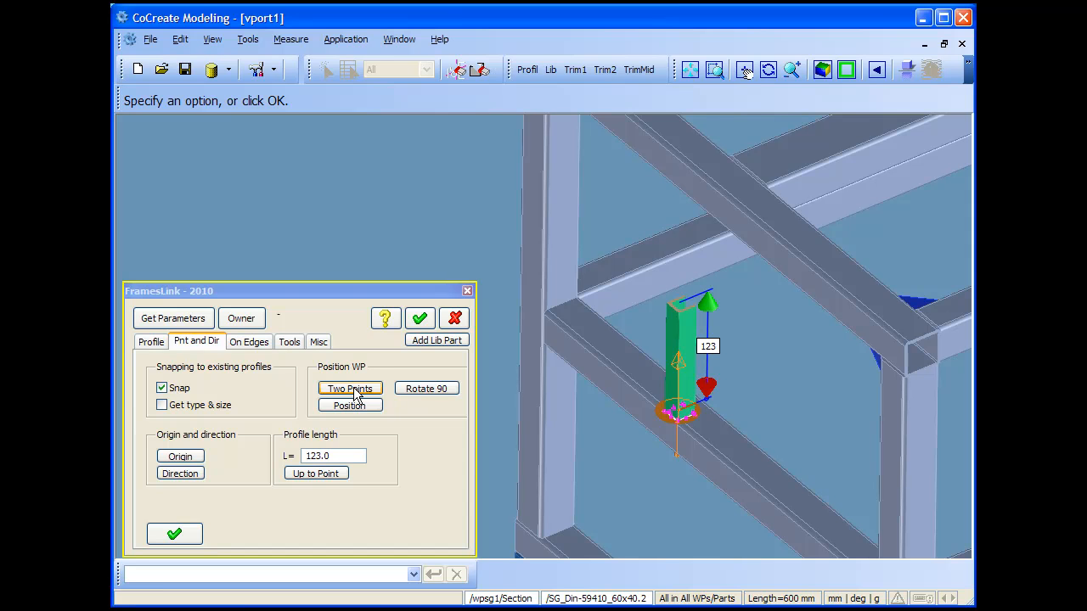
{"action": "left_click", "coordinate": [350, 404]}
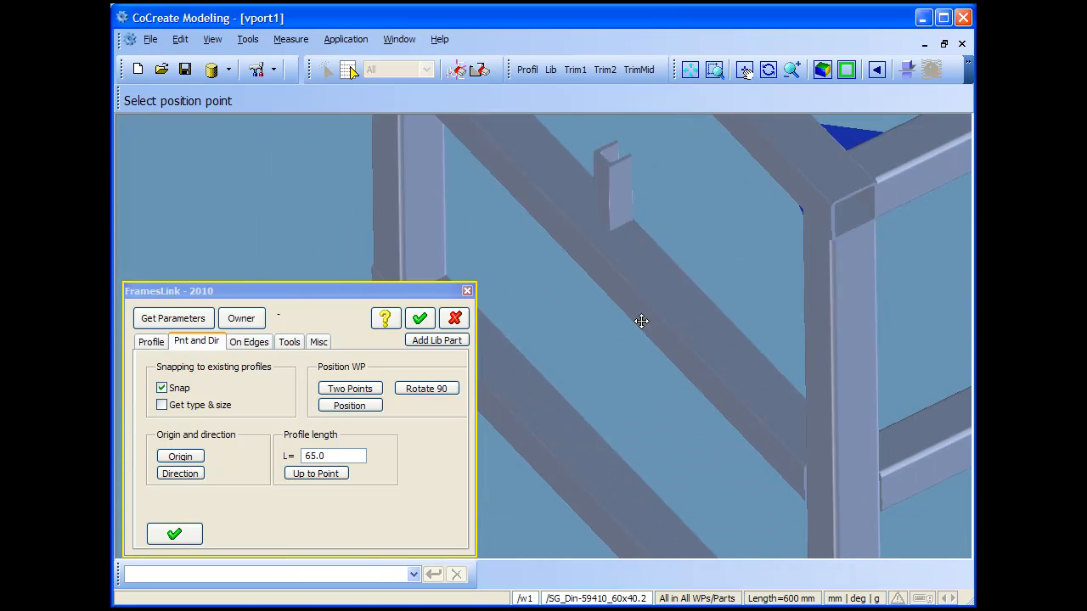
Finish the profile at its end point and delete the unneeded part beside the upright
{"action": "left_click", "coordinate": [289, 341]}
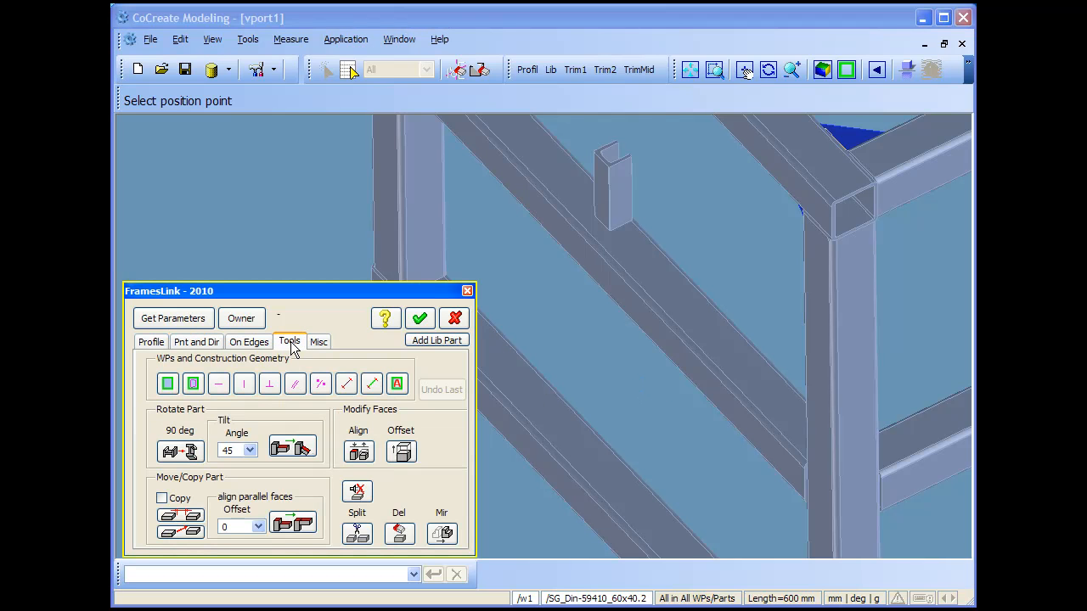
{"action": "left_click", "coordinate": [397, 533]}
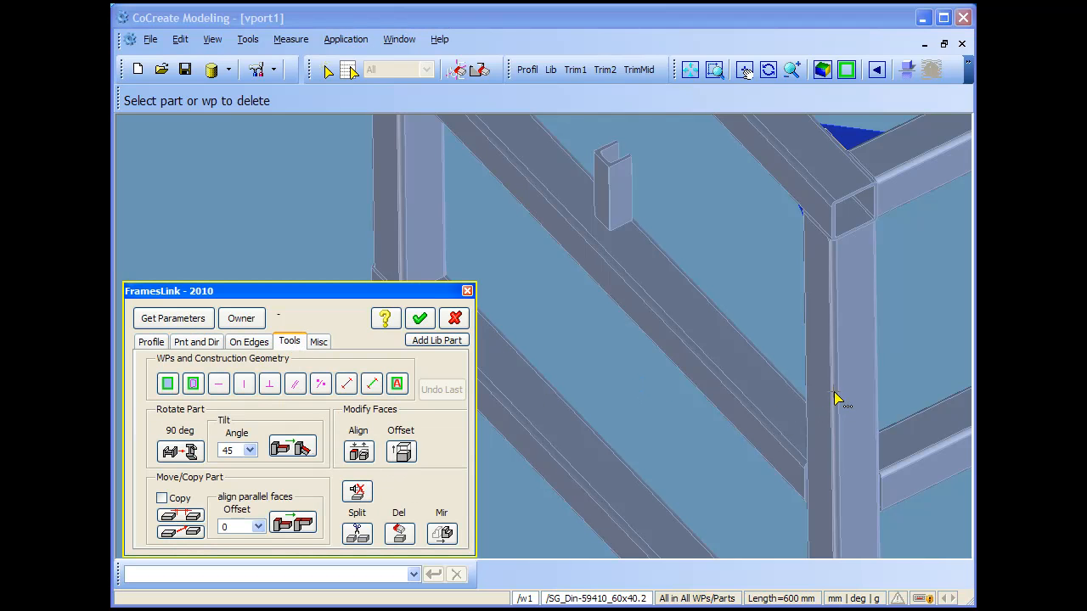
{"action": "left_click", "coordinate": [346, 384]}
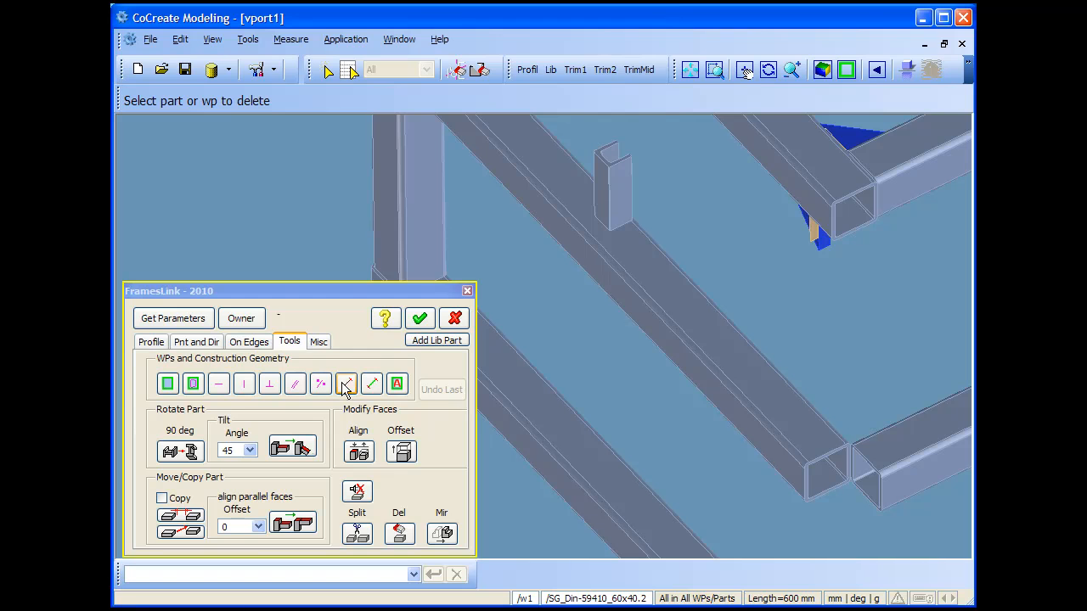
{"action": "mouse_move", "coordinate": [261, 526]}
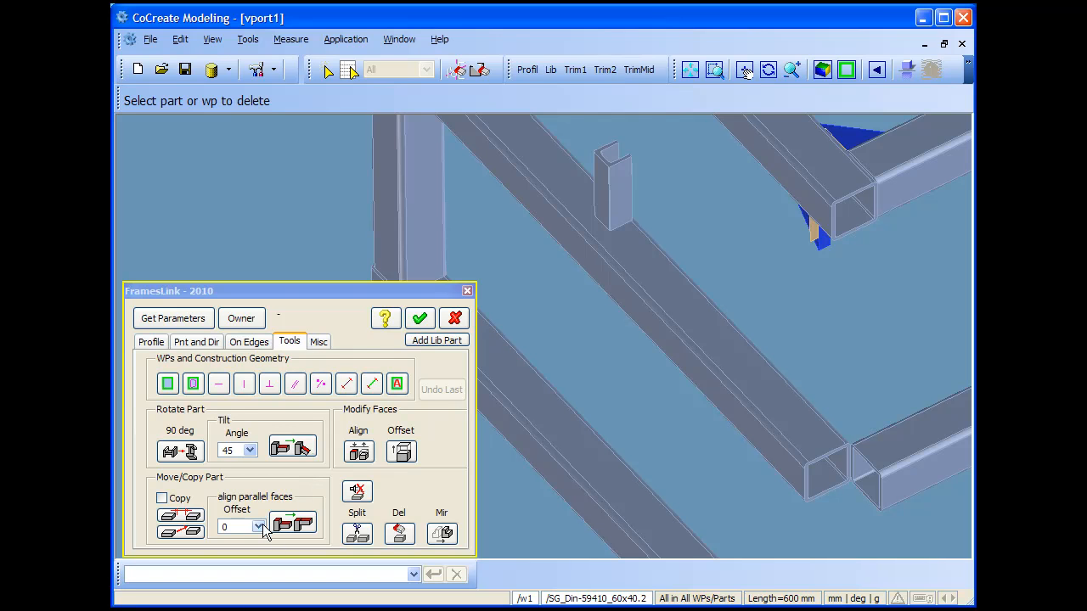
Centre the U-profile's face against the upright's parallel face with a mid-to offset
{"action": "left_click", "coordinate": [258, 527]}
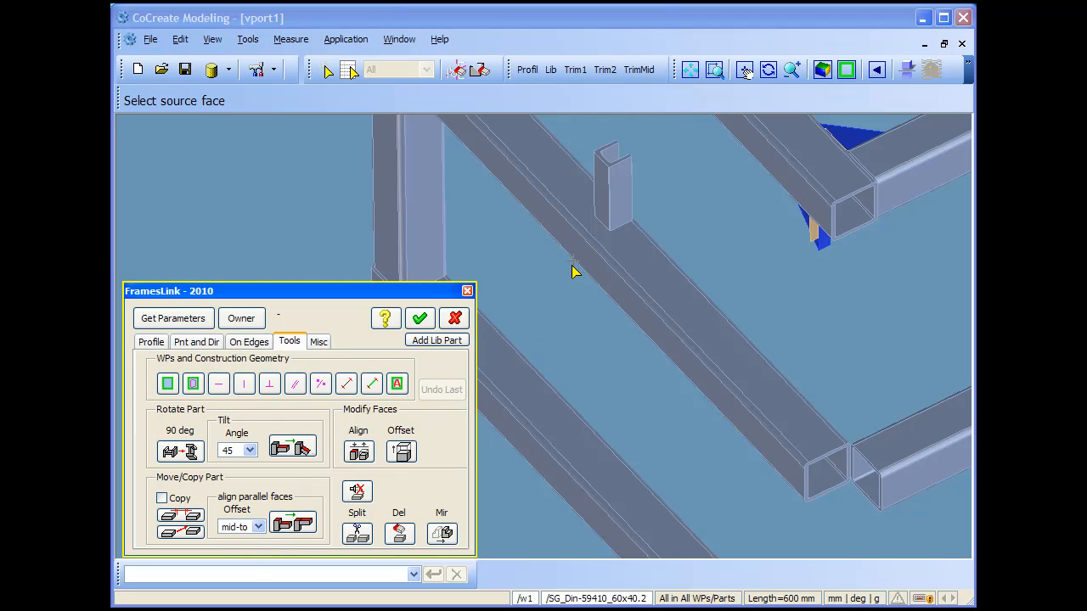
{"action": "left_click", "coordinate": [612, 190]}
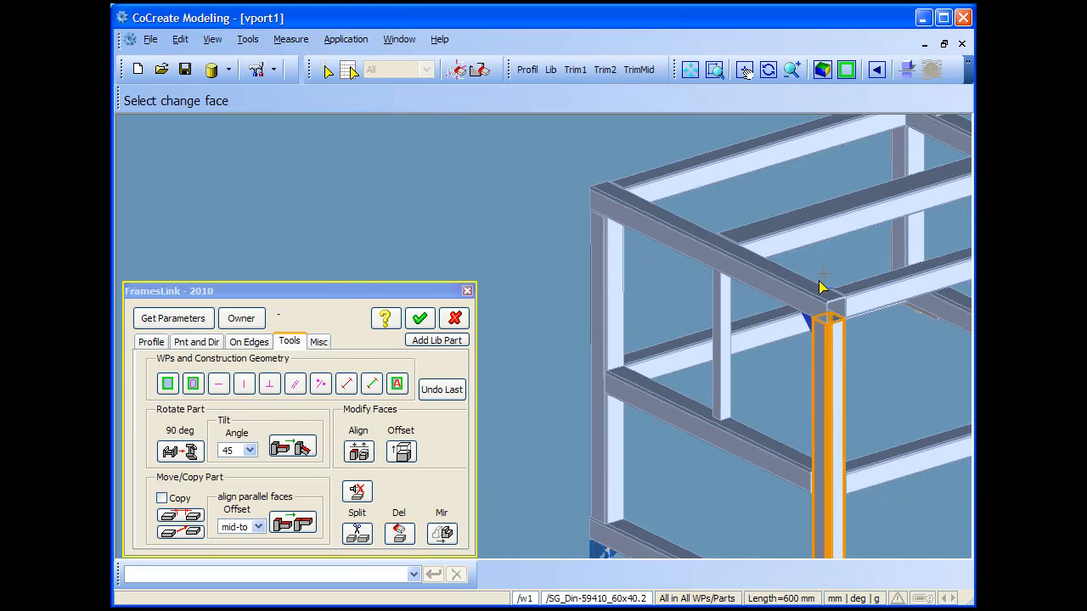
{"action": "left_click", "coordinate": [419, 319]}
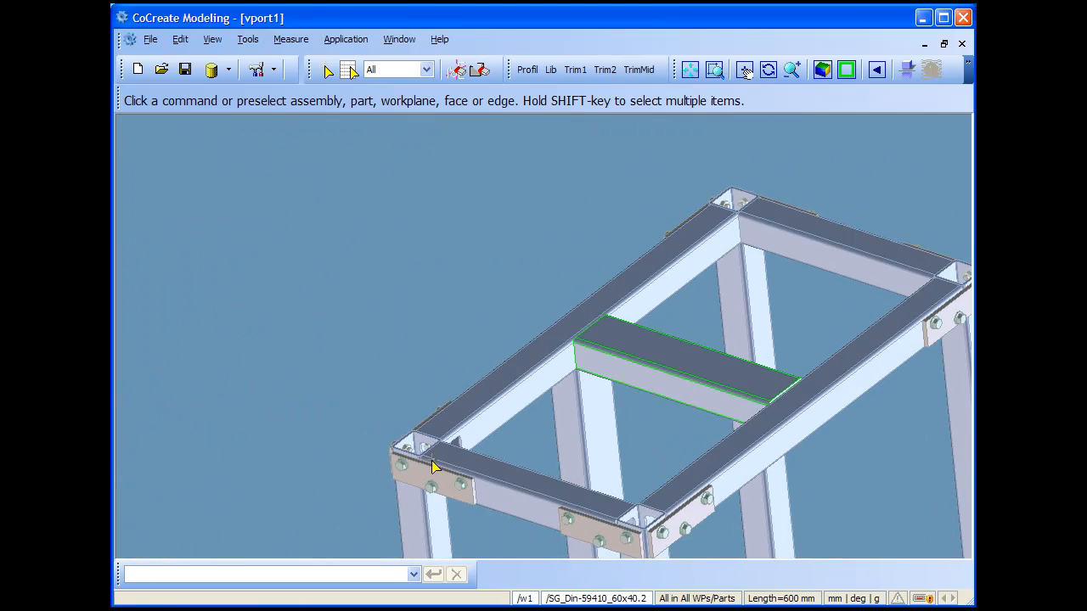
{"action": "left_click_drag", "start_coordinate": [432, 467], "coordinate": [569, 360]}
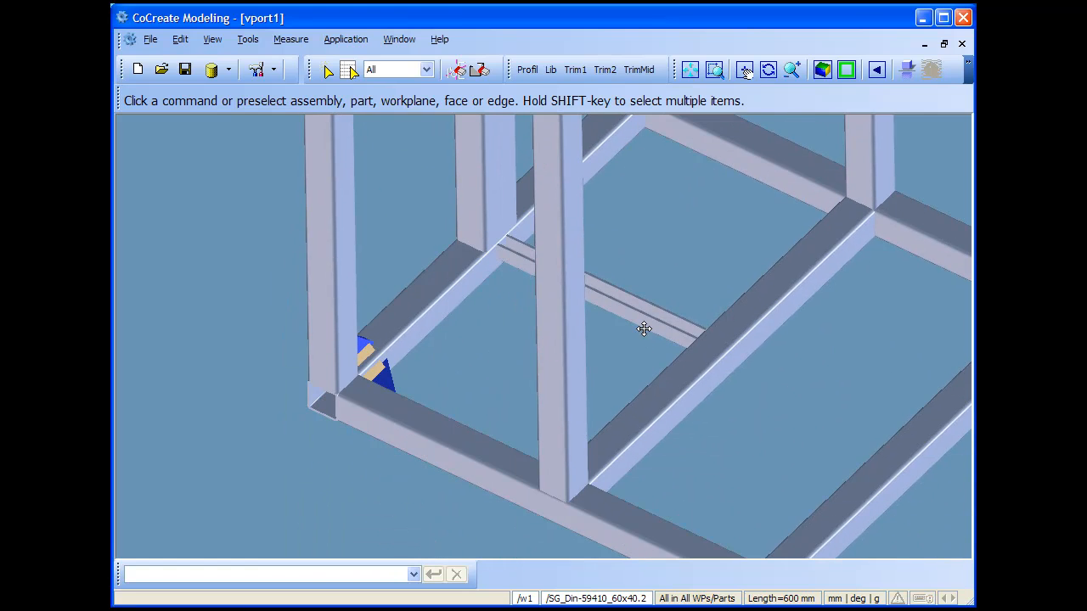
{"action": "left_click_drag", "start_coordinate": [642, 329], "coordinate": [404, 434]}
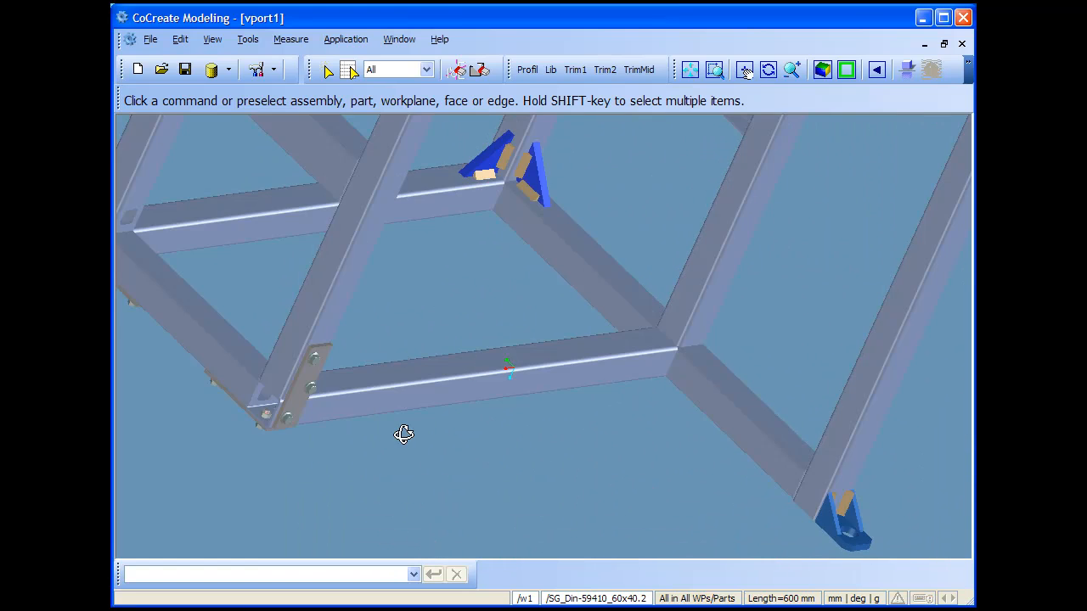
{"action": "left_click_drag", "start_coordinate": [404, 435], "coordinate": [570, 462]}
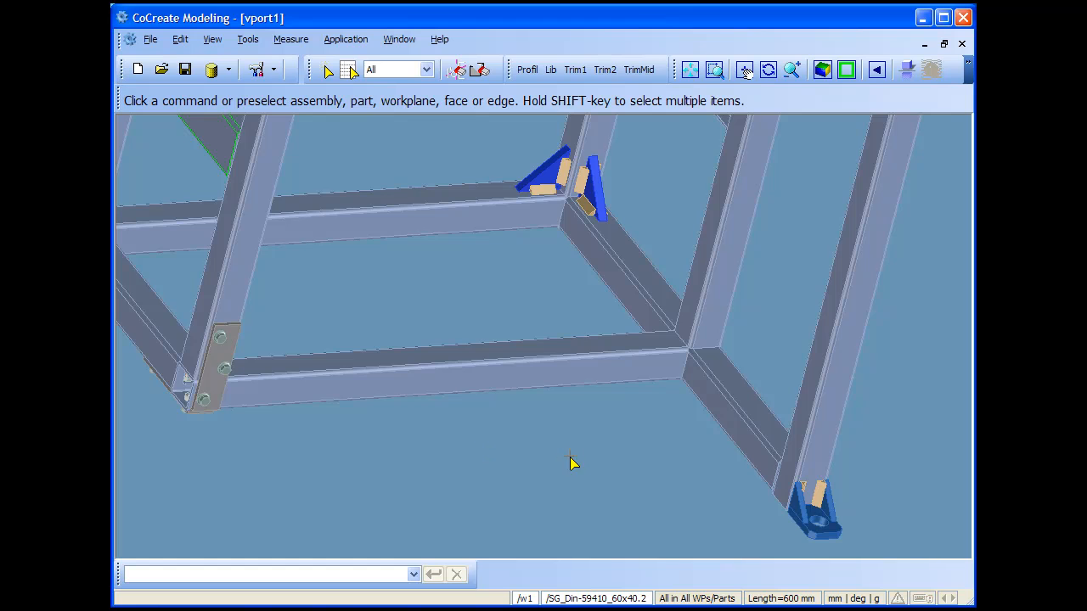